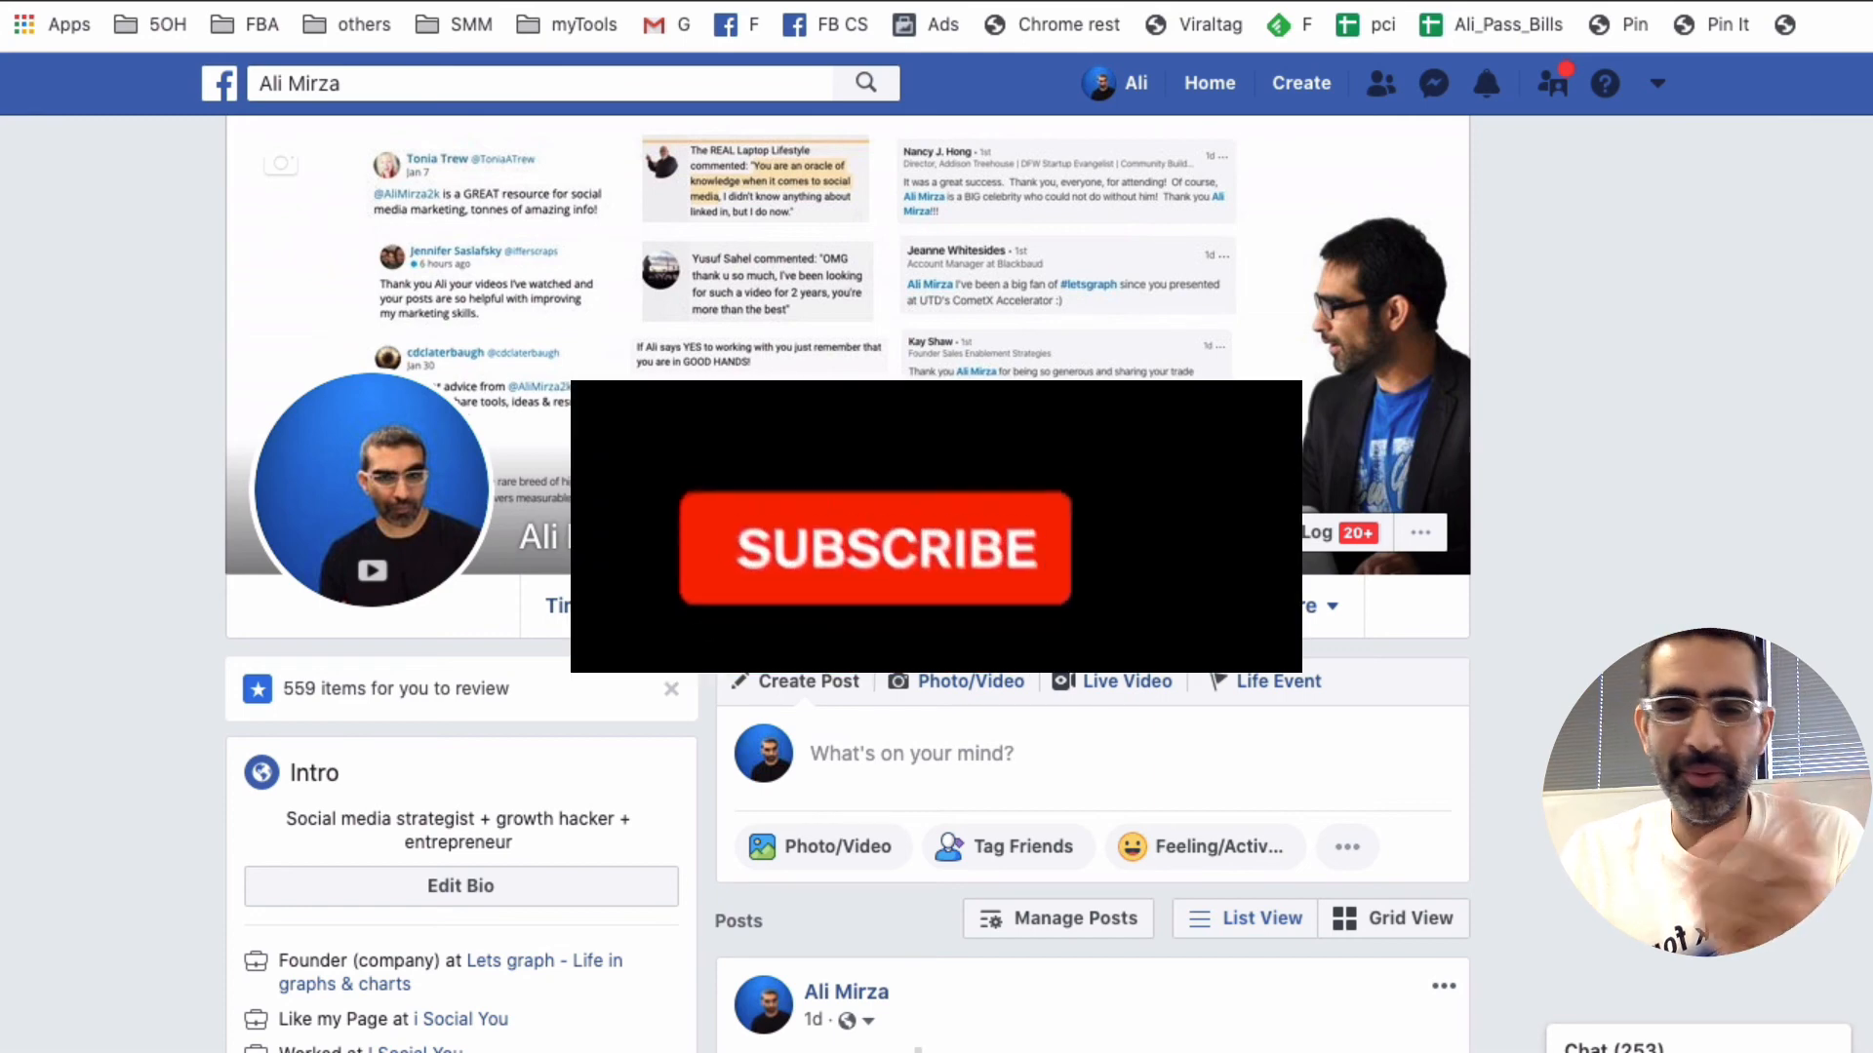
Step: Go to Home, expand Shortcuts and open the Ventura TV Video Appliance Center page
{"action": "left_click", "coordinate": [872, 546]}
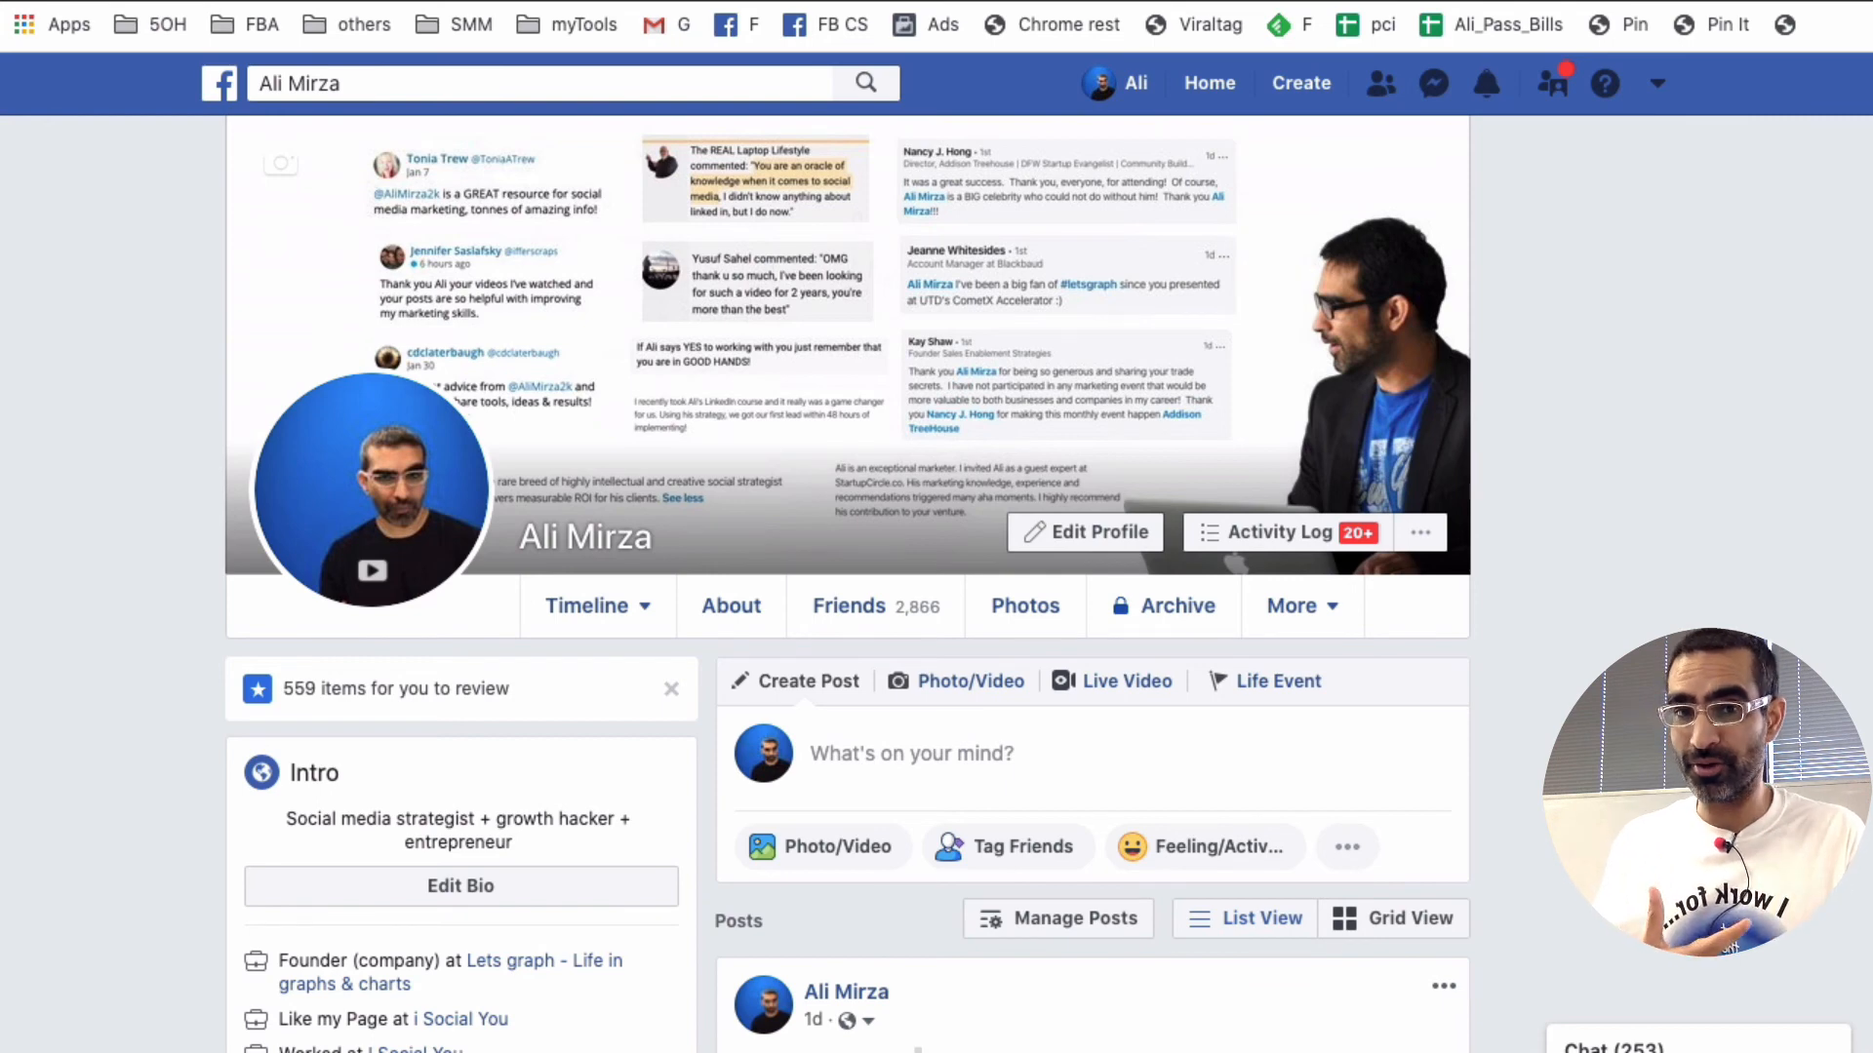
{"action": "mouse_move", "coordinate": [1502, 837]}
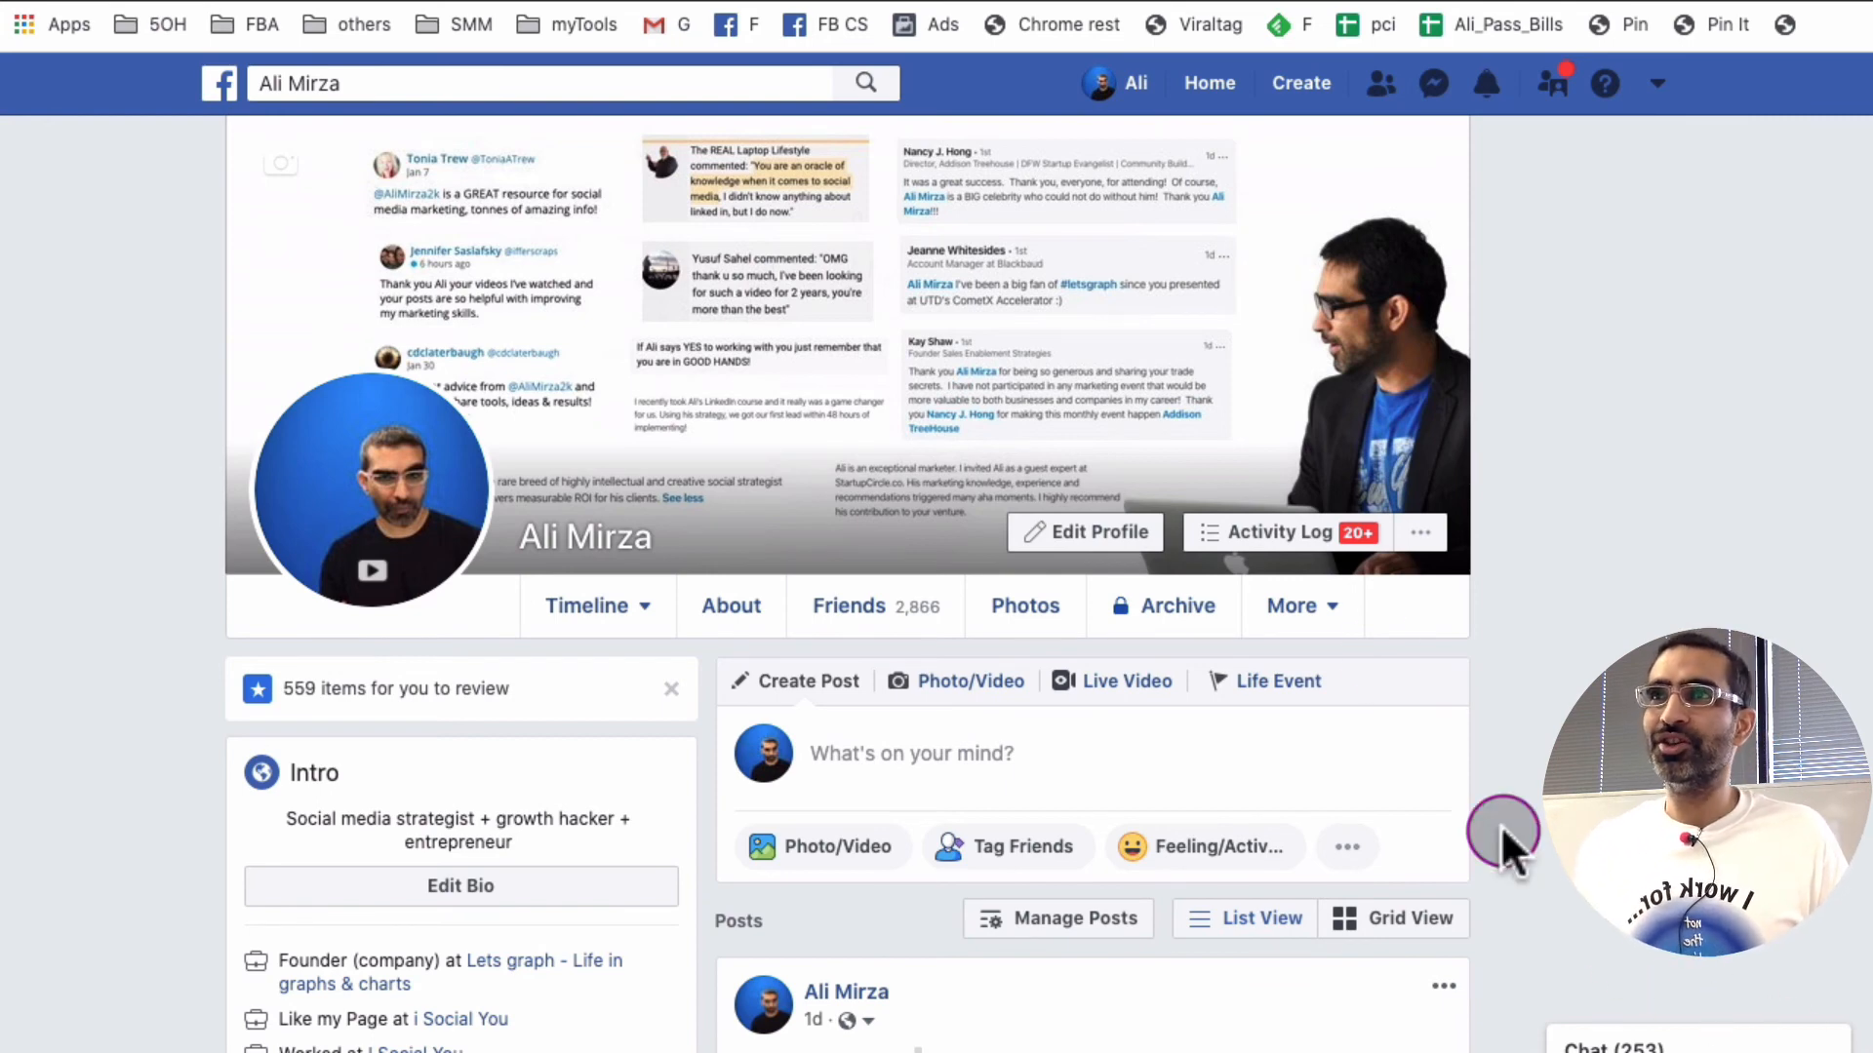
{"action": "mouse_move", "coordinate": [1210, 82]}
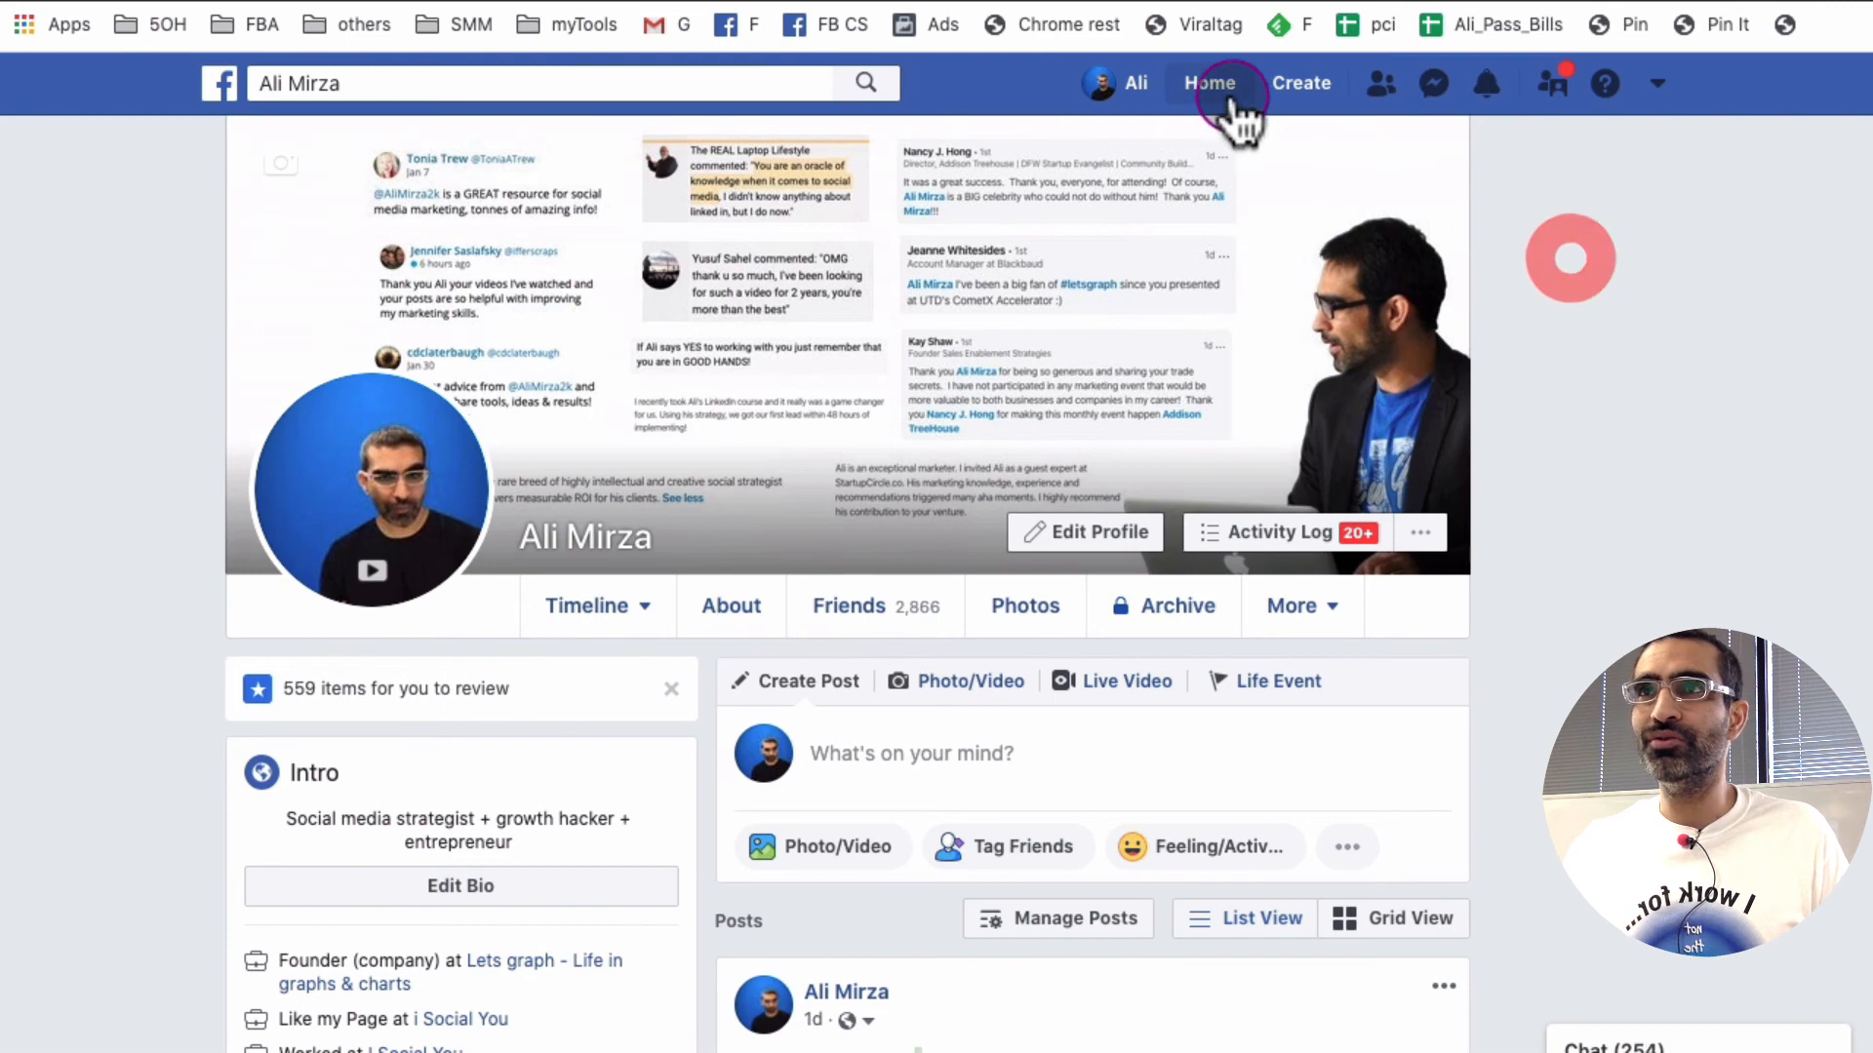
{"action": "left_click", "coordinate": [1210, 82]}
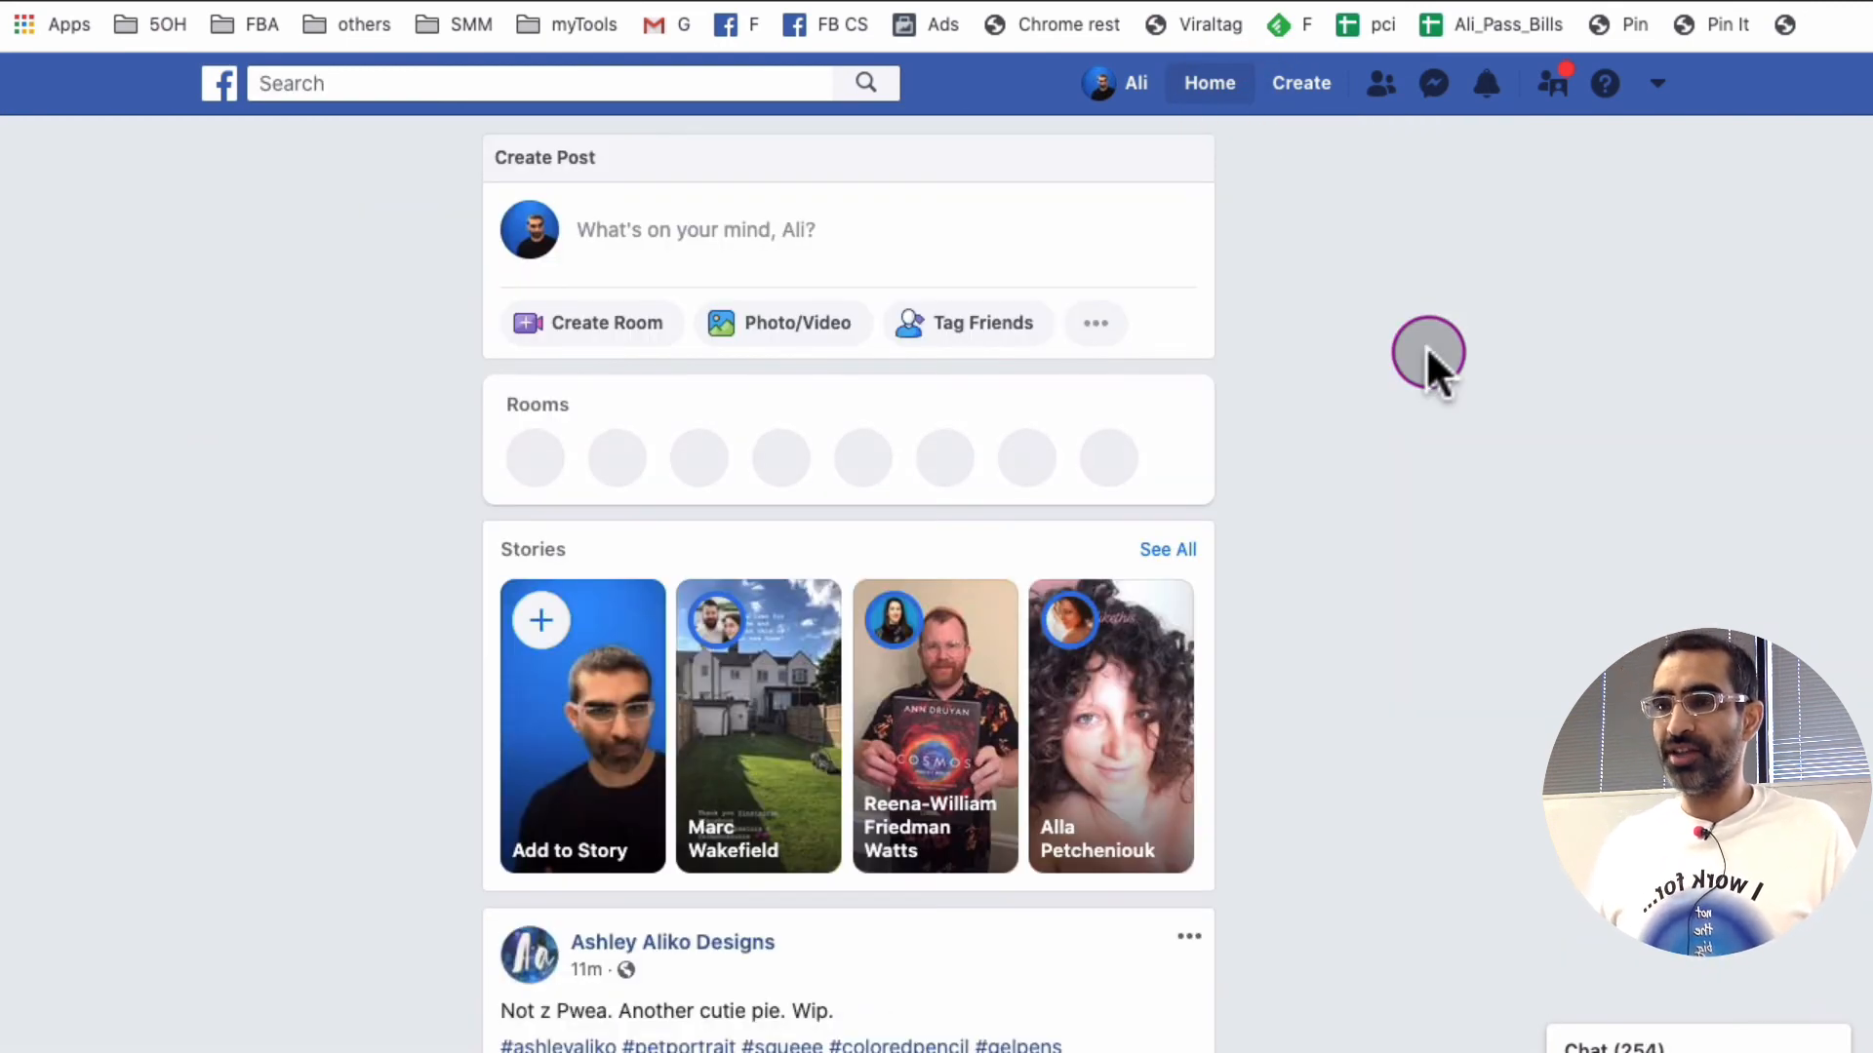
{"action": "mouse_move", "coordinate": [1430, 365]}
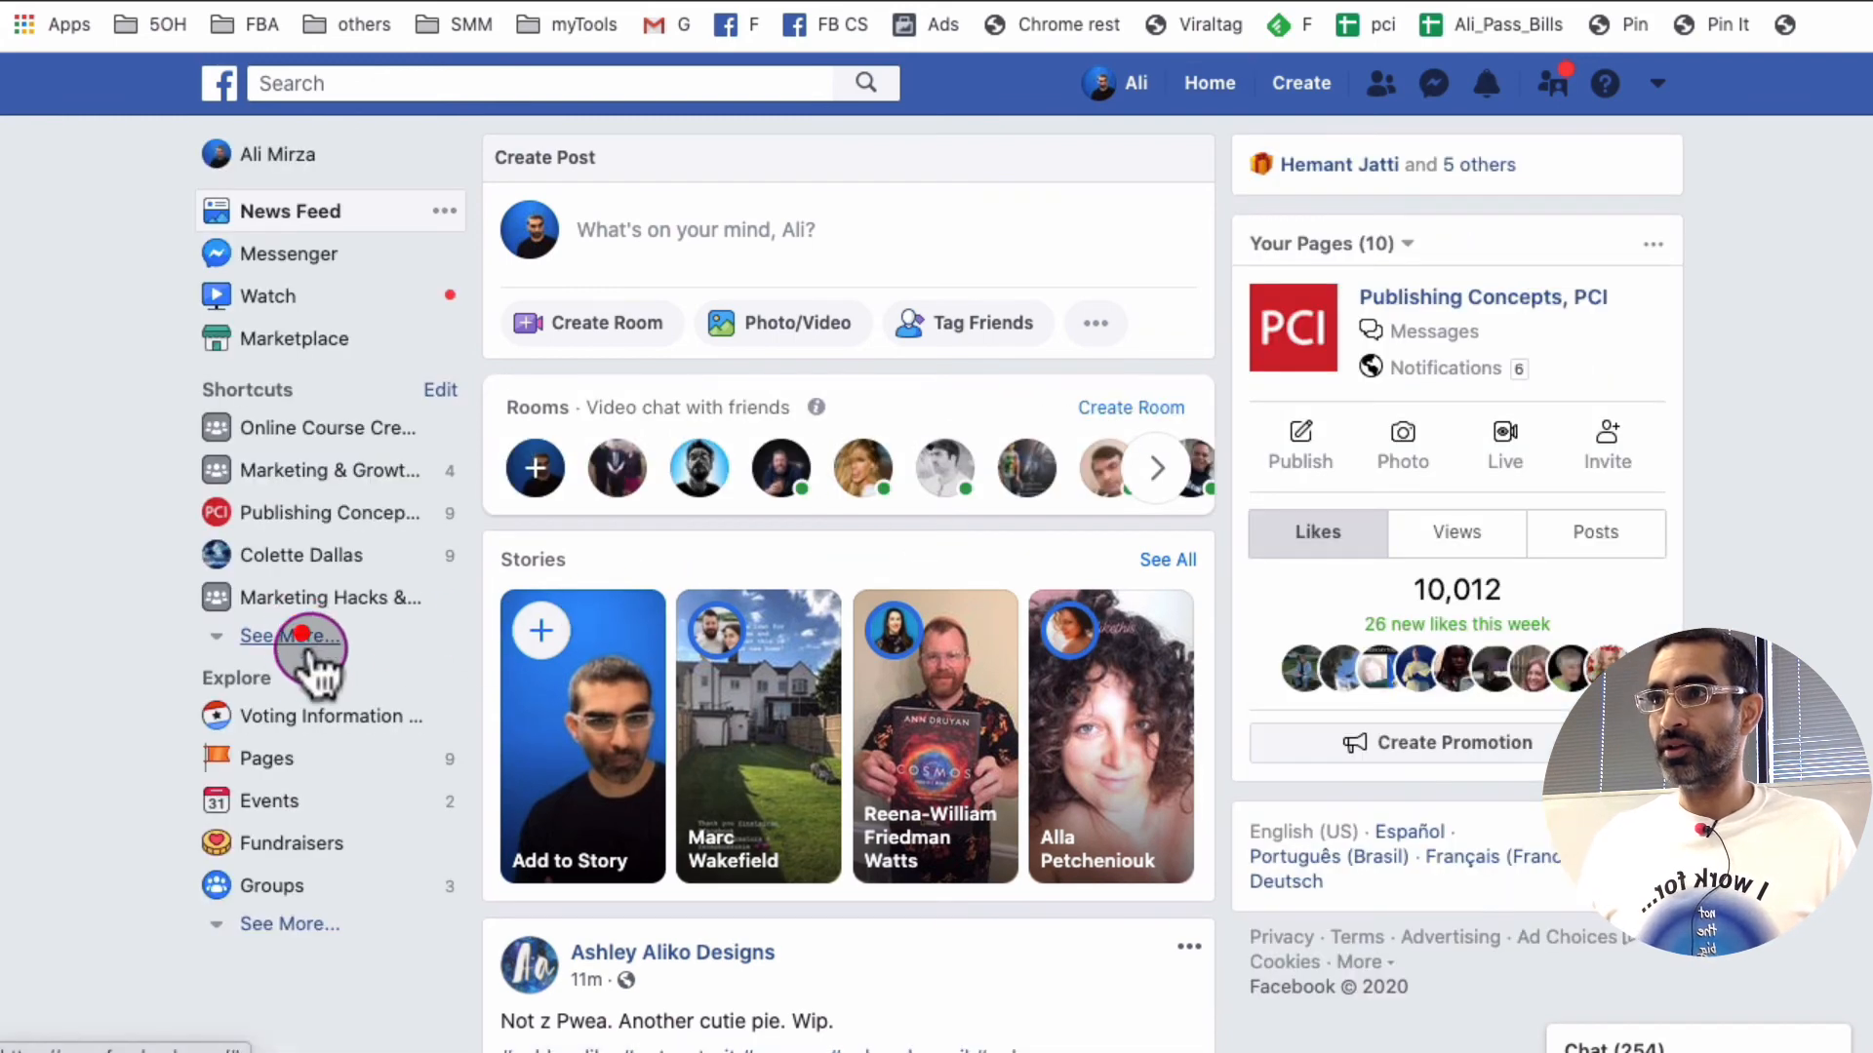
{"action": "left_click", "coordinate": [273, 634]}
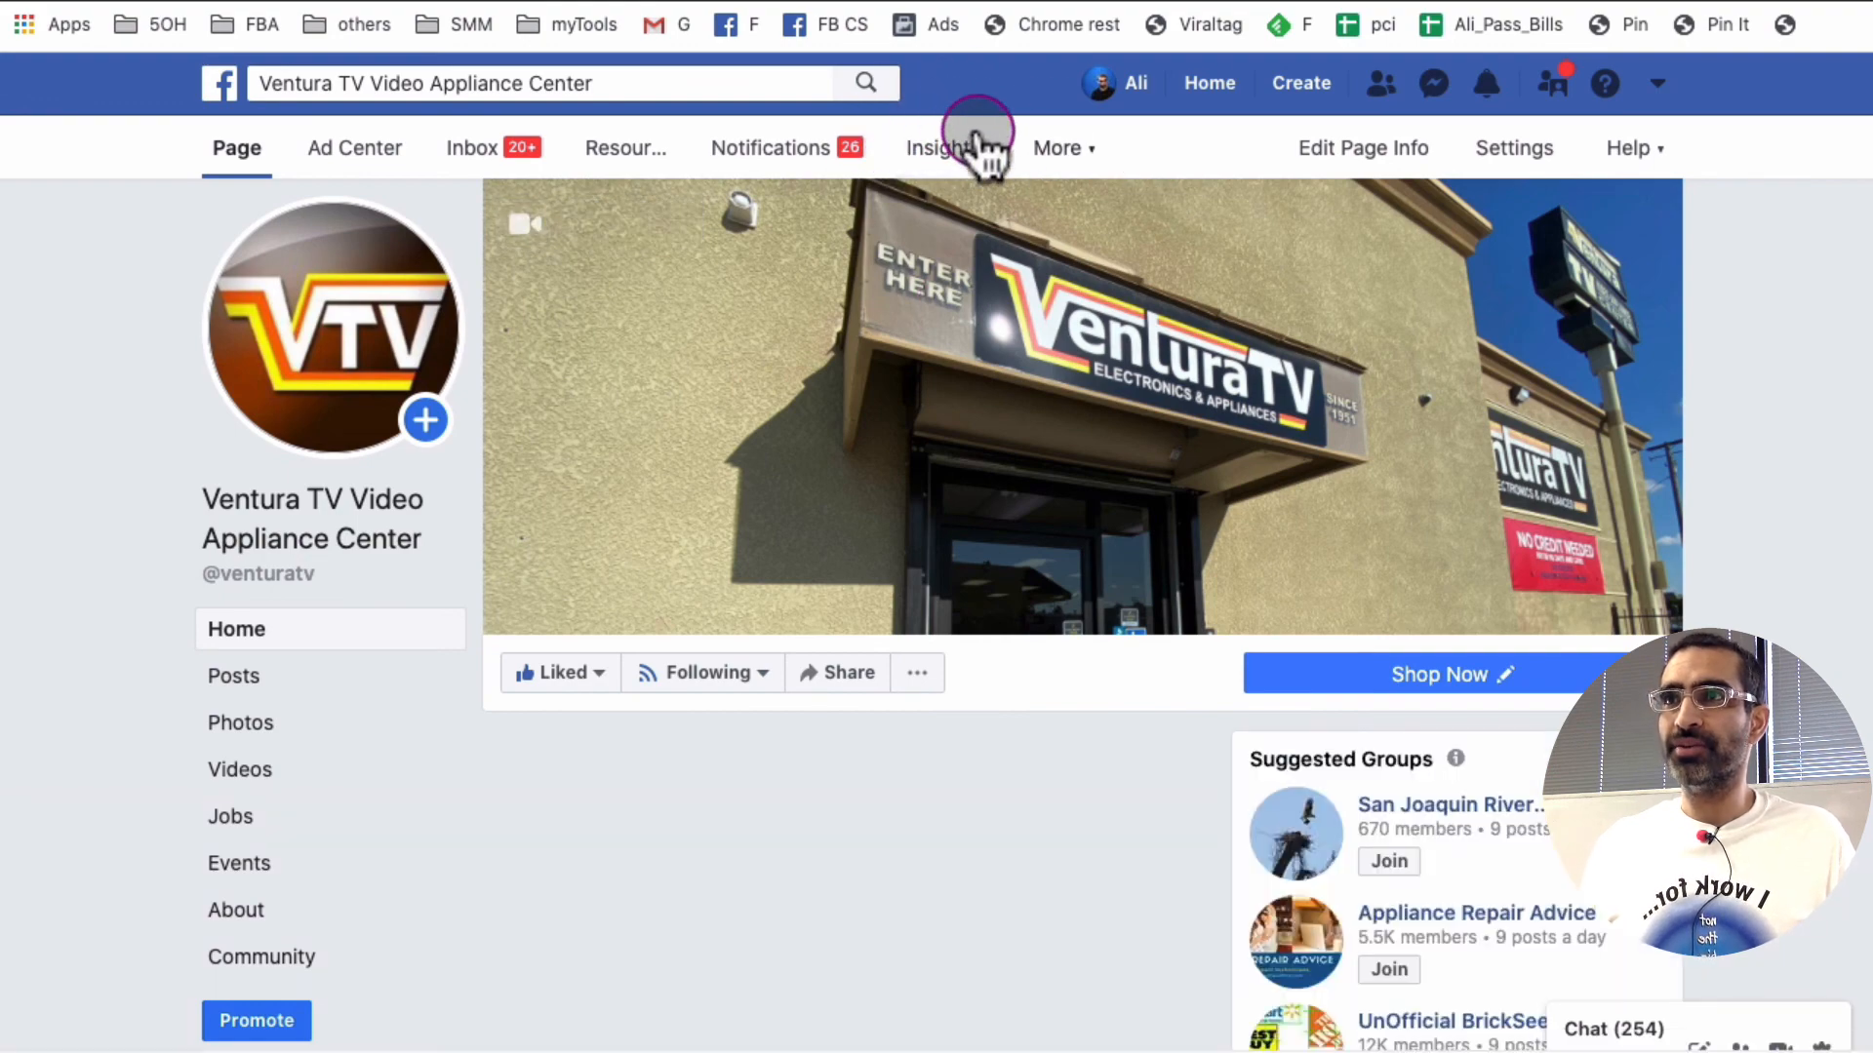
Step: Show the page's Insights summary for the last 28 days (Aug 3–30, 2020)
{"action": "left_click", "coordinate": [939, 146]}
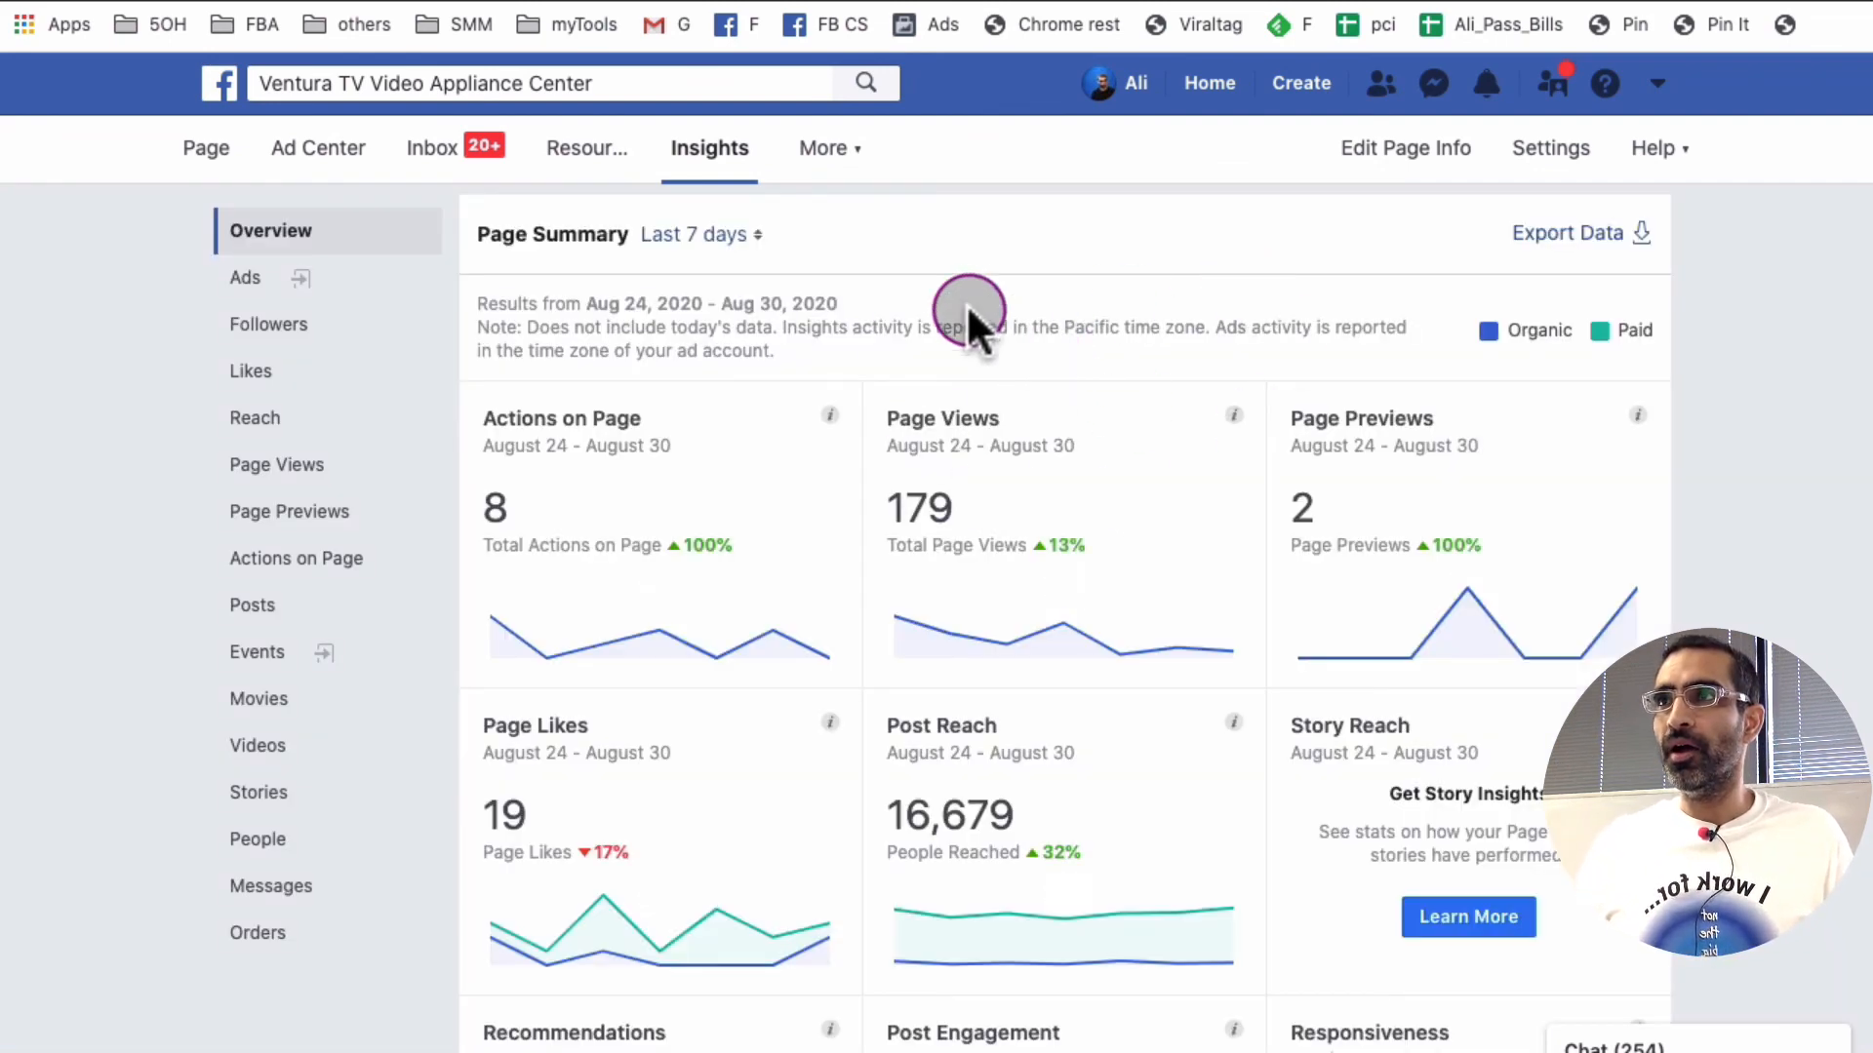
{"action": "scroll", "scroll_direction": "down", "scroll_amount": 3}
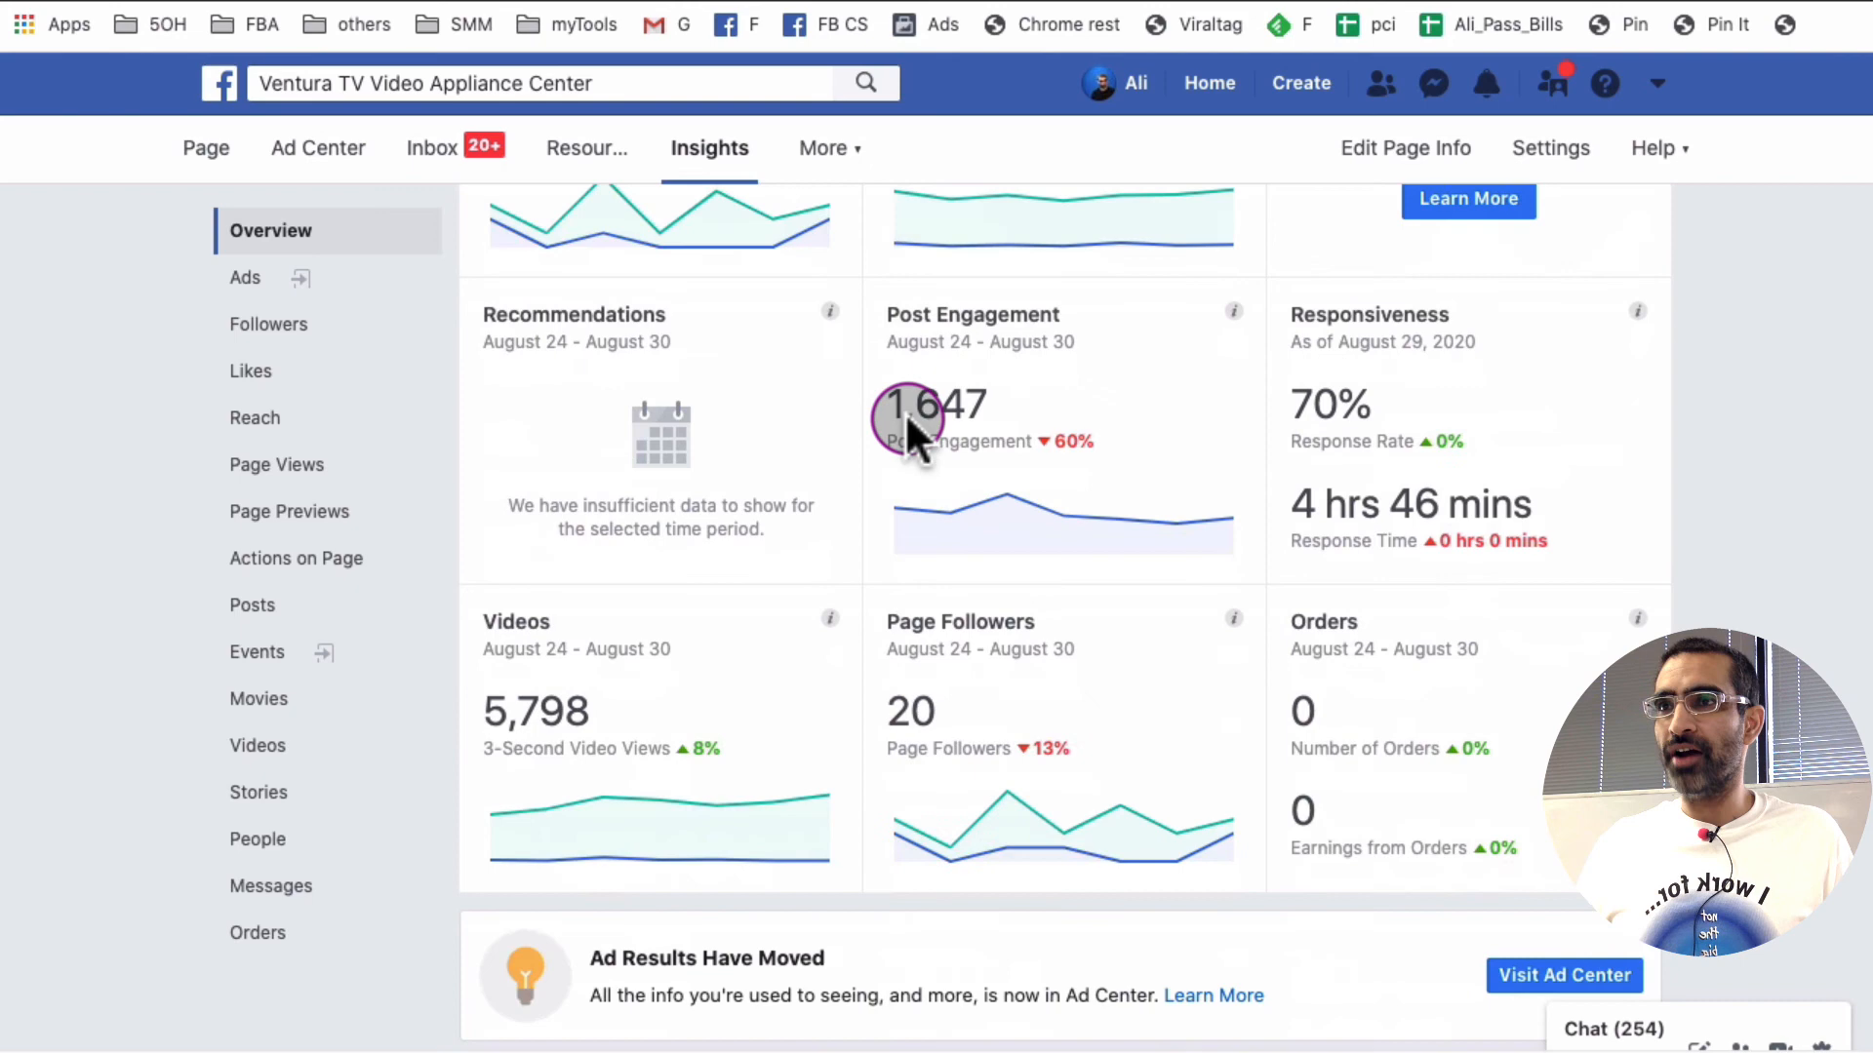
{"action": "scroll", "scroll_direction": "up", "scroll_amount": 3}
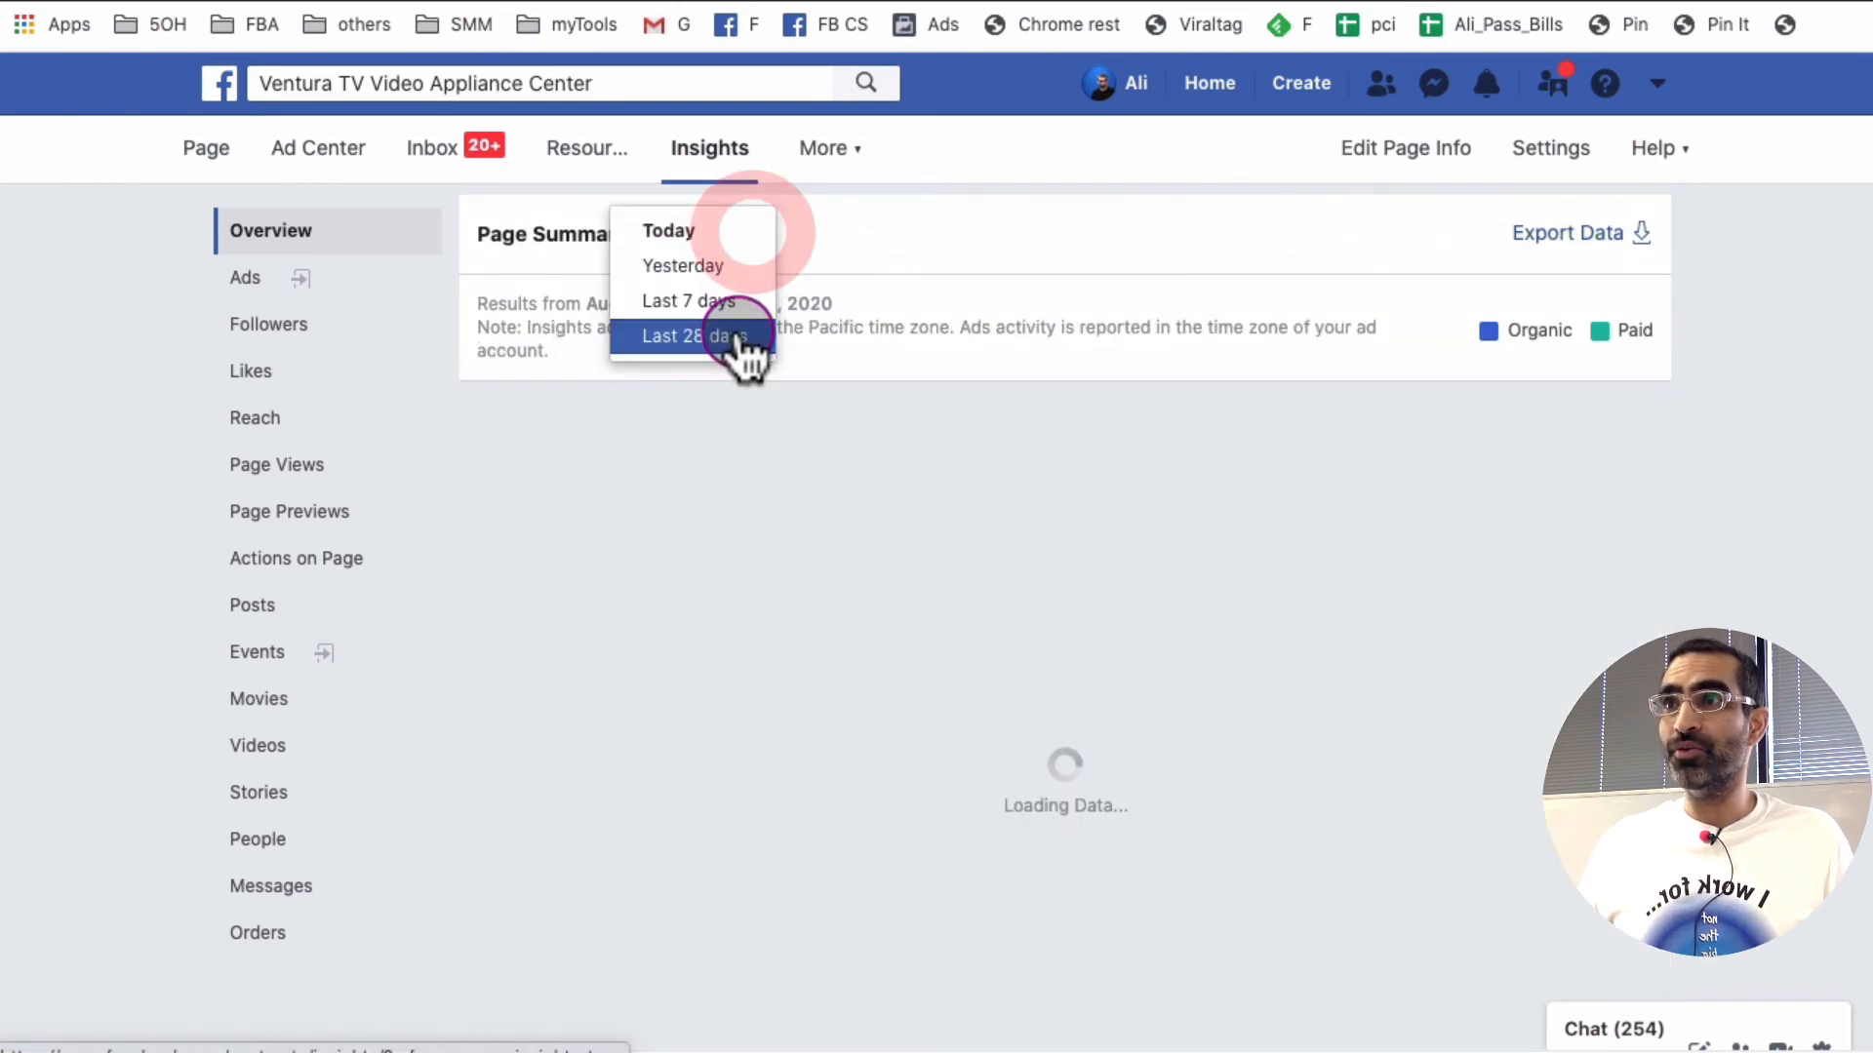
{"action": "left_click", "coordinate": [687, 335]}
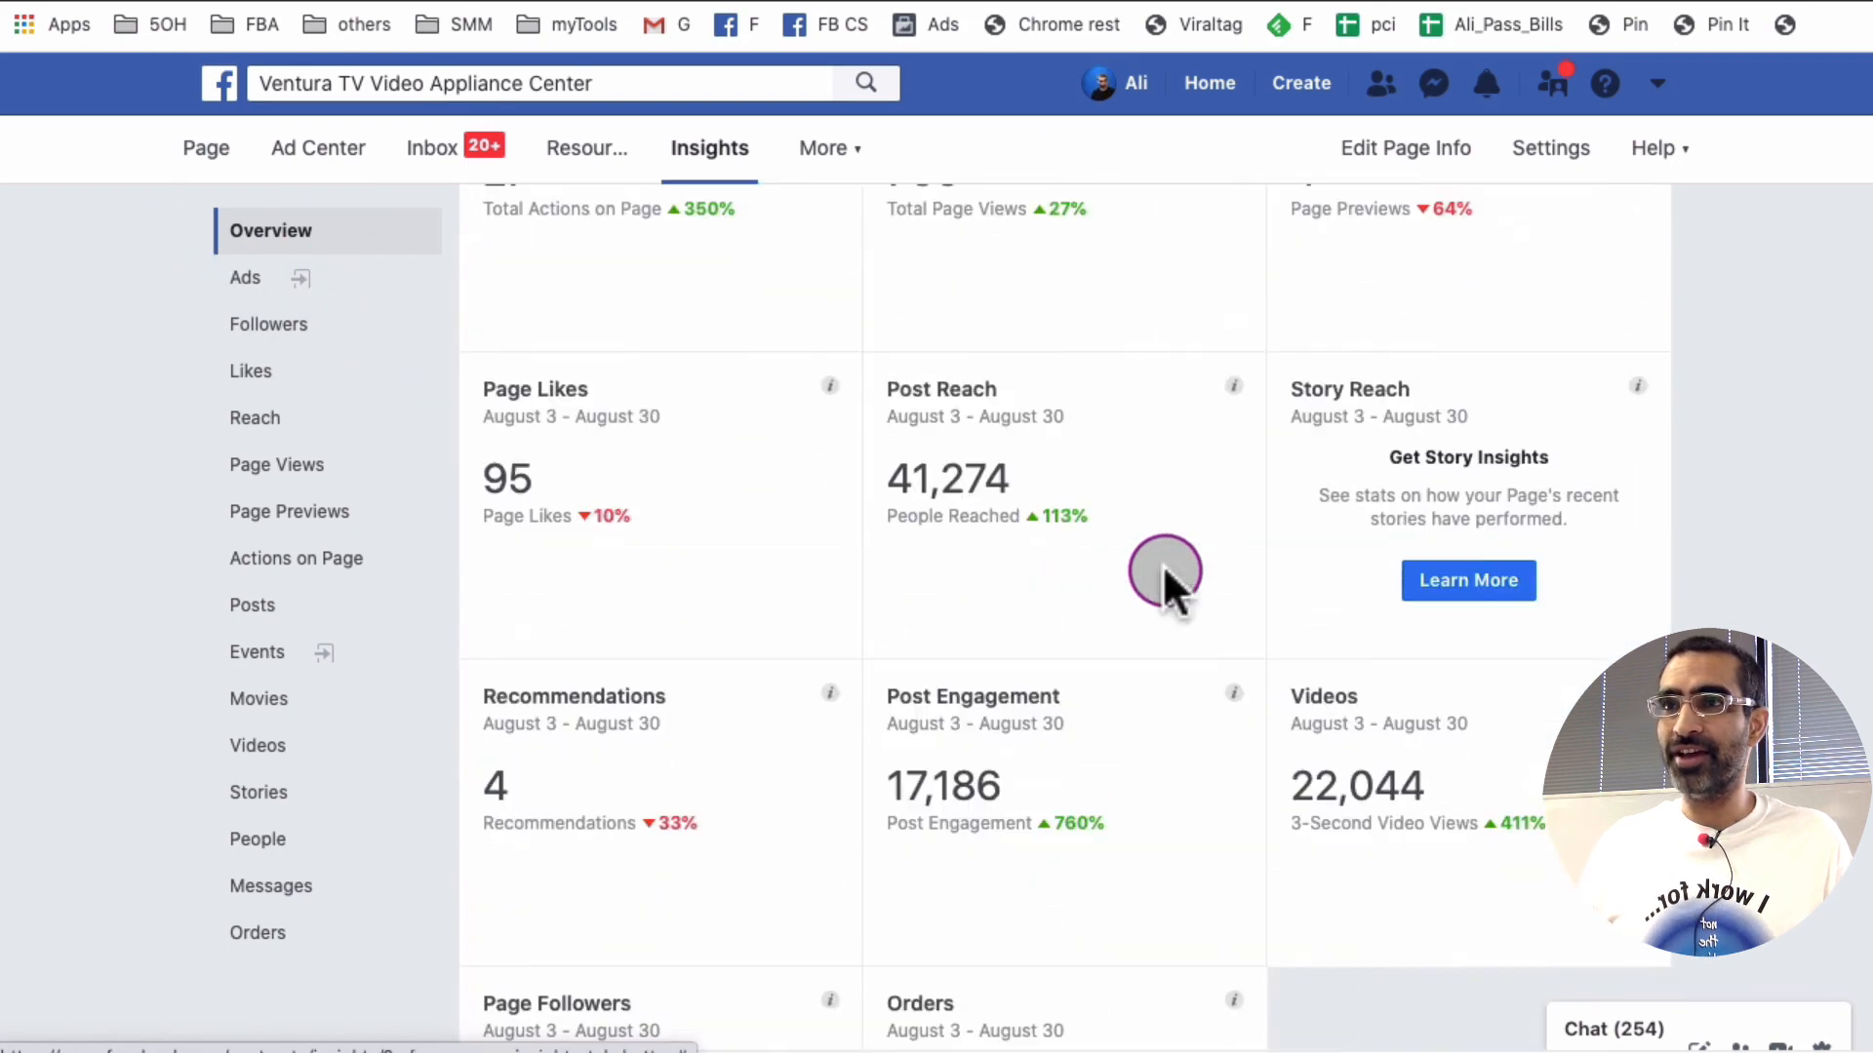
{"action": "scroll", "scroll_direction": "down", "scroll_amount": 3}
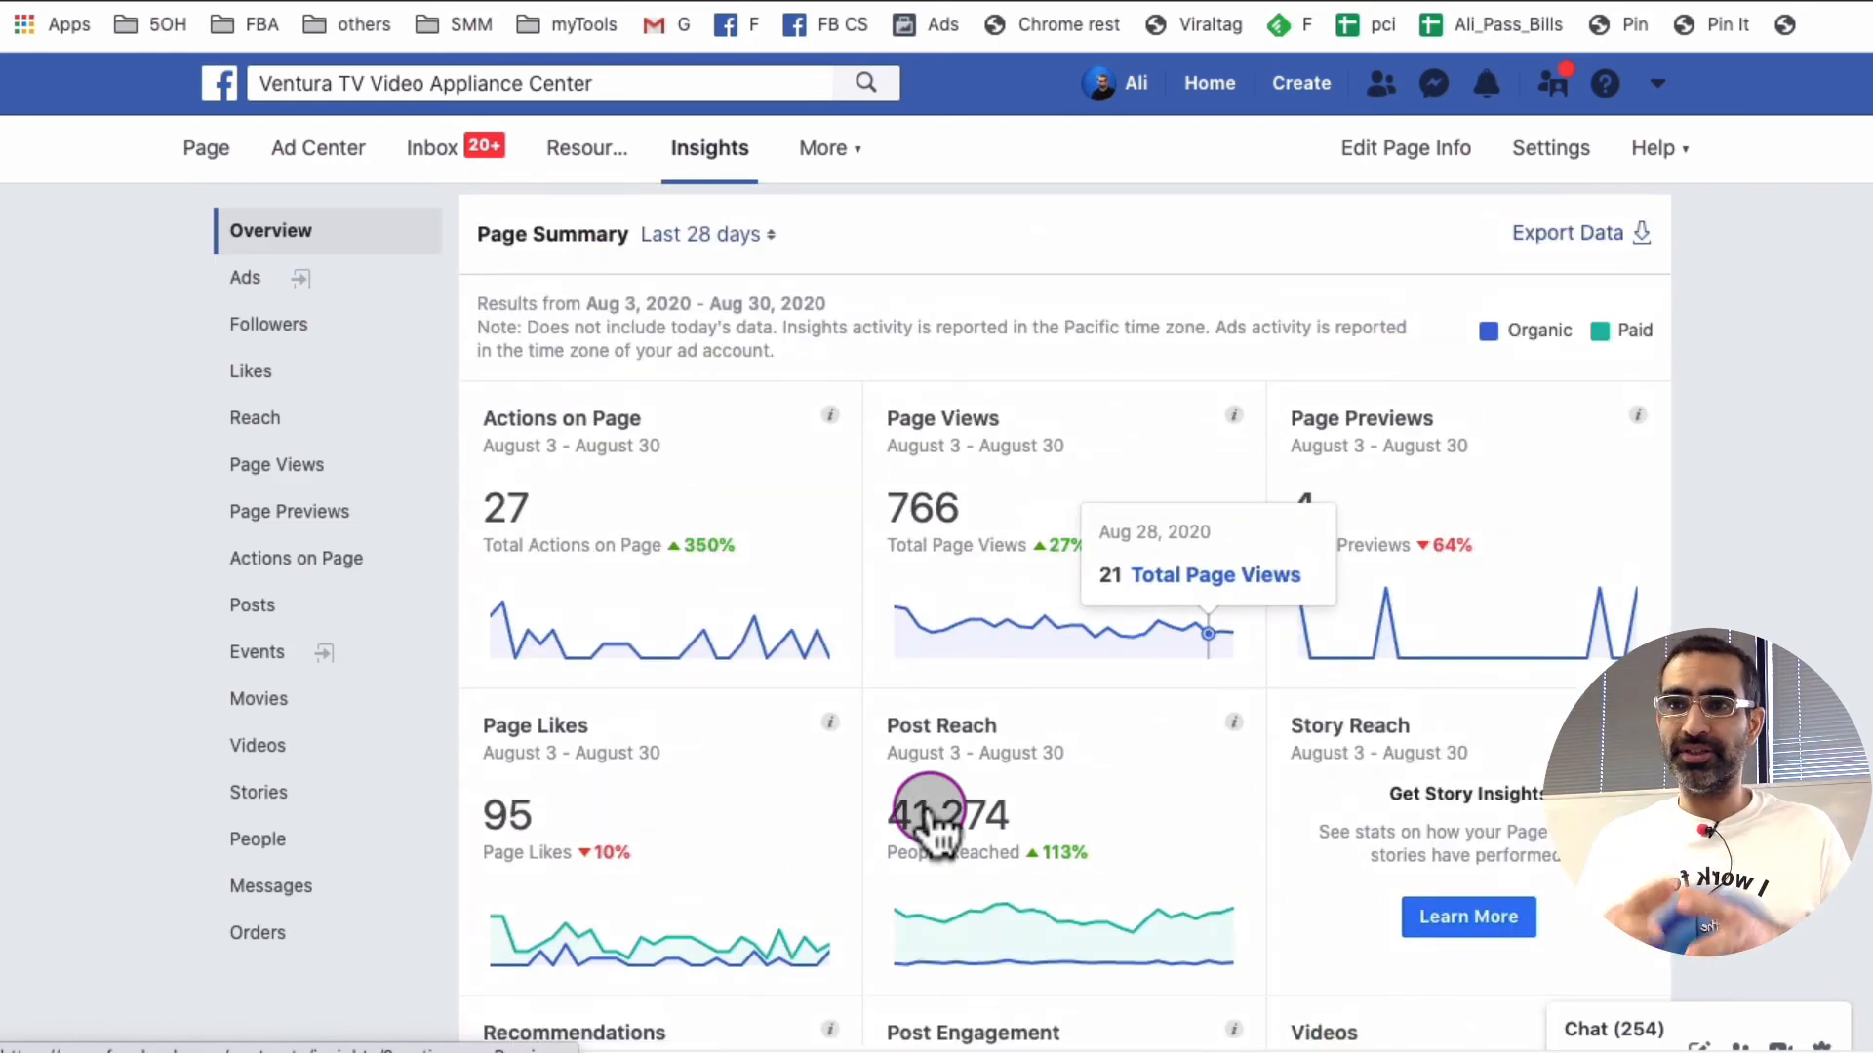
{"action": "mouse_move", "coordinate": [944, 818]}
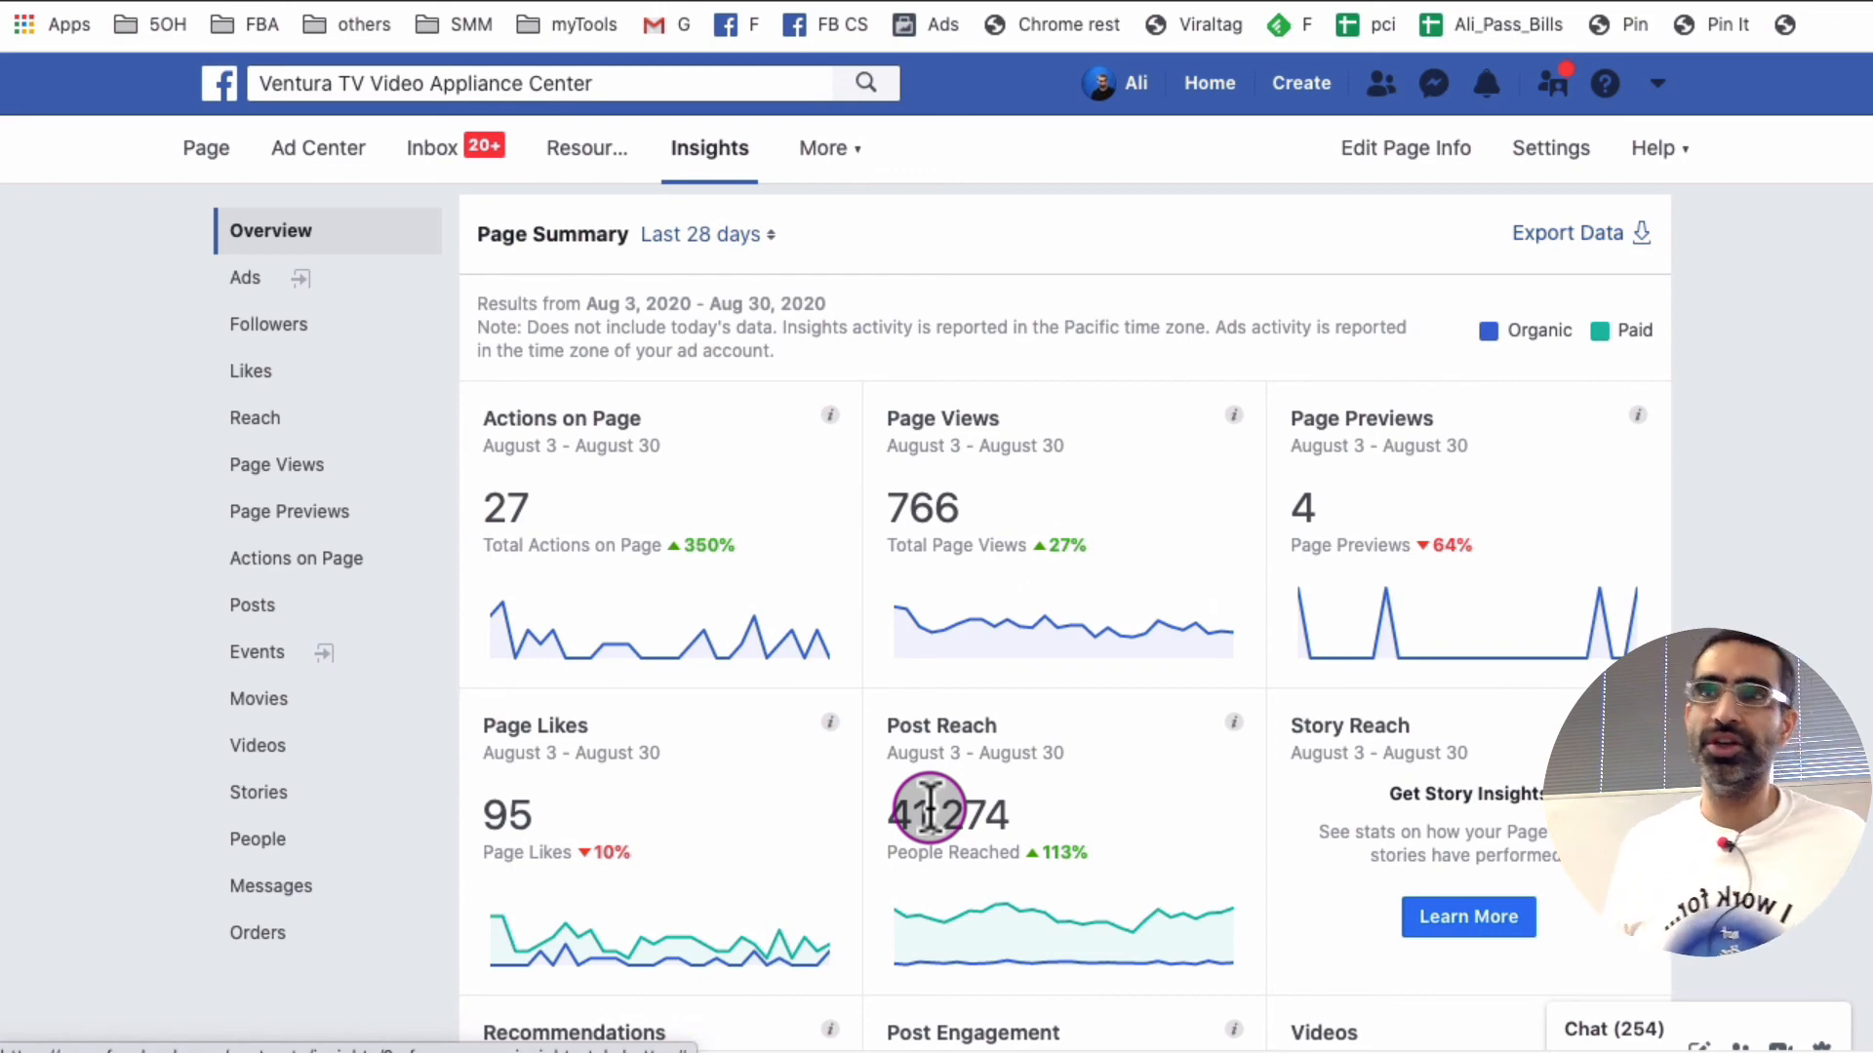
{"action": "mouse_move", "coordinate": [1307, 658]}
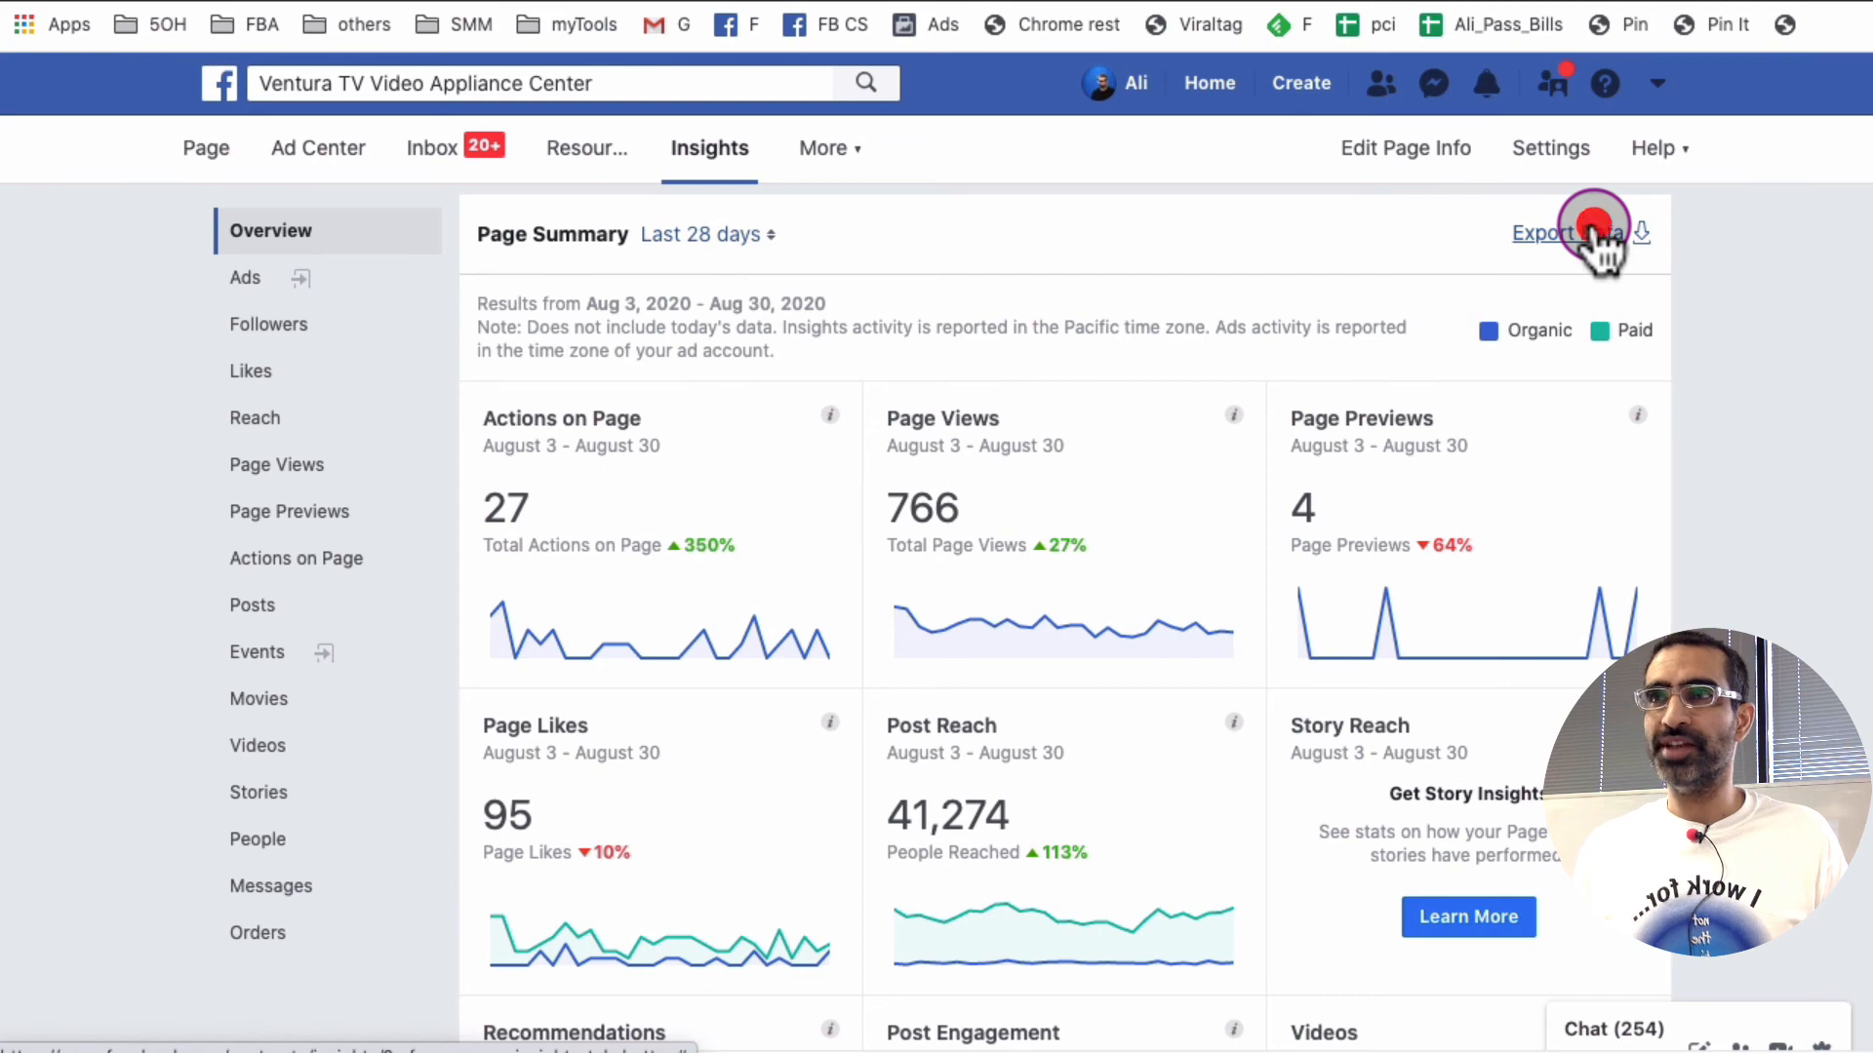
Step: Set up an Insights export of Post data in CSV format for August 1–31, 2020
{"action": "left_click", "coordinate": [1565, 232]}
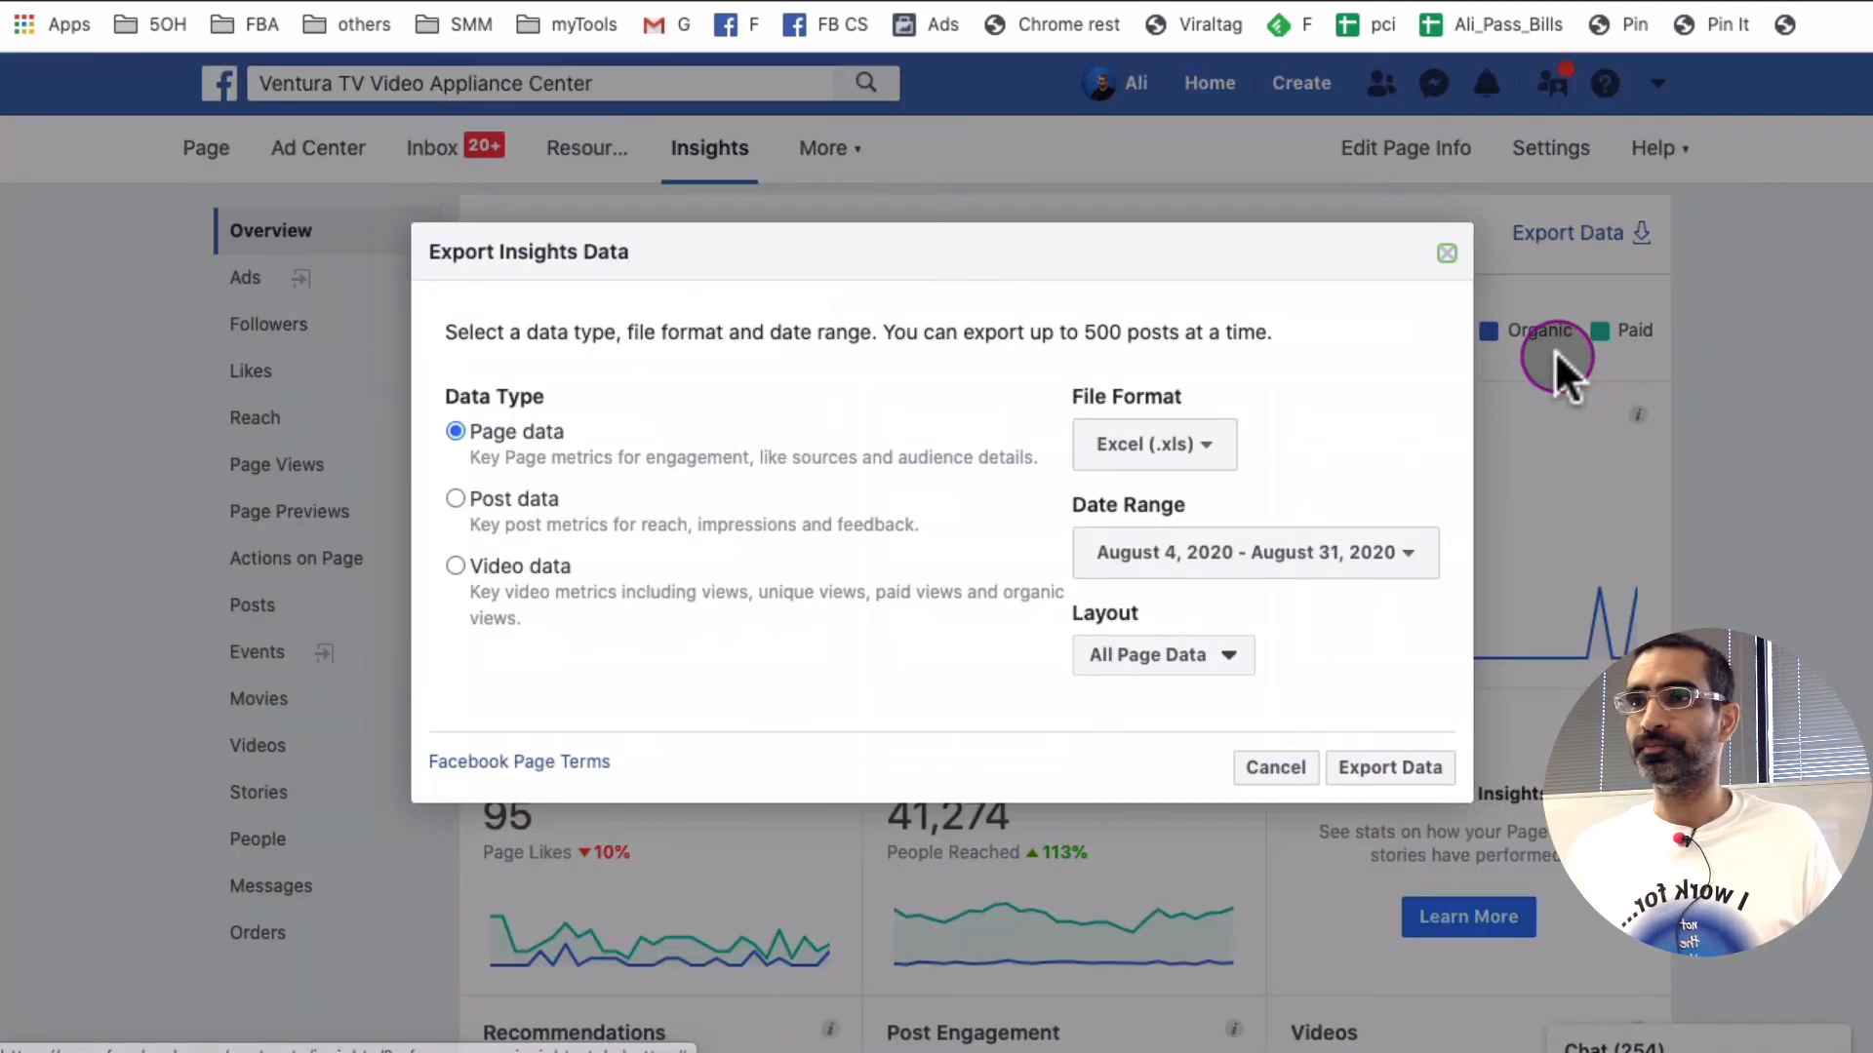
{"action": "mouse_move", "coordinate": [592, 490]}
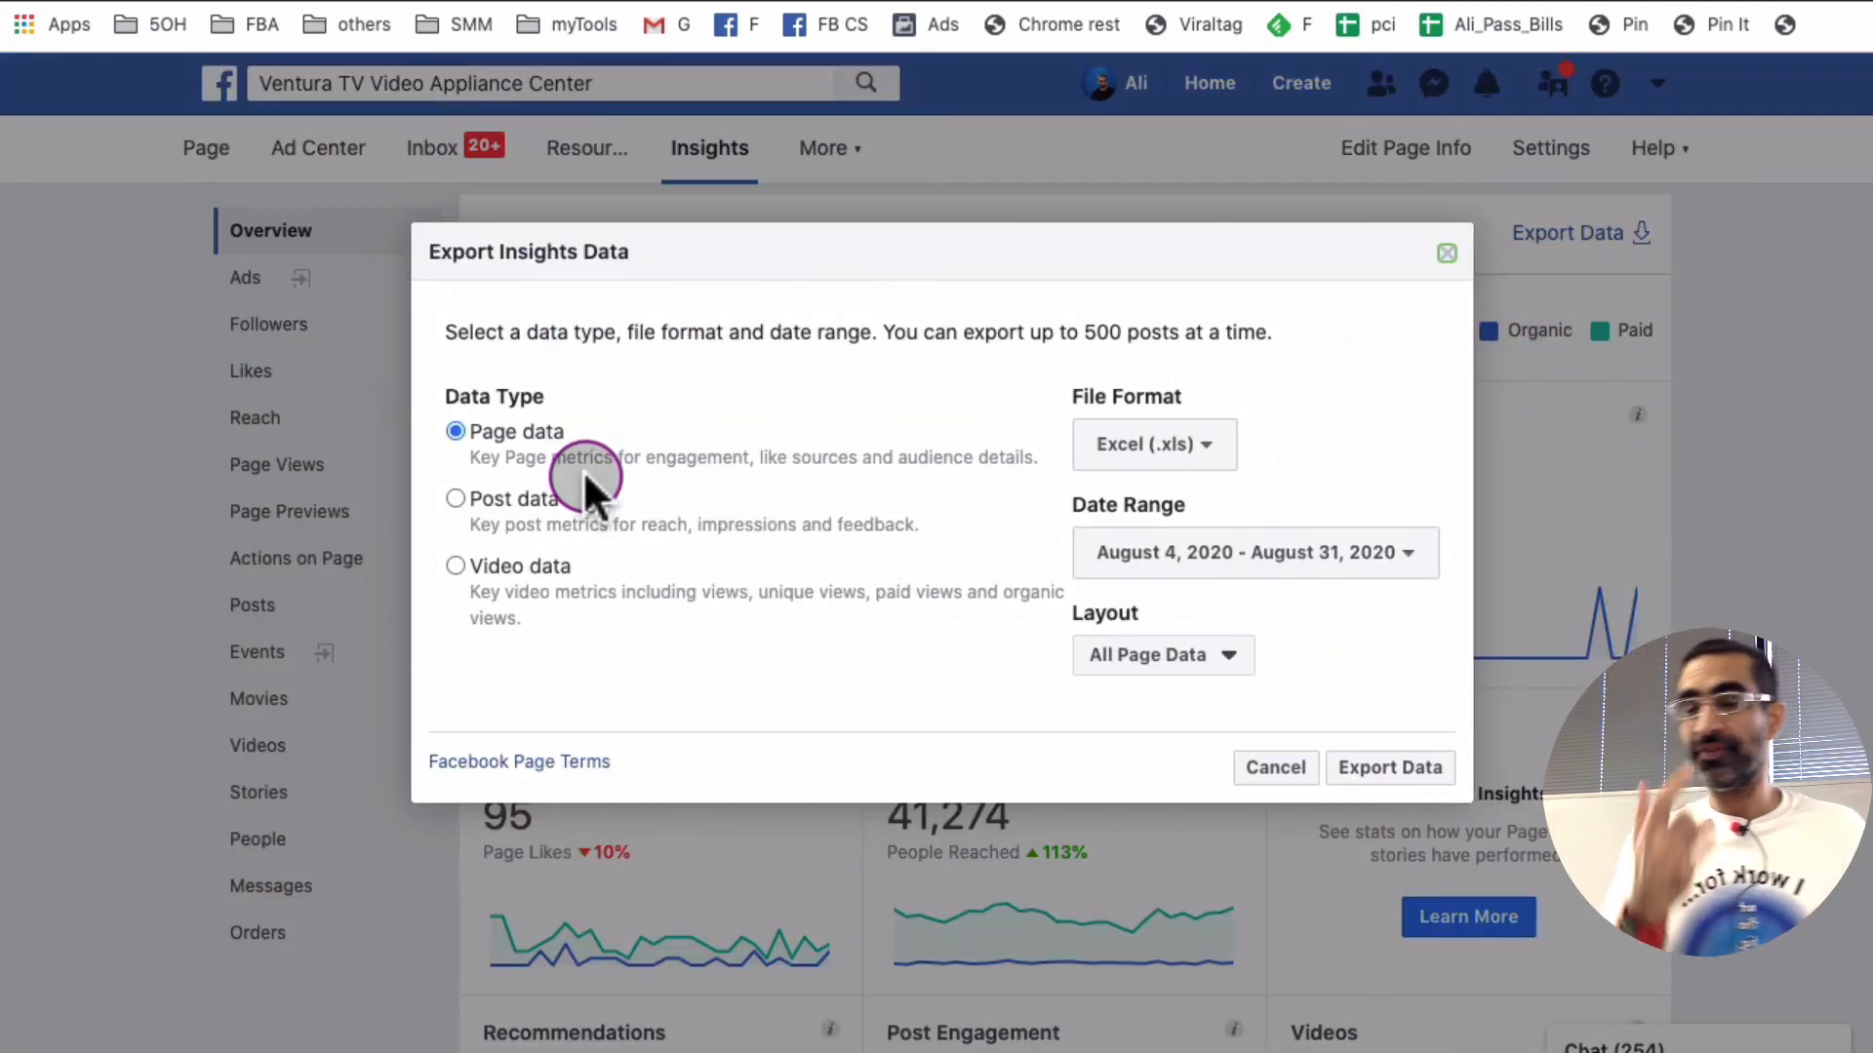
{"action": "mouse_move", "coordinate": [765, 484]}
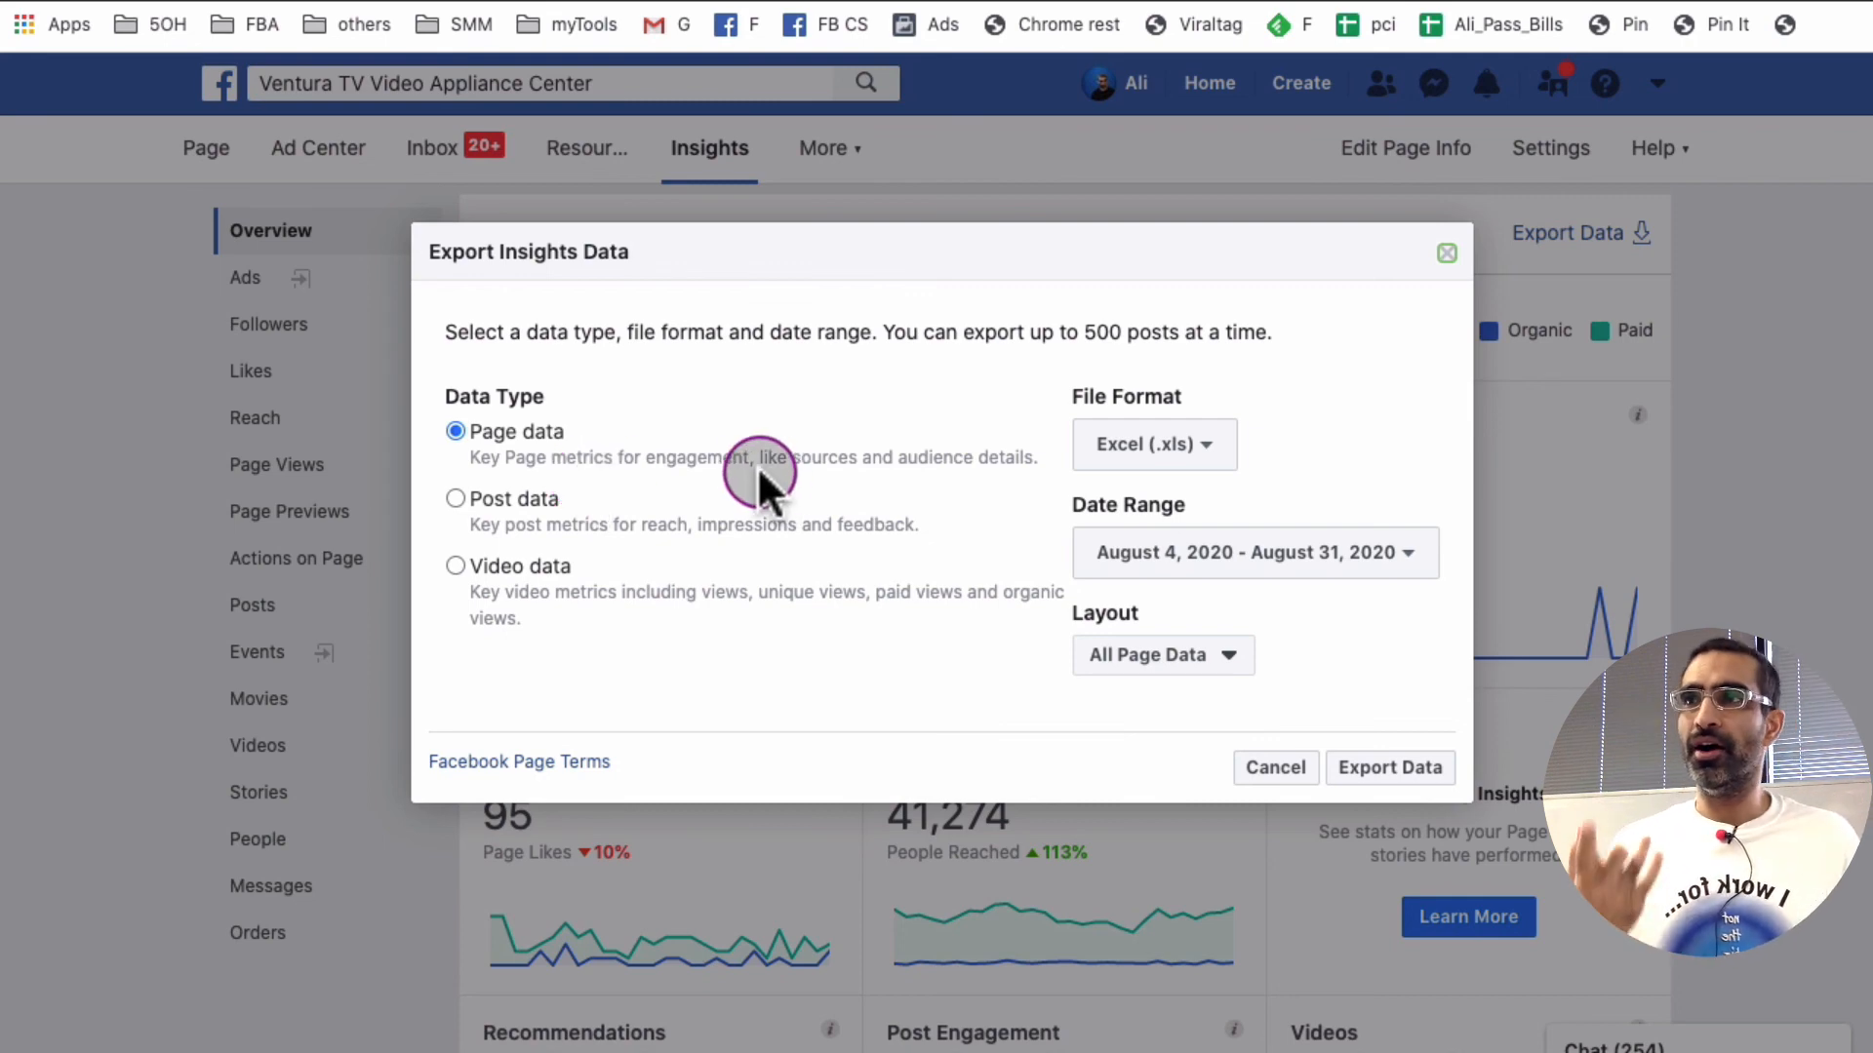
{"action": "mouse_move", "coordinate": [524, 502]}
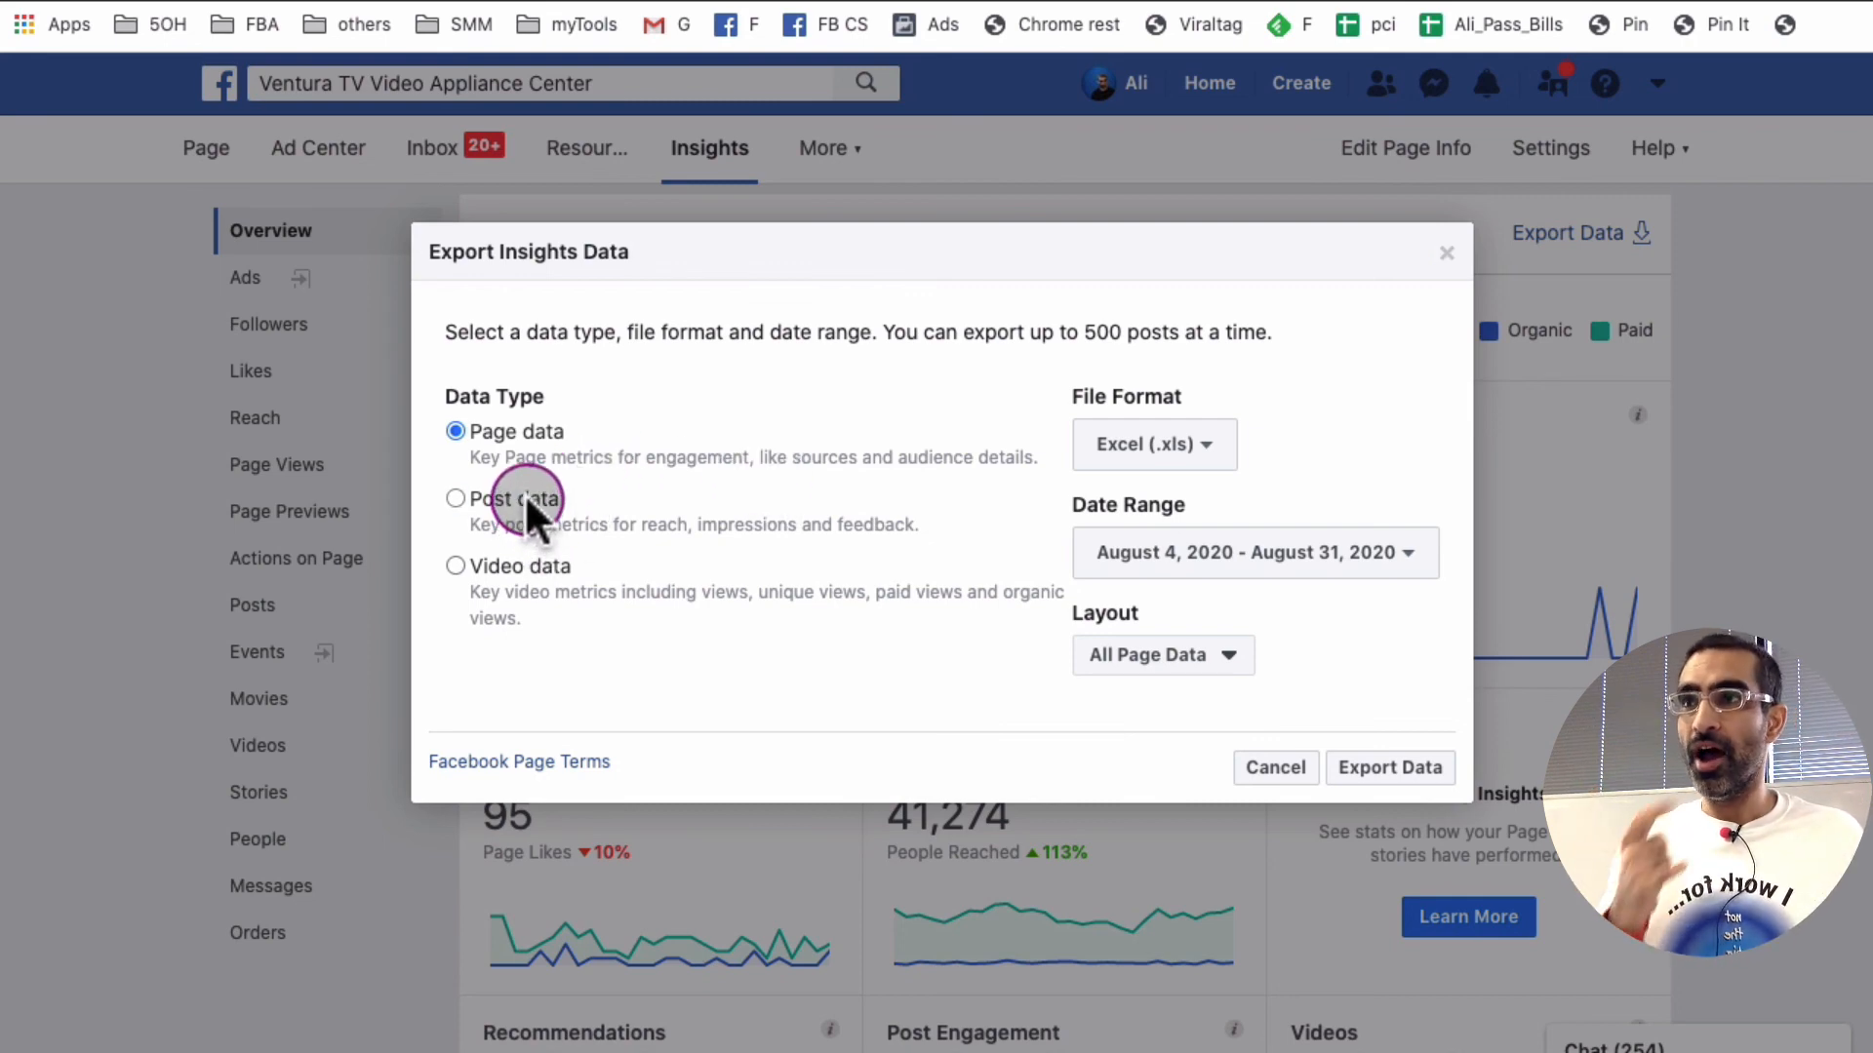
{"action": "left_click", "coordinate": [454, 497]}
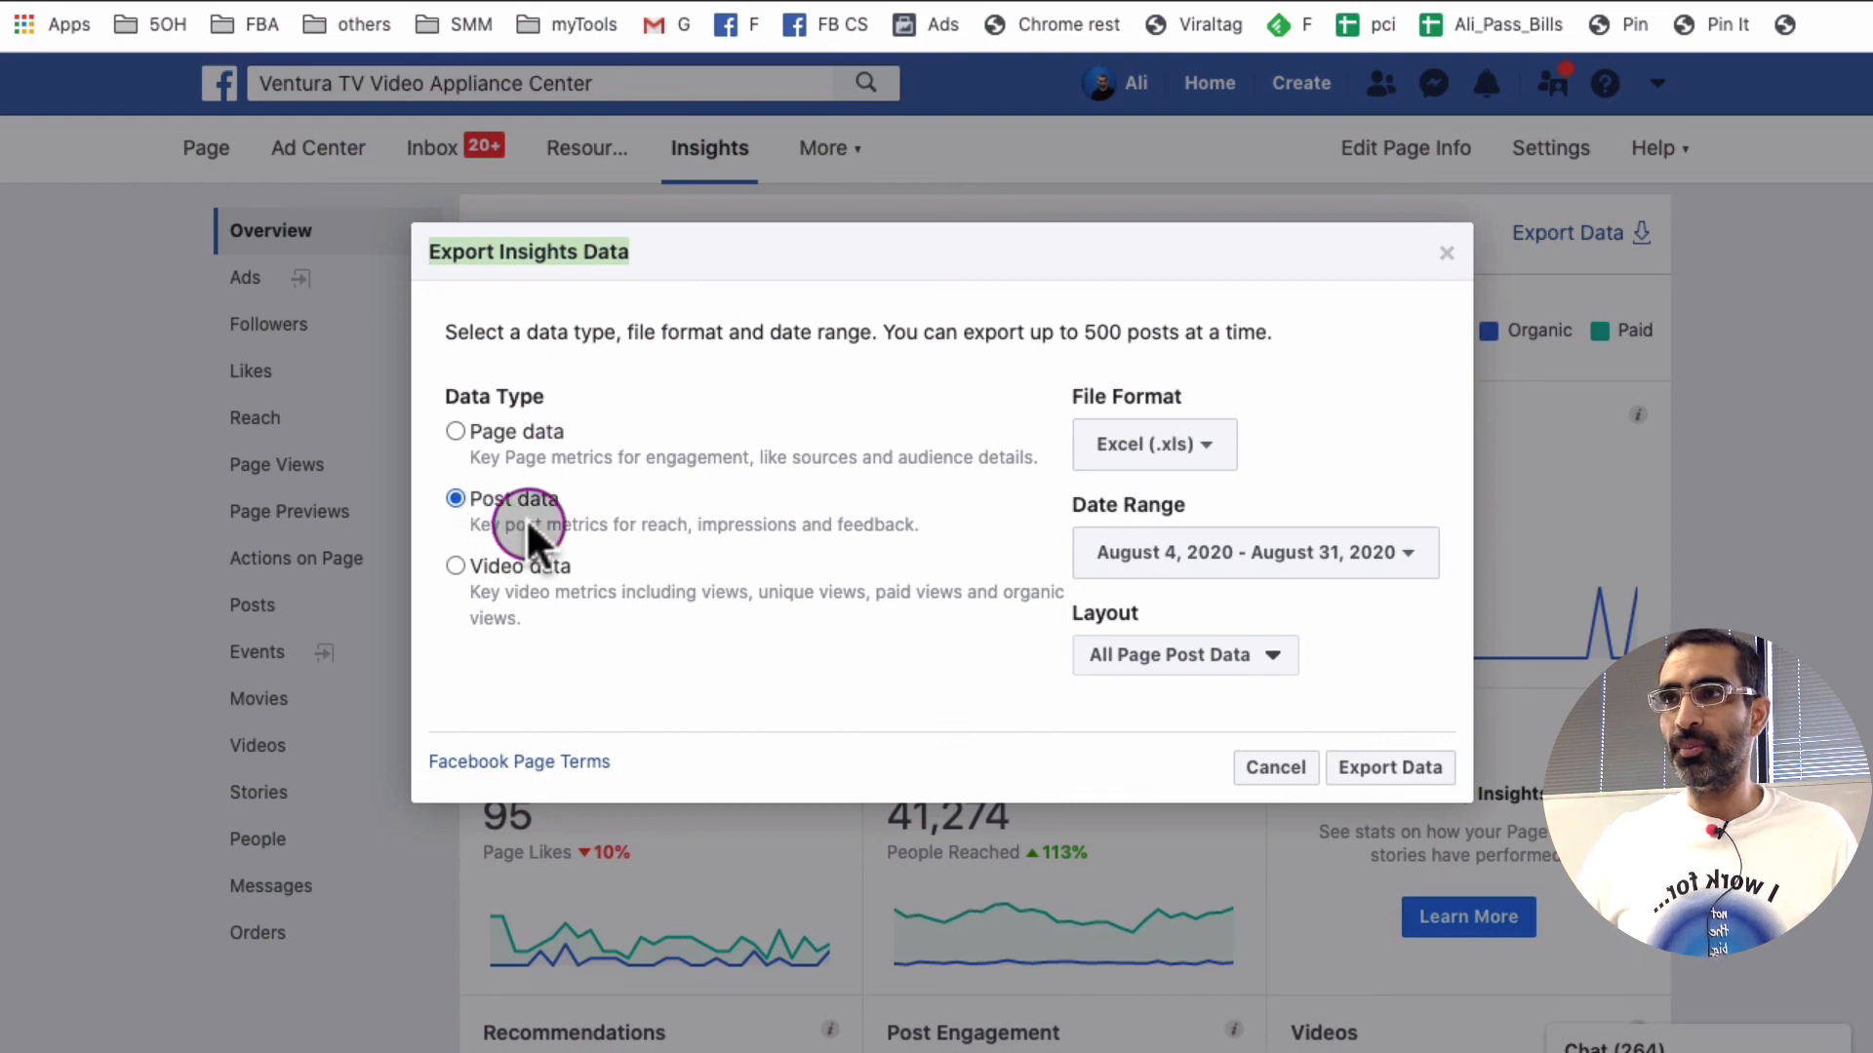
{"action": "mouse_move", "coordinate": [1251, 424]}
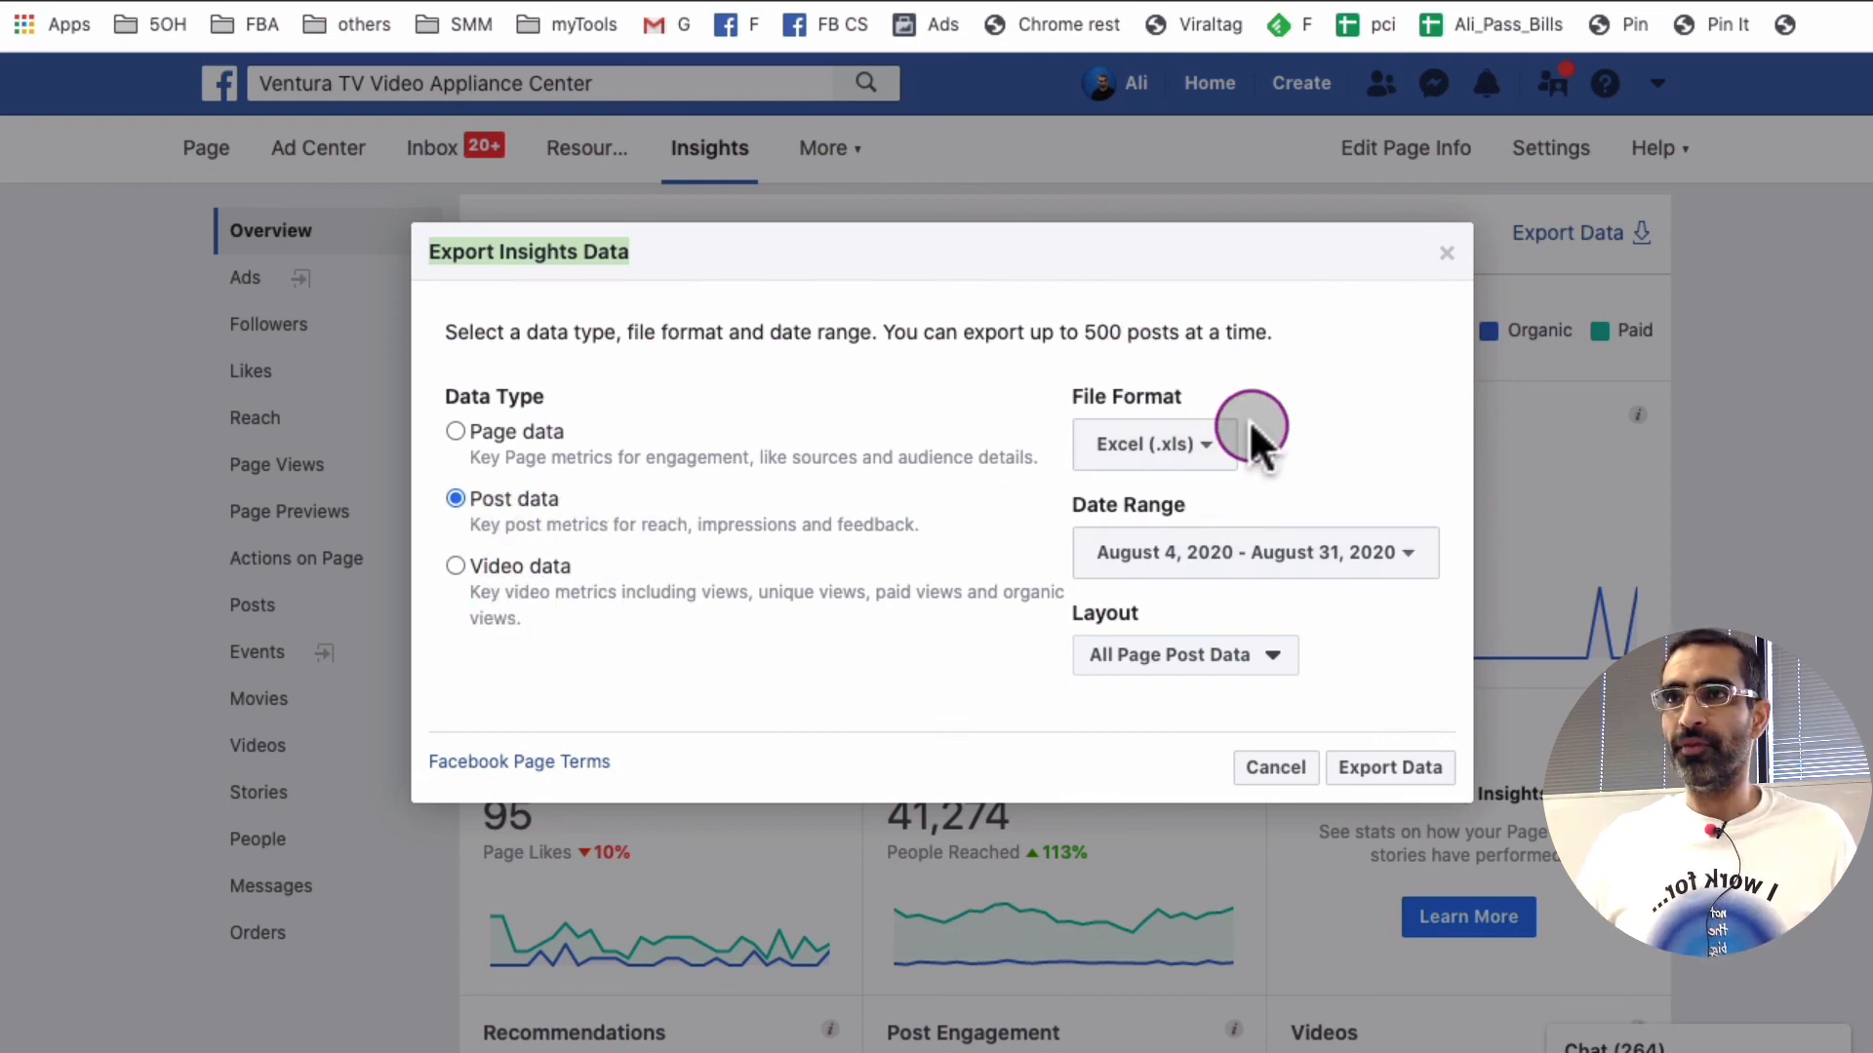
{"action": "left_click", "coordinate": [1153, 443]}
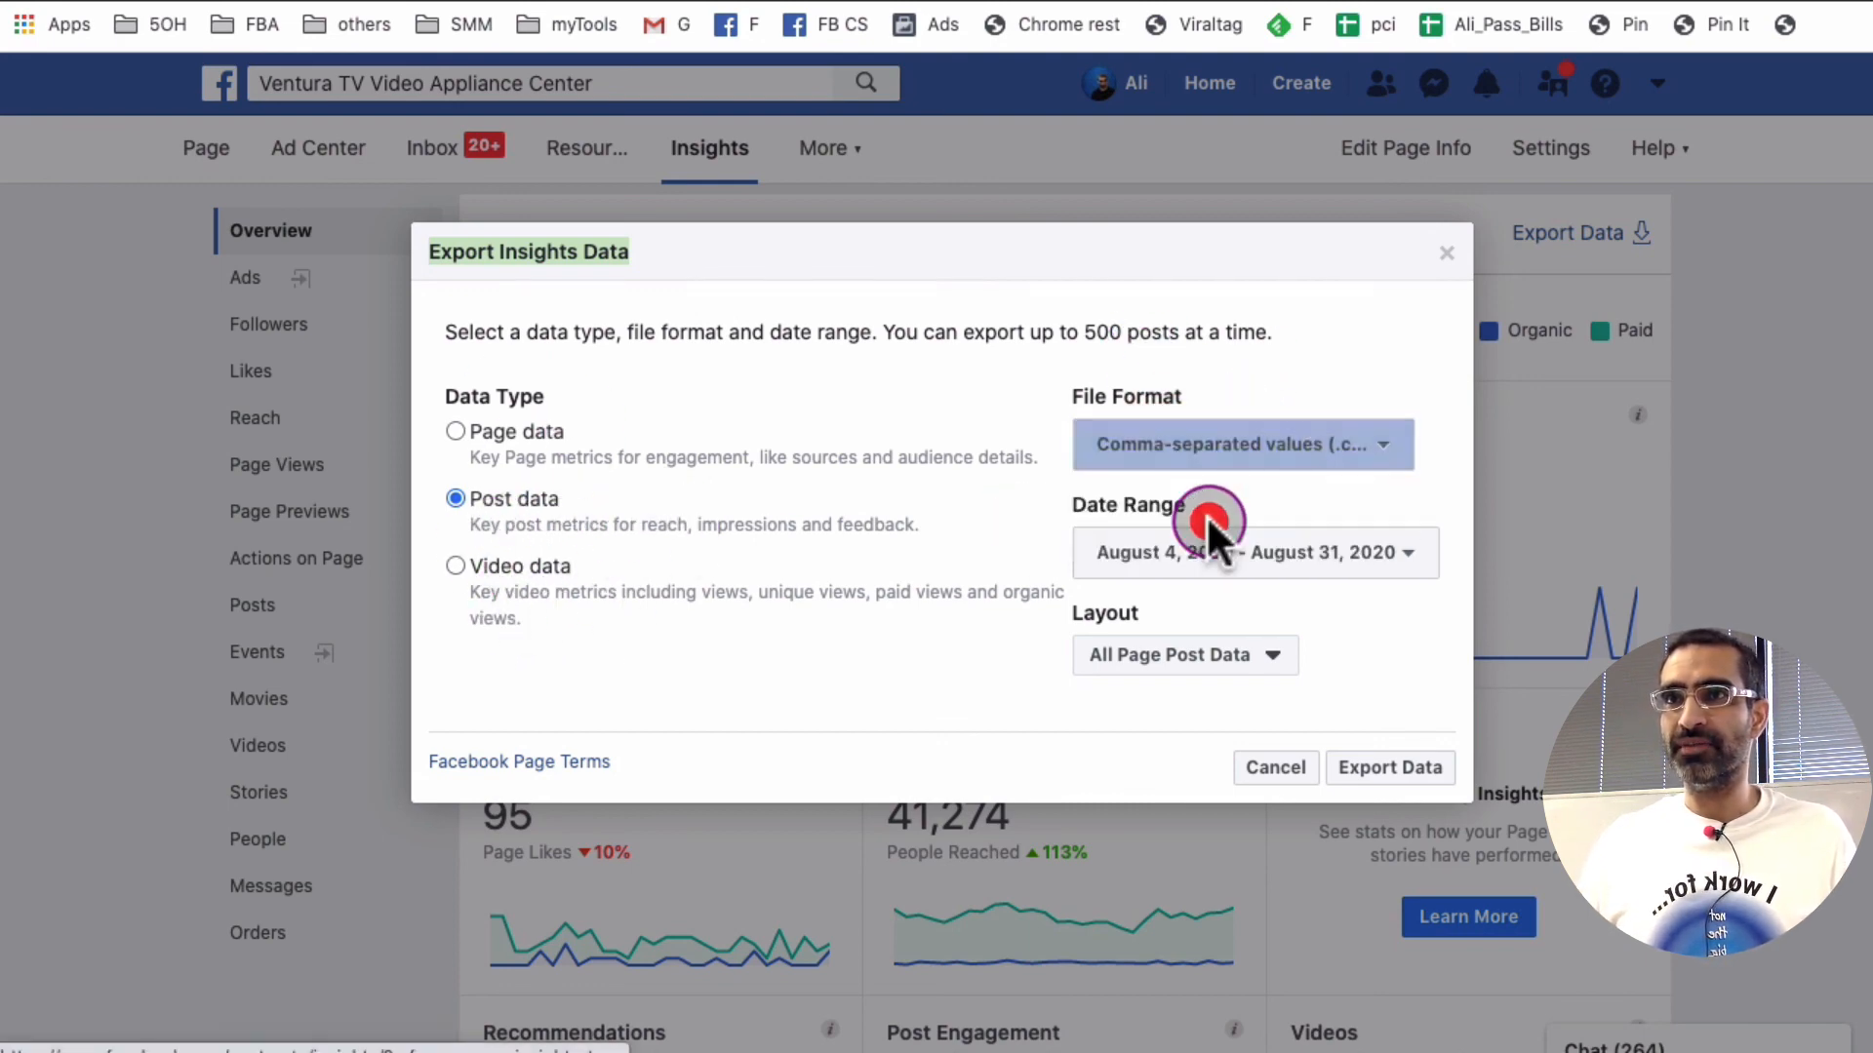
{"action": "mouse_move", "coordinate": [1362, 568]}
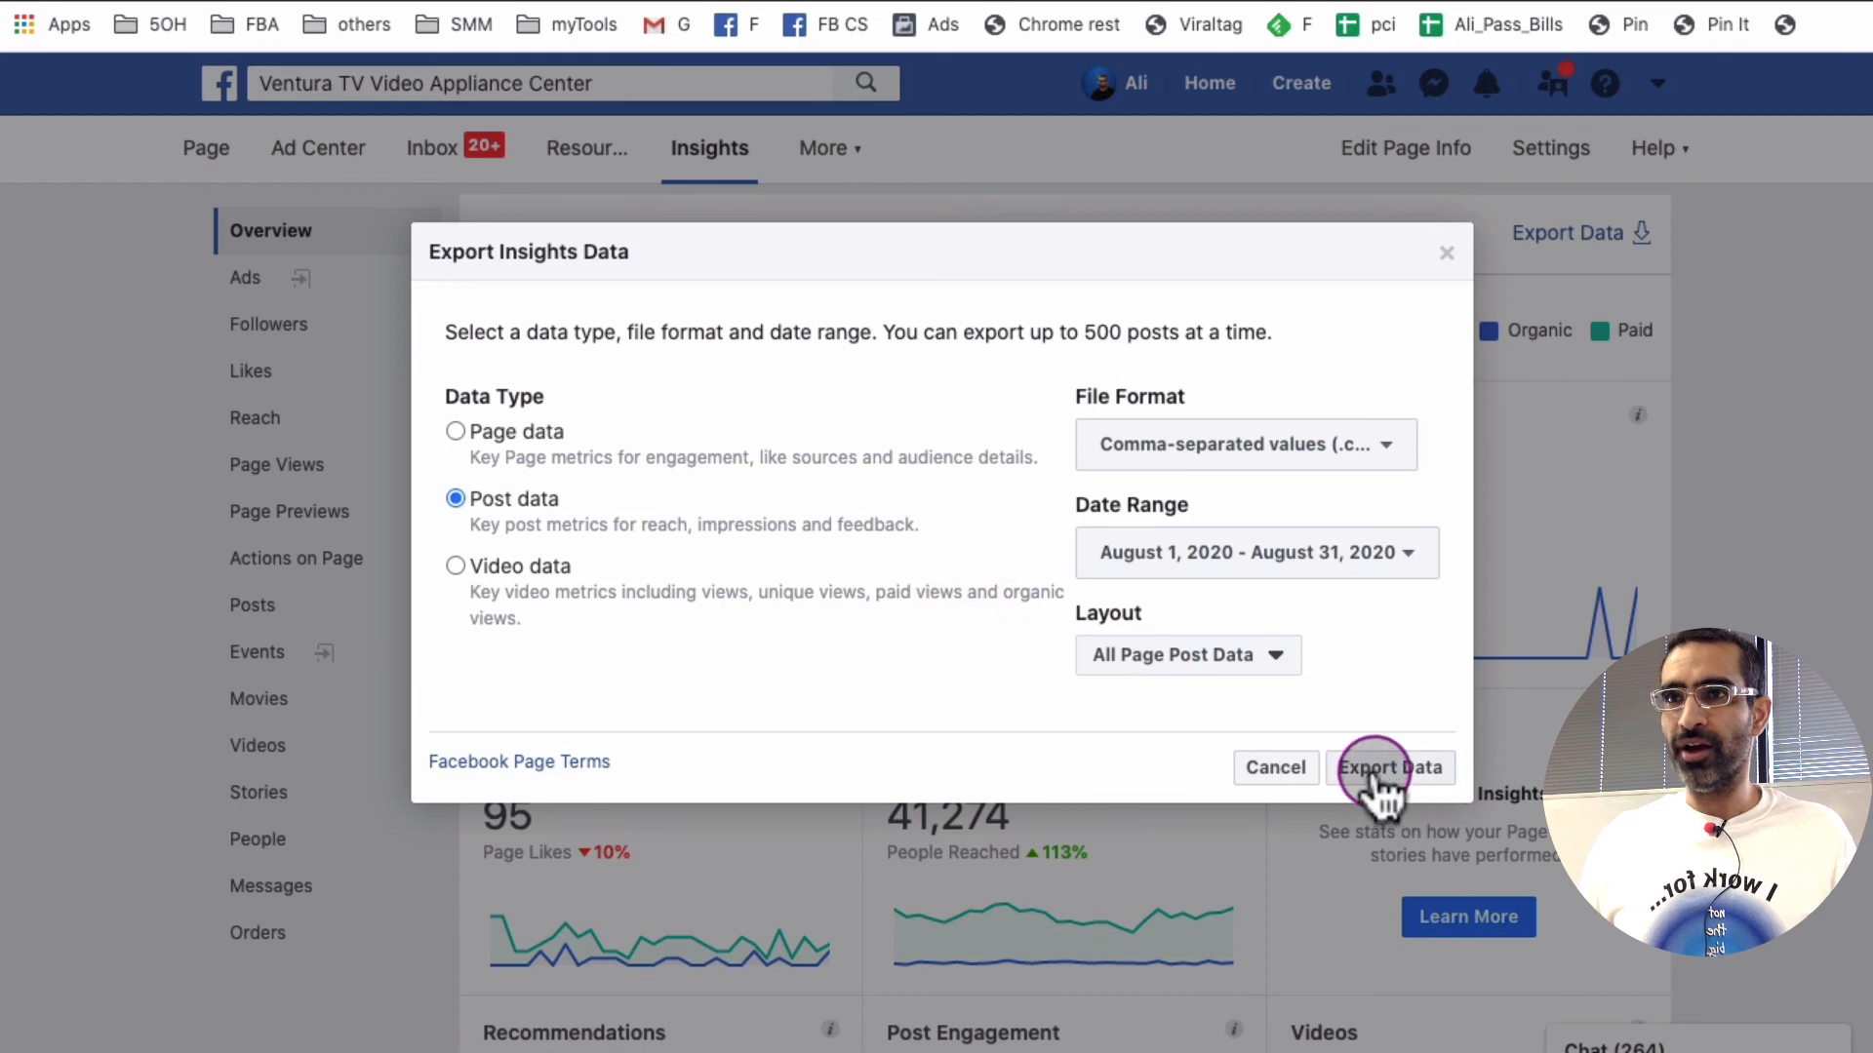
Step: Export the August post data and save the CSV into the Reports folder
{"action": "left_click", "coordinate": [1389, 766]}
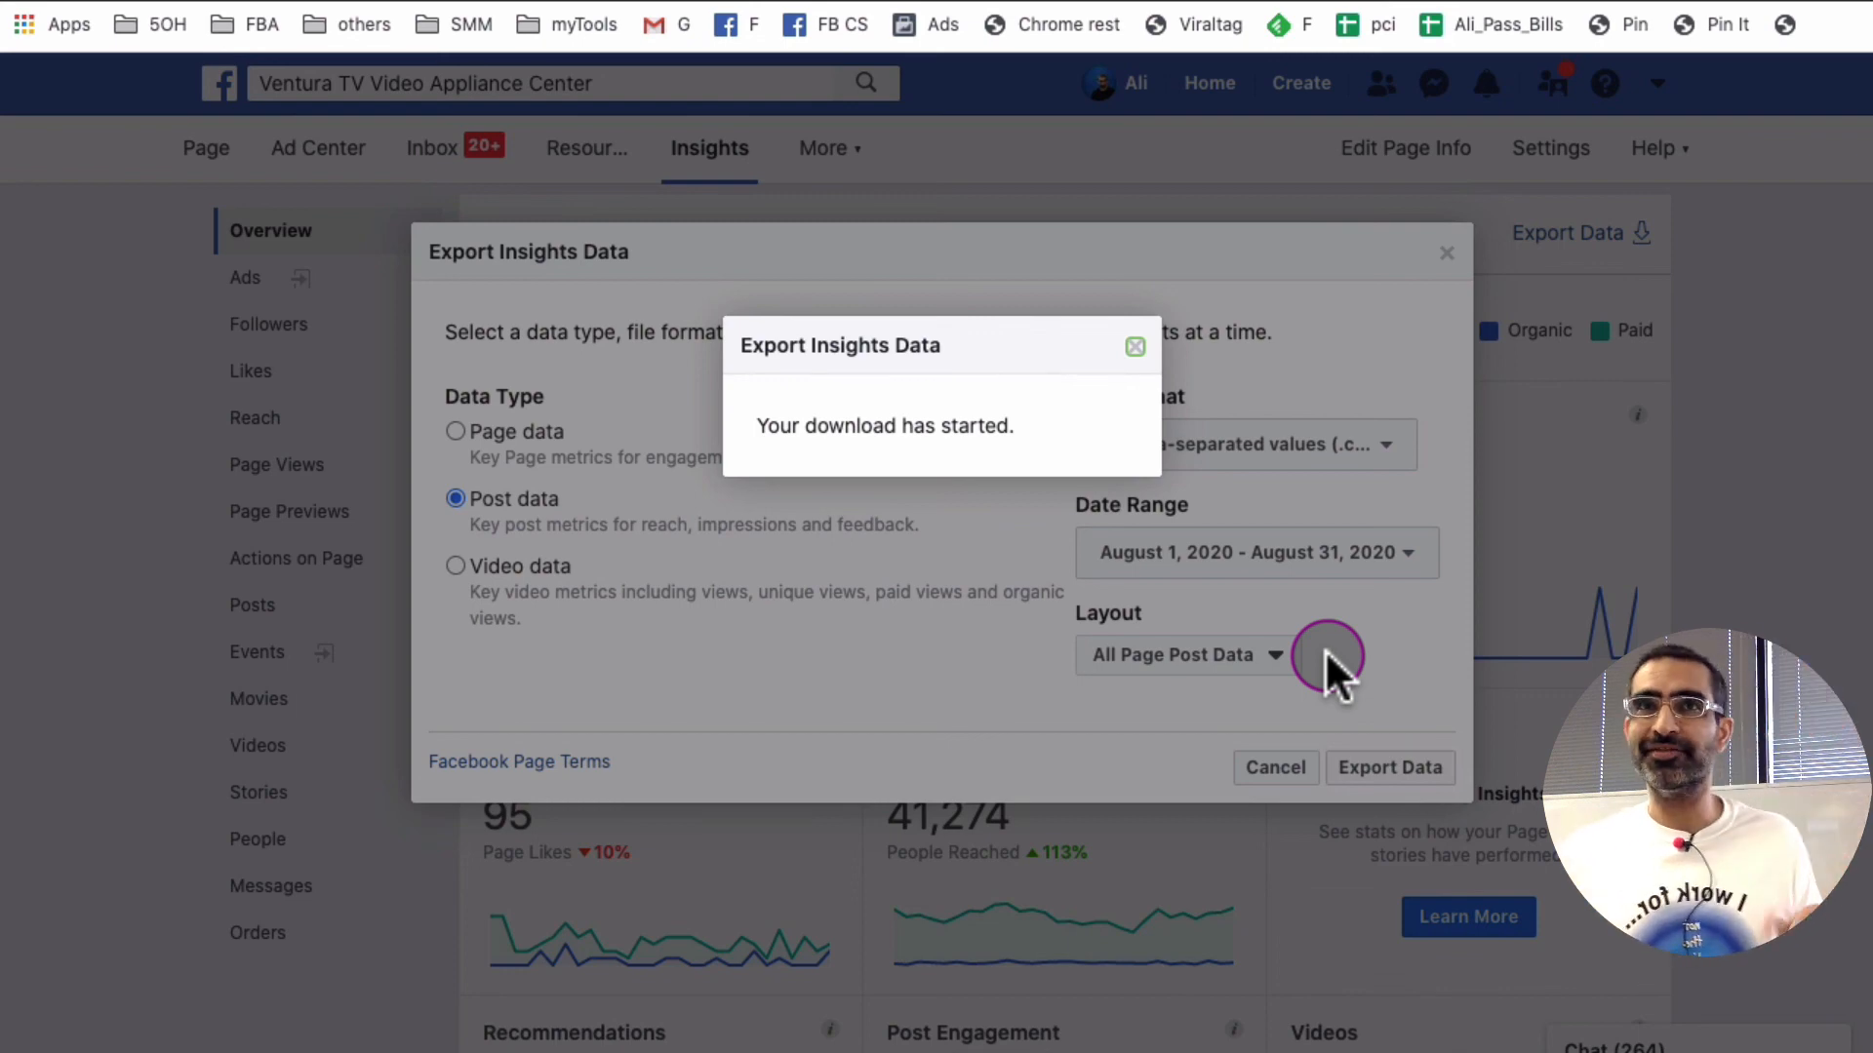
{"action": "left_click", "coordinate": [1135, 347]}
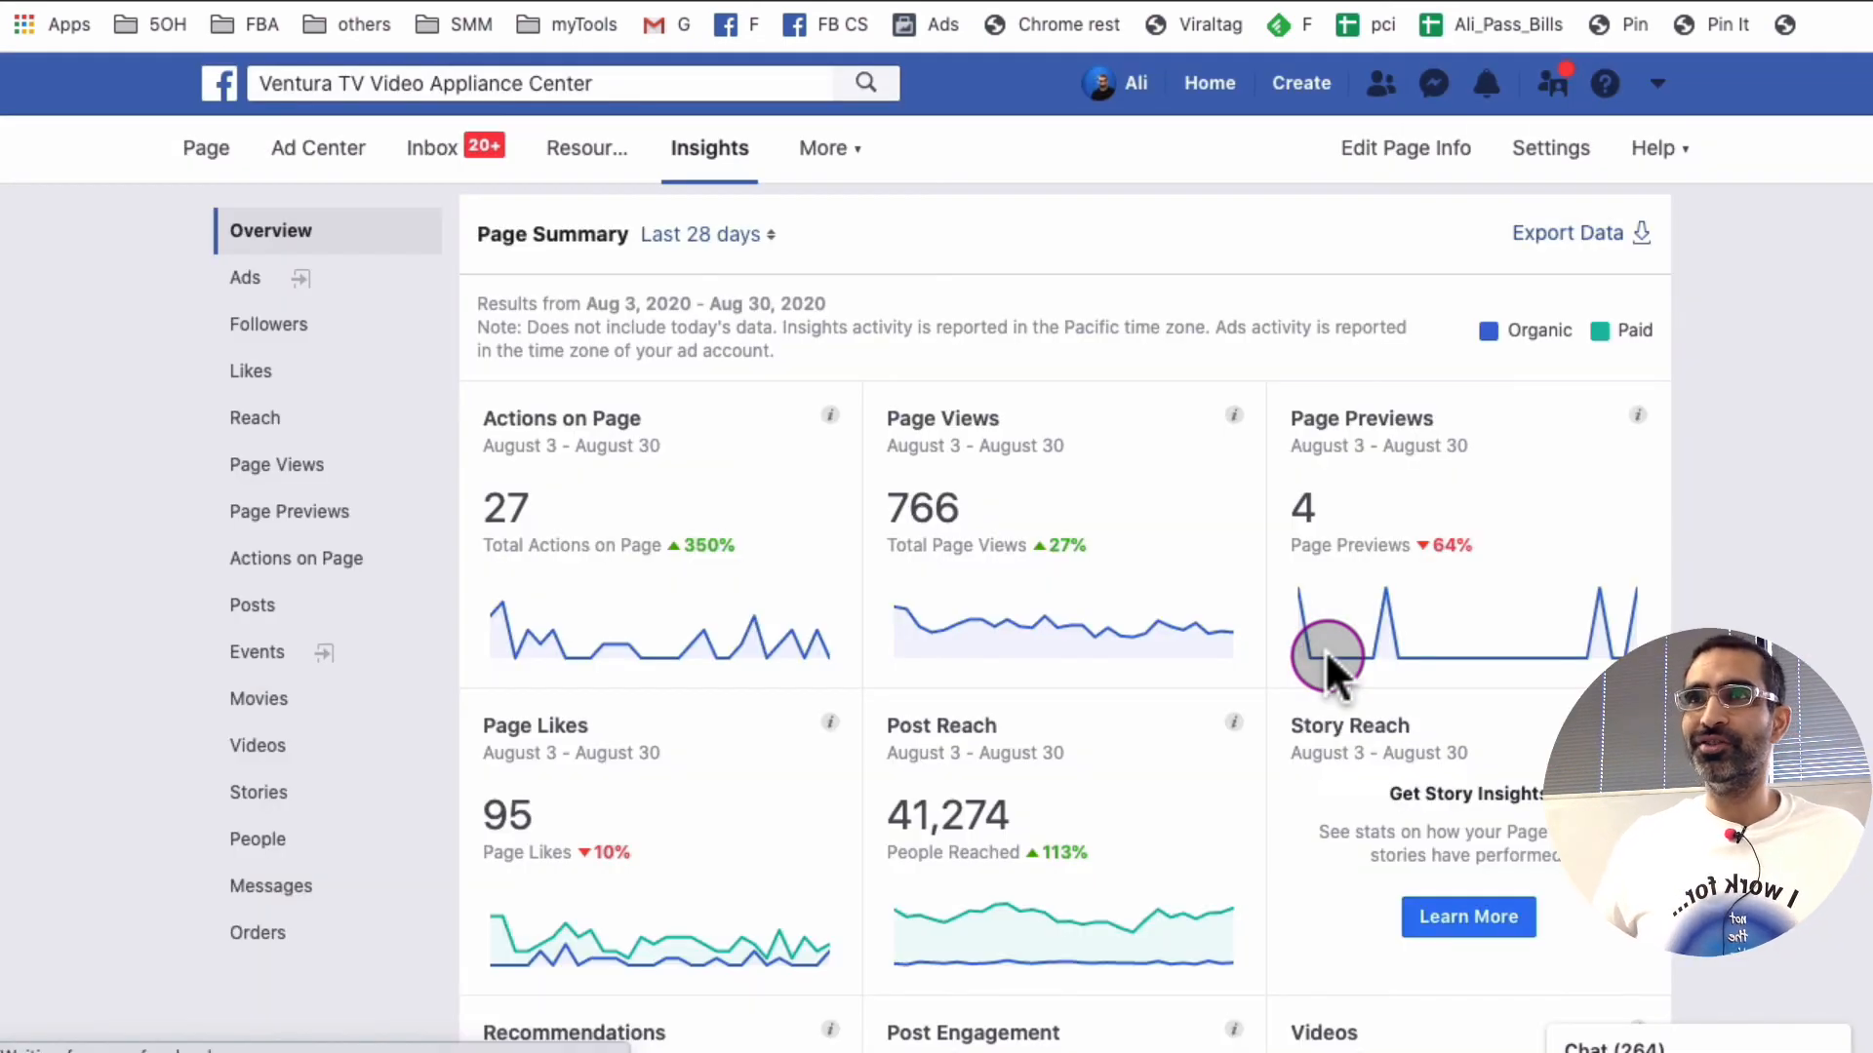
{"action": "left_click", "coordinate": [1567, 232]}
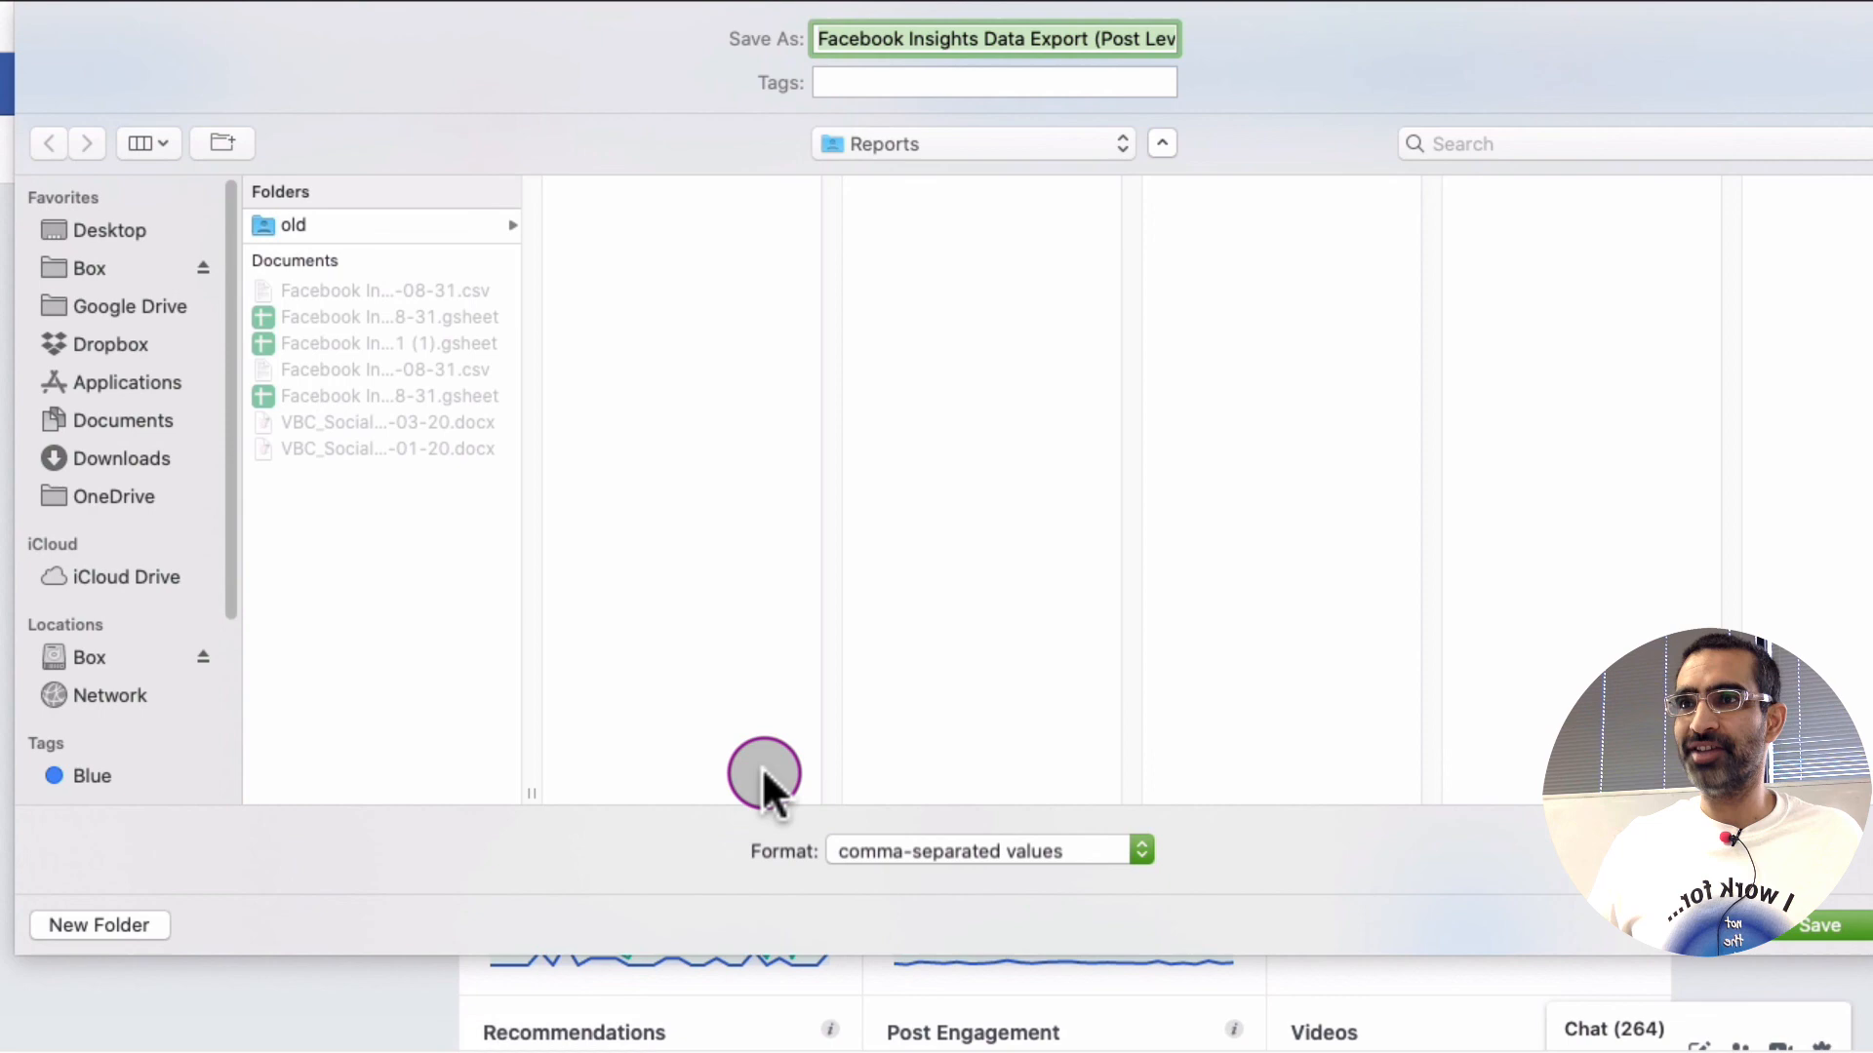
{"action": "left_click", "coordinate": [1818, 925]}
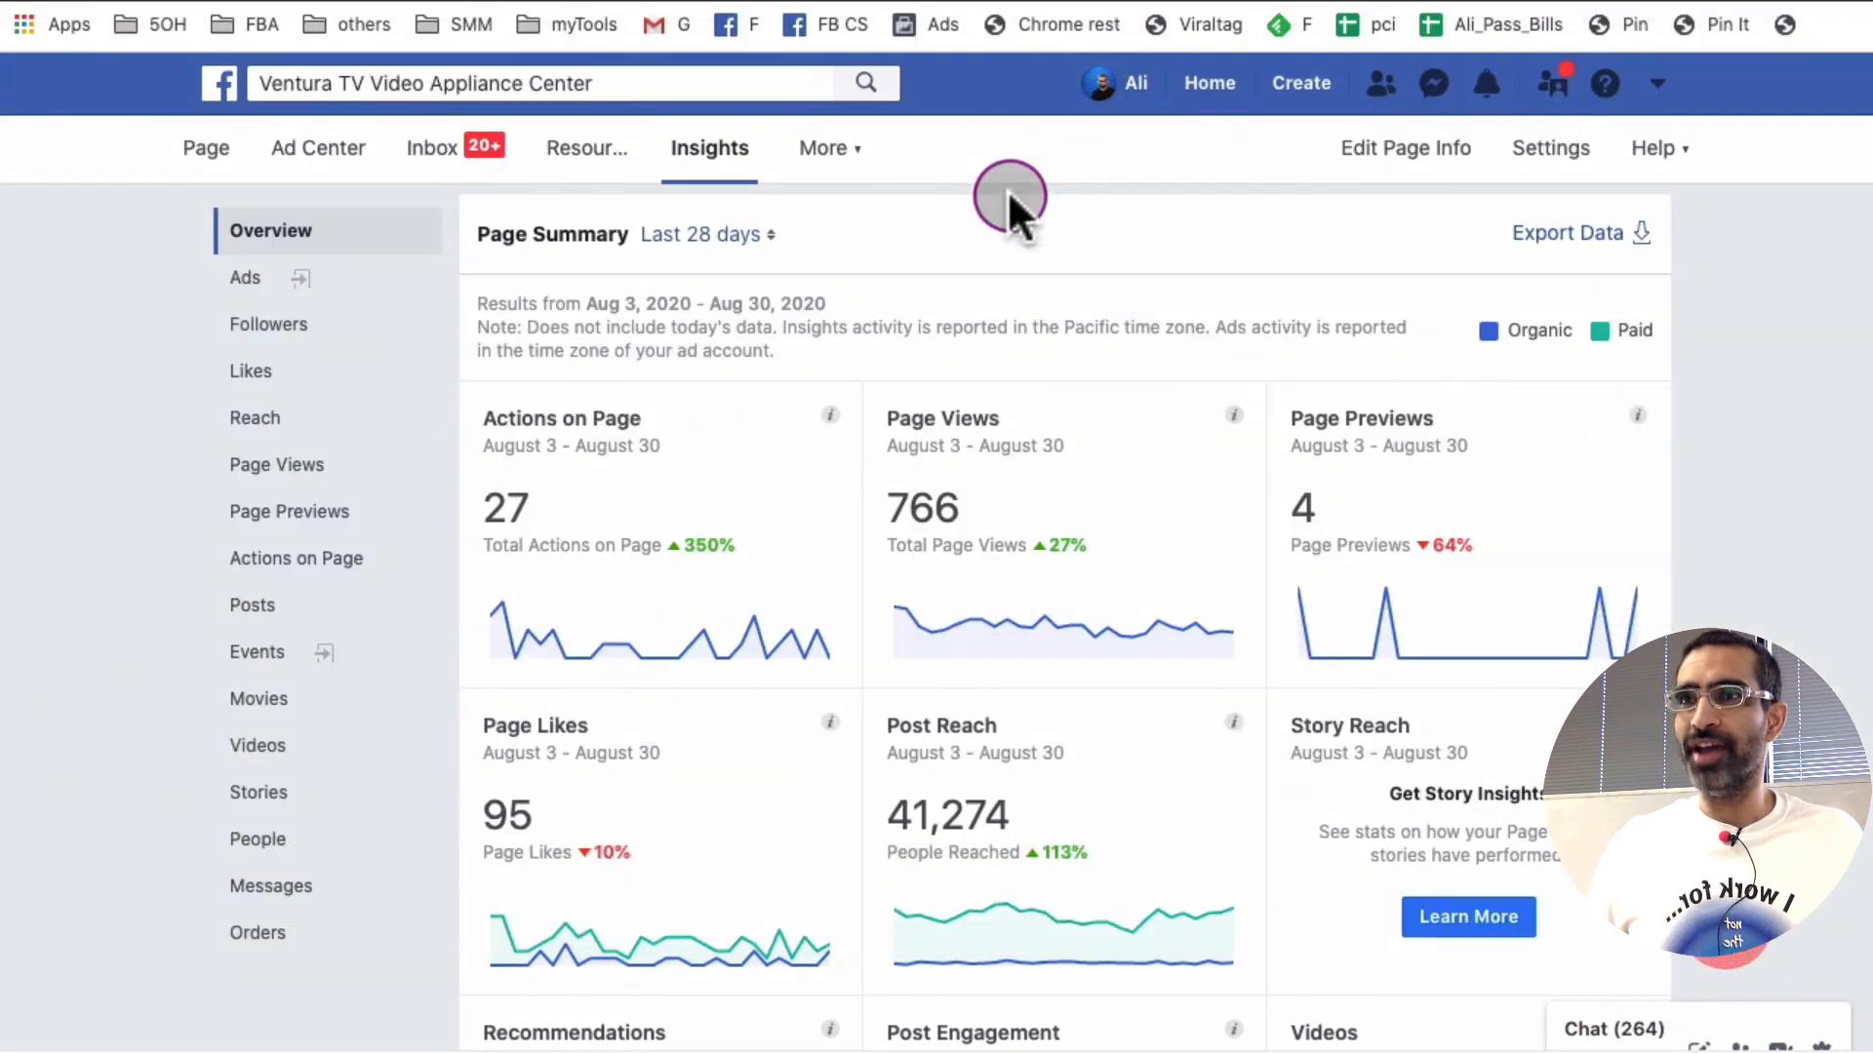
{"action": "mouse_move", "coordinate": [1014, 220]}
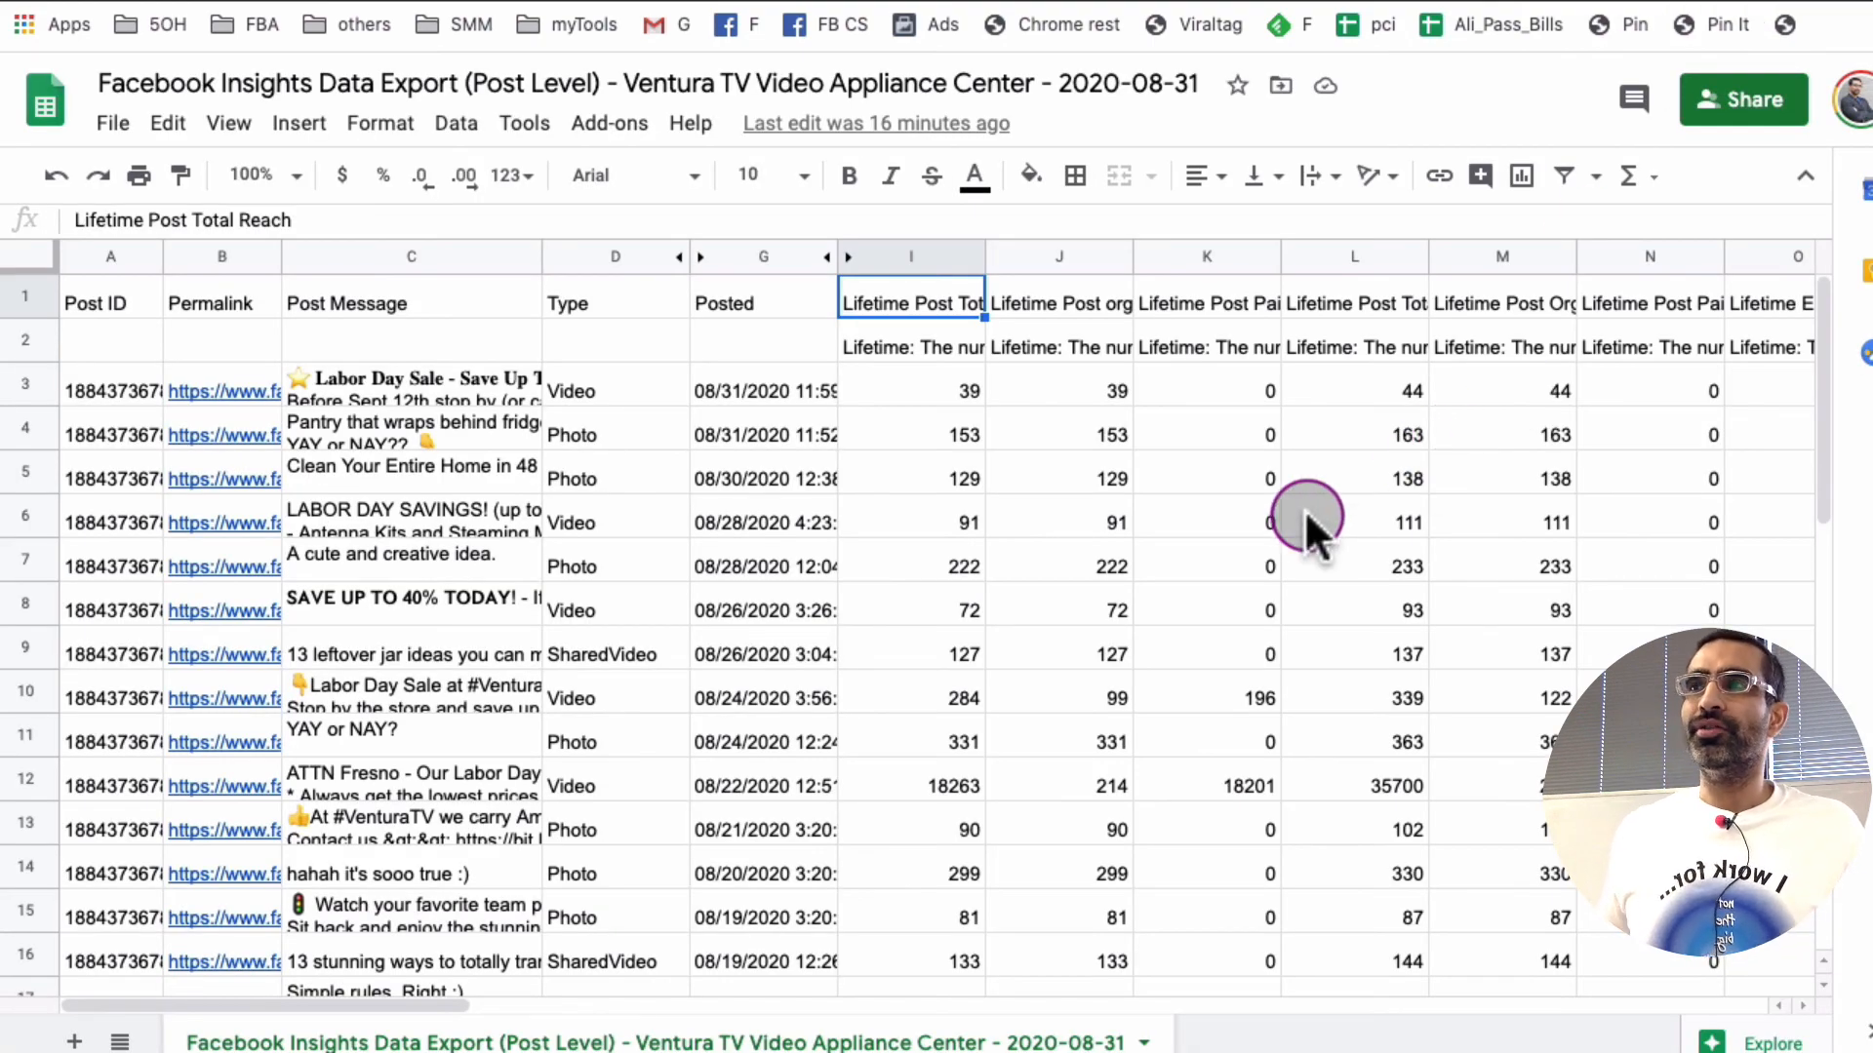
{"action": "mouse_move", "coordinate": [762, 539]}
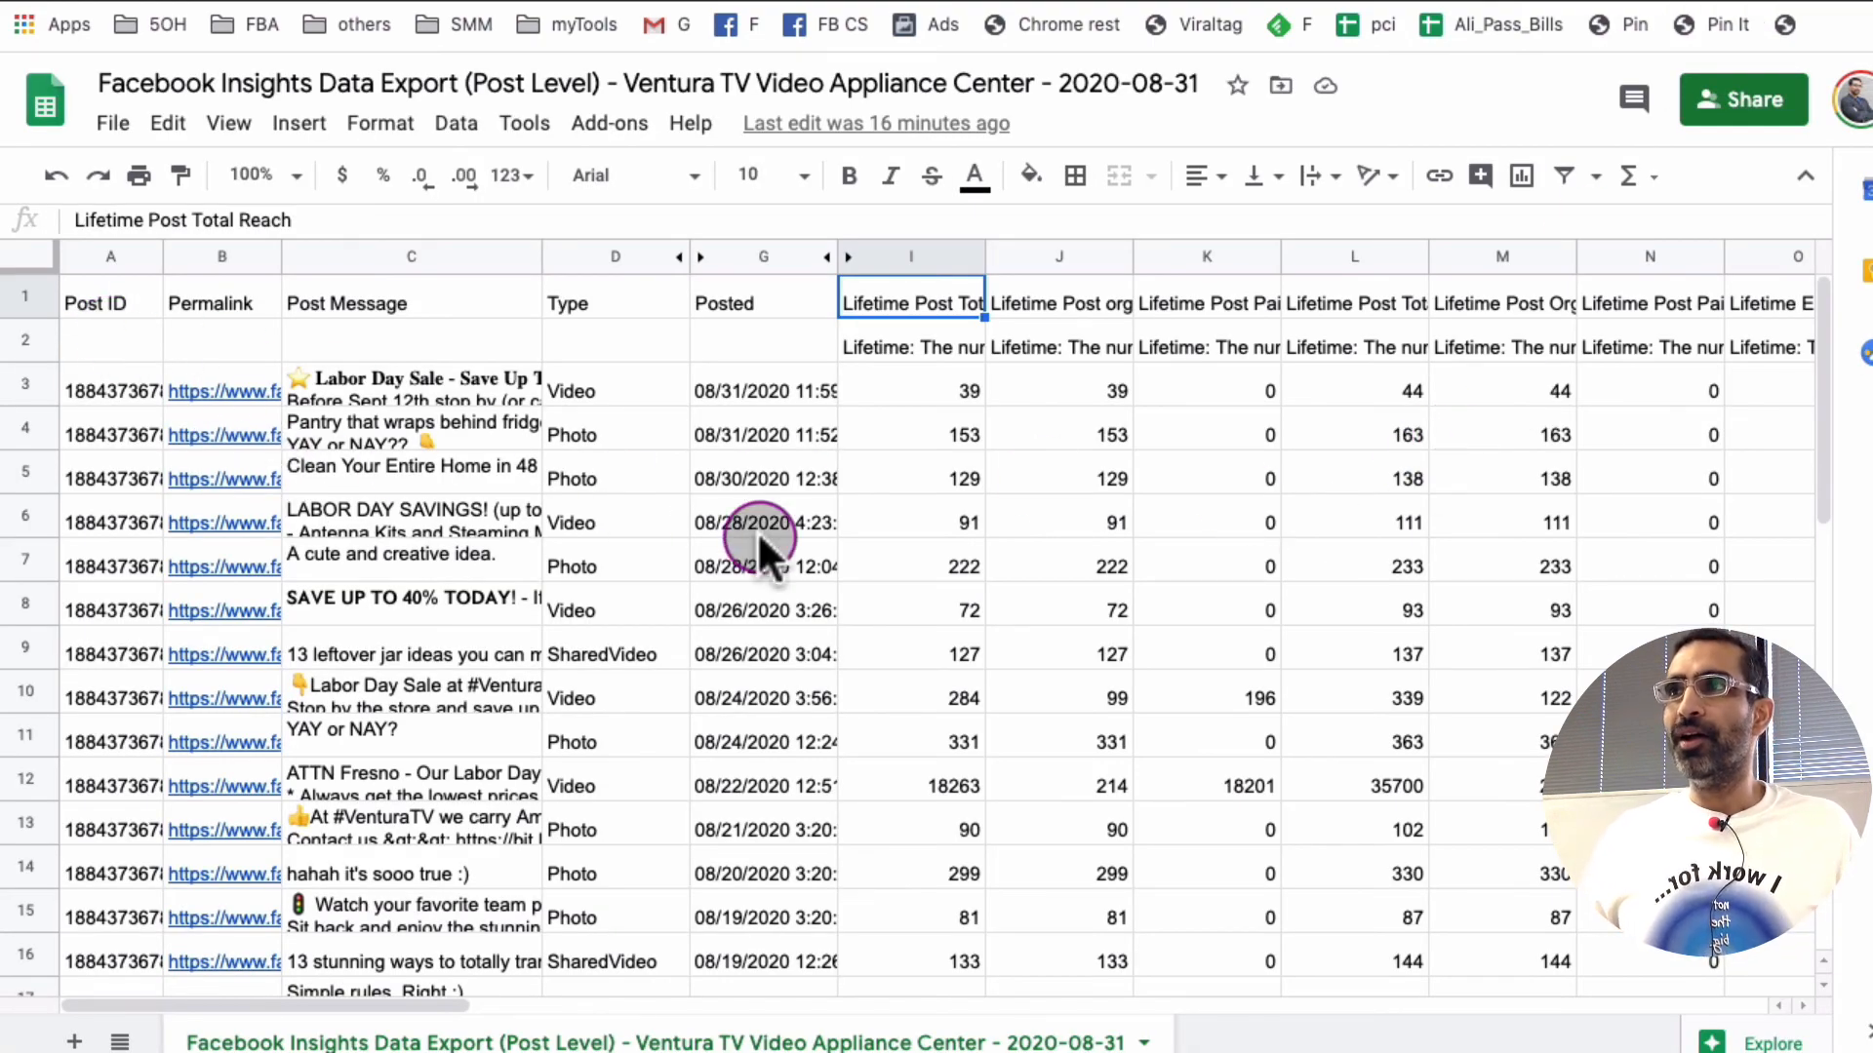
{"action": "scroll", "scroll_direction": "down", "scroll_amount": 3}
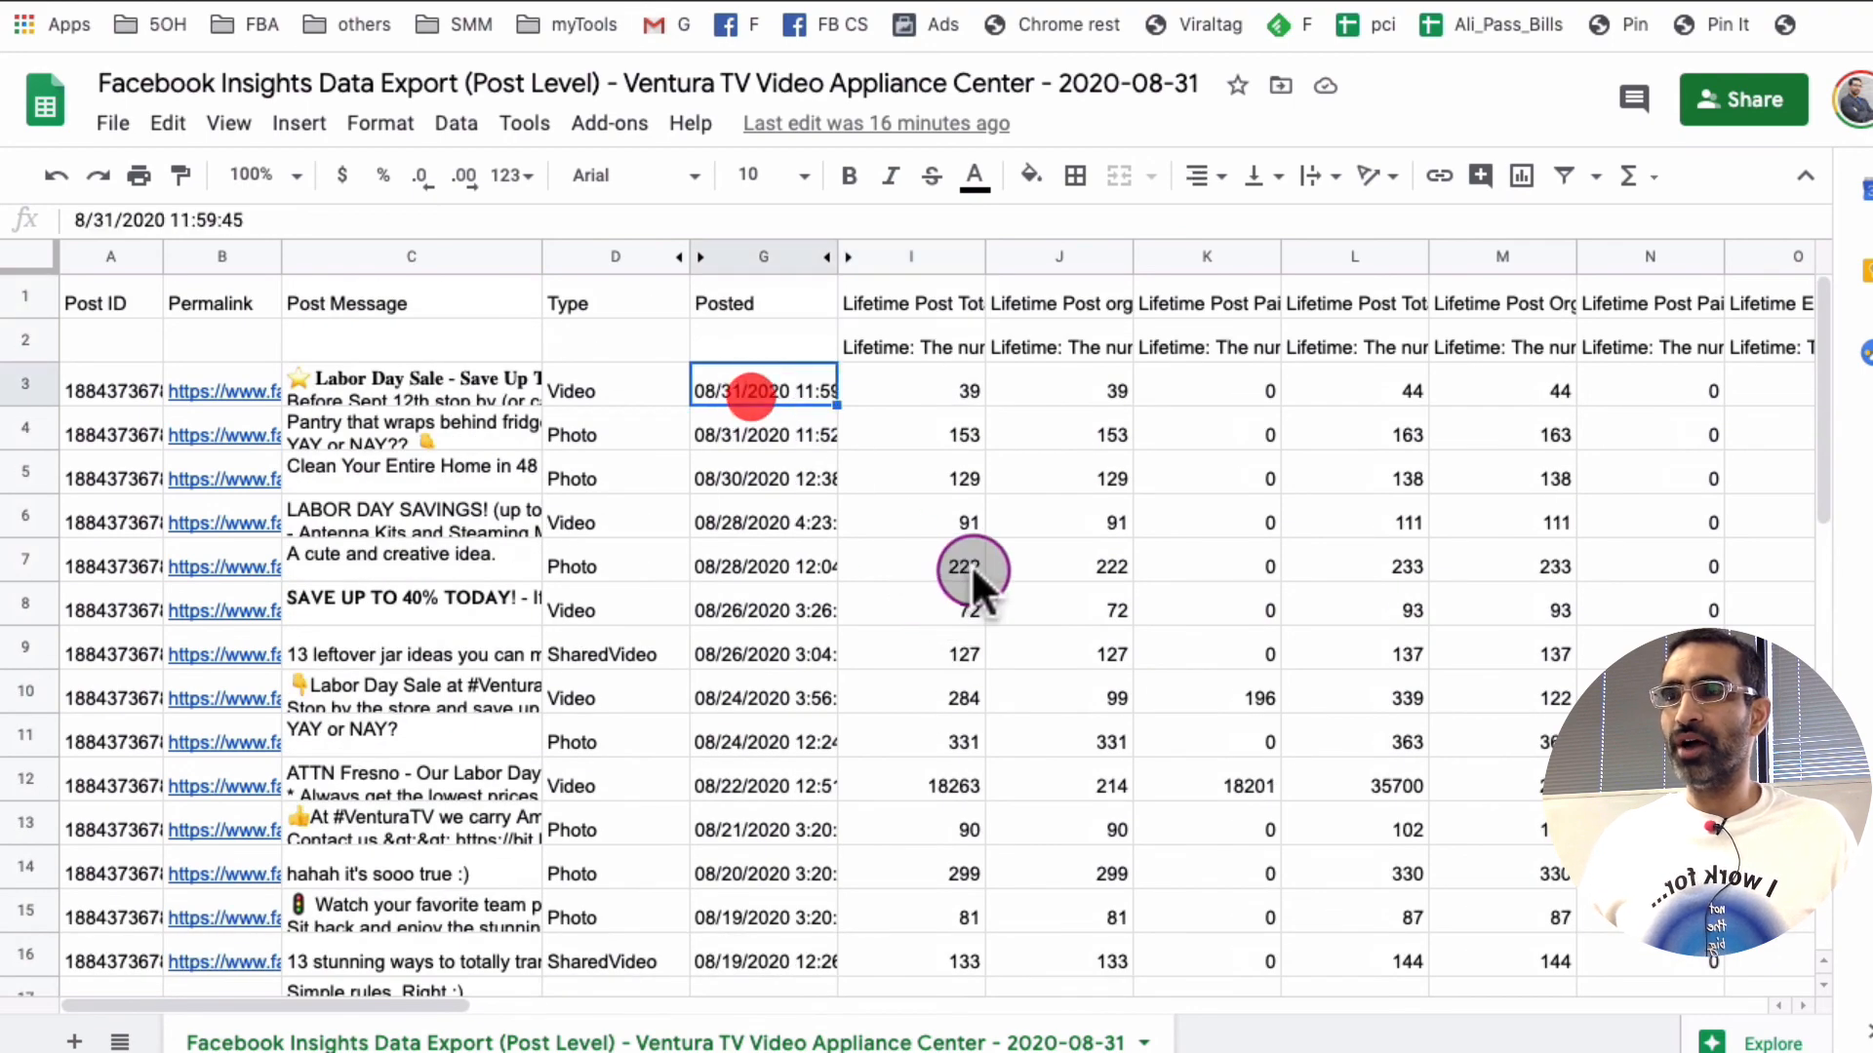
{"action": "scroll", "scroll_direction": "down", "scroll_amount": 3}
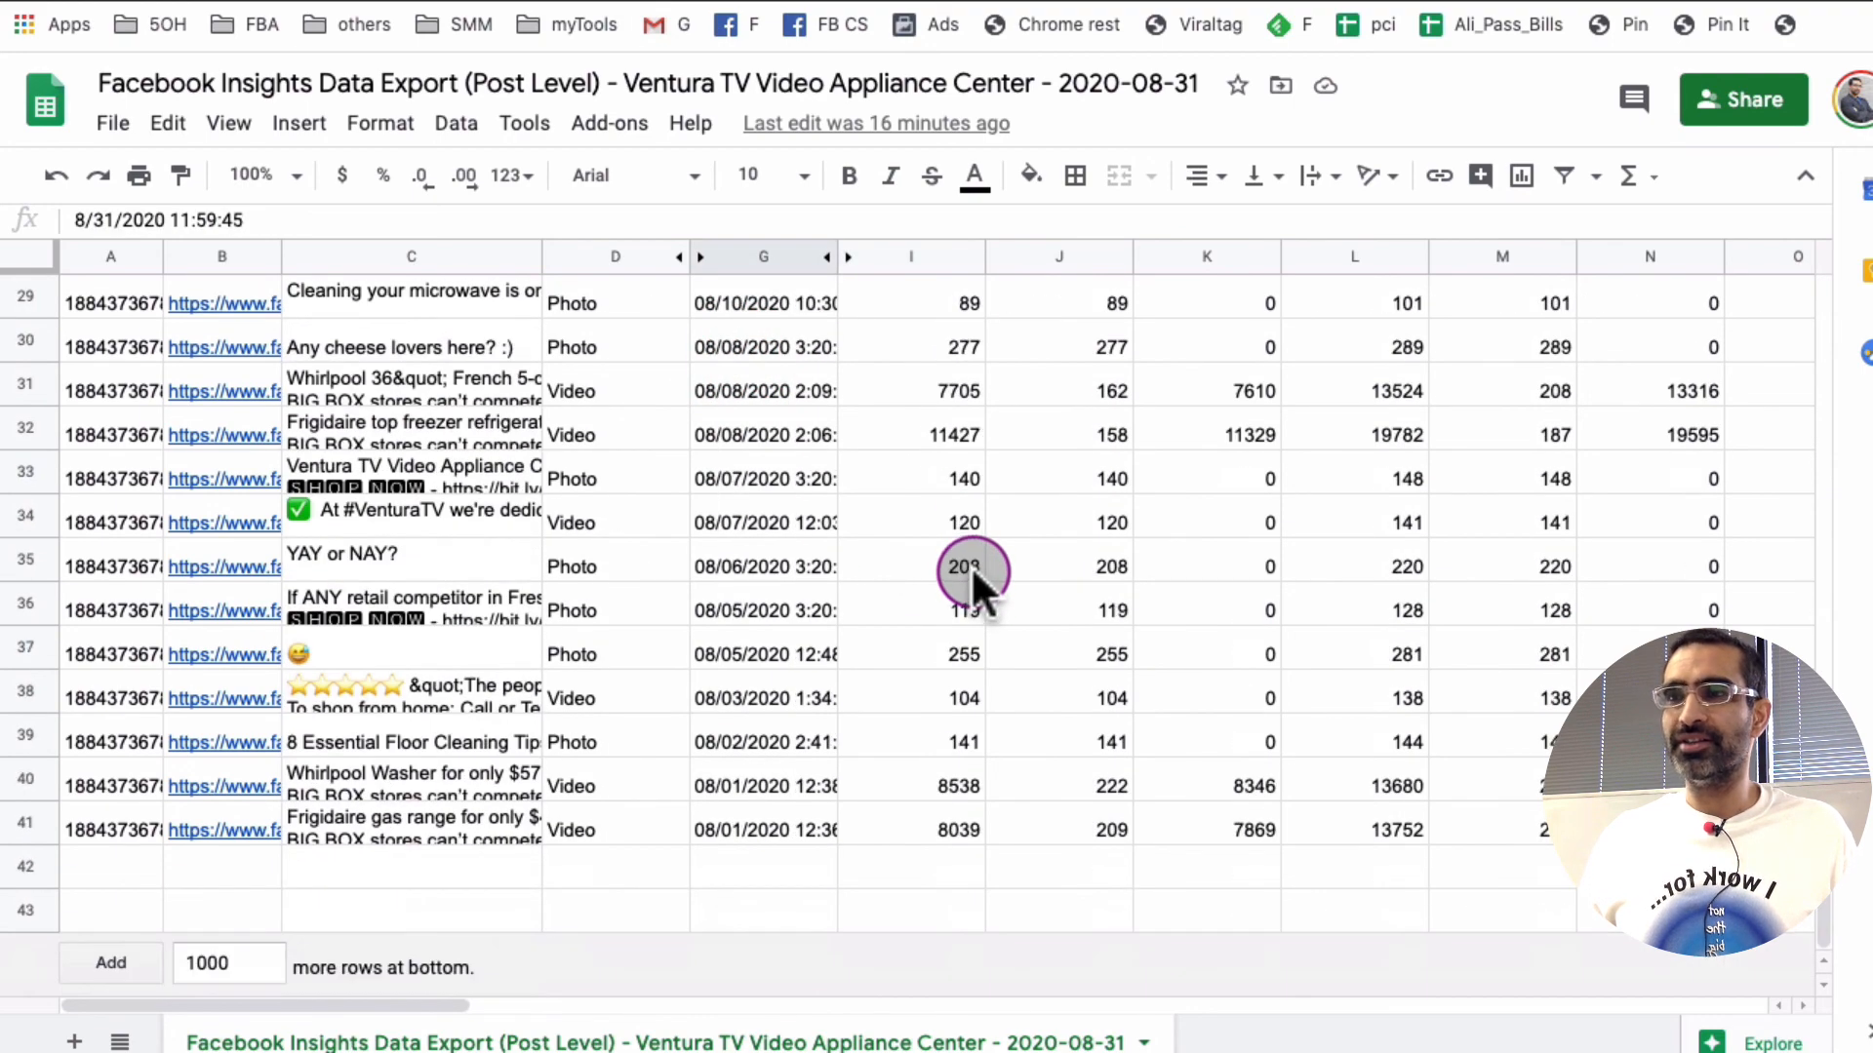
{"action": "left_click", "coordinate": [763, 831]}
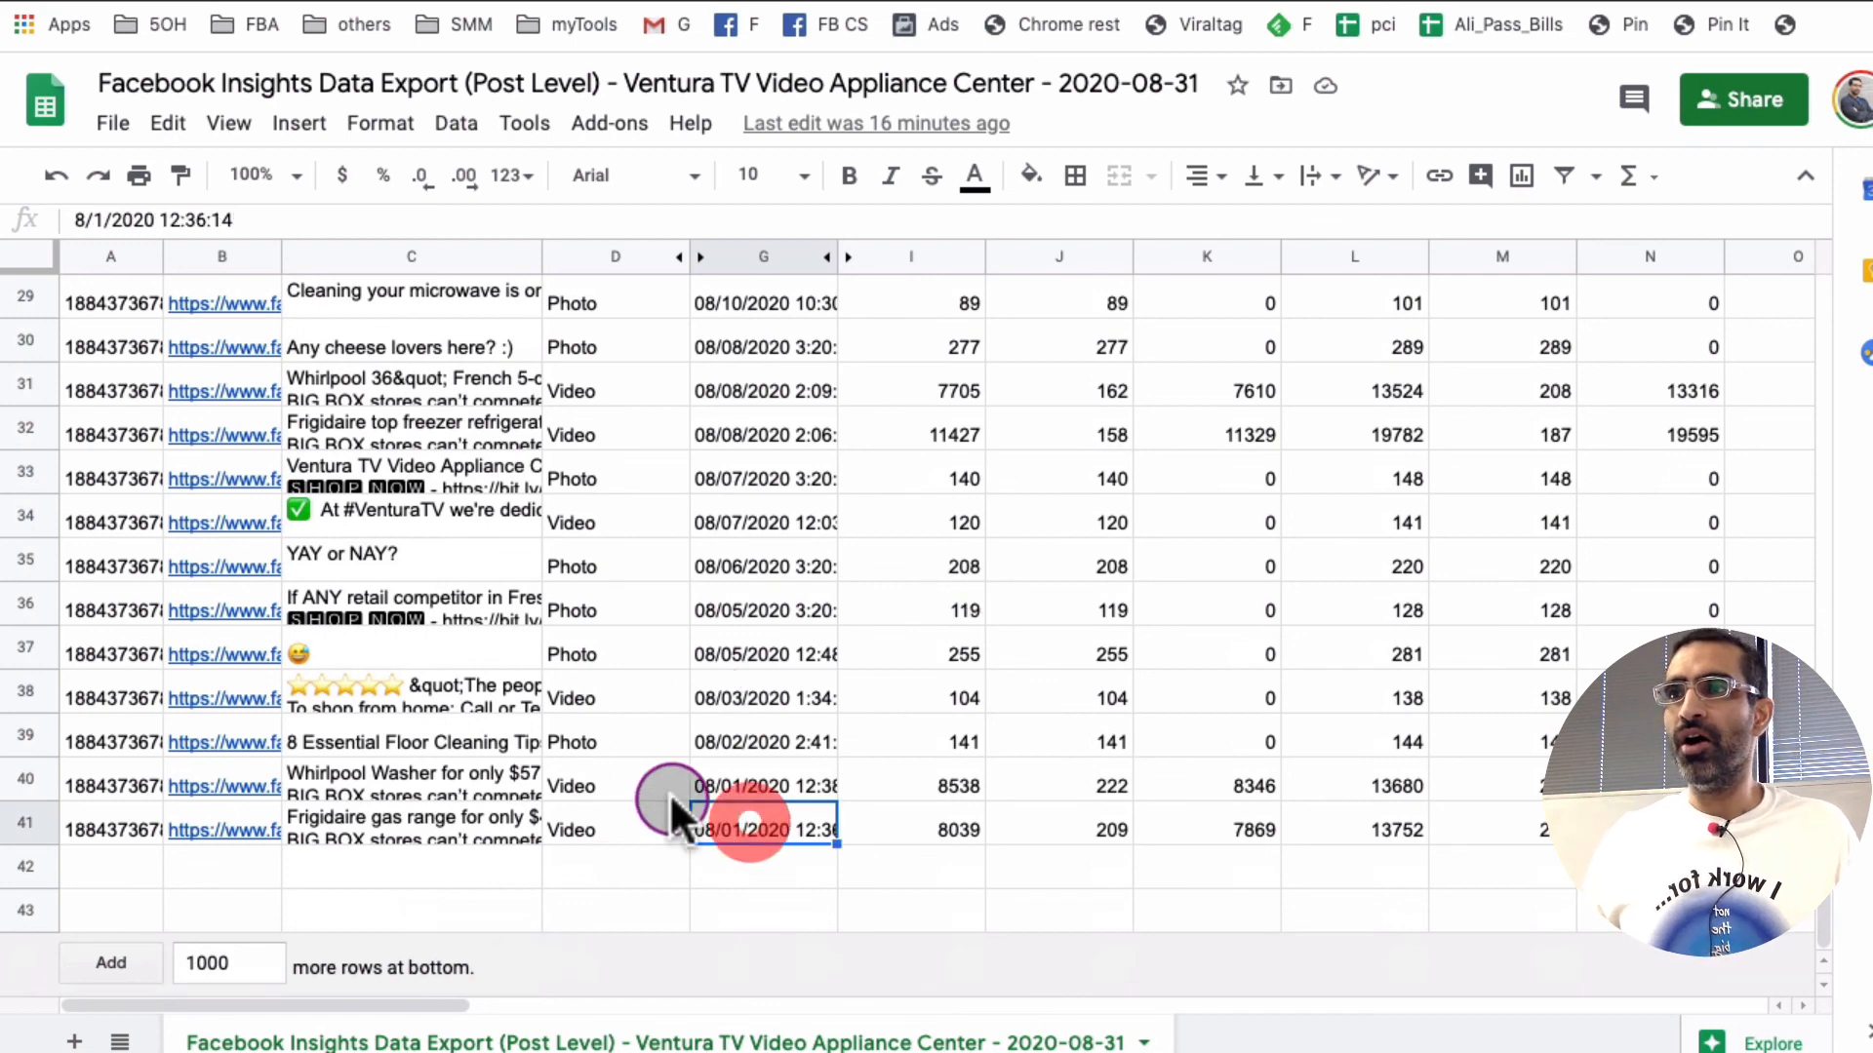
{"action": "scroll", "scroll_direction": "up", "scroll_amount": 3}
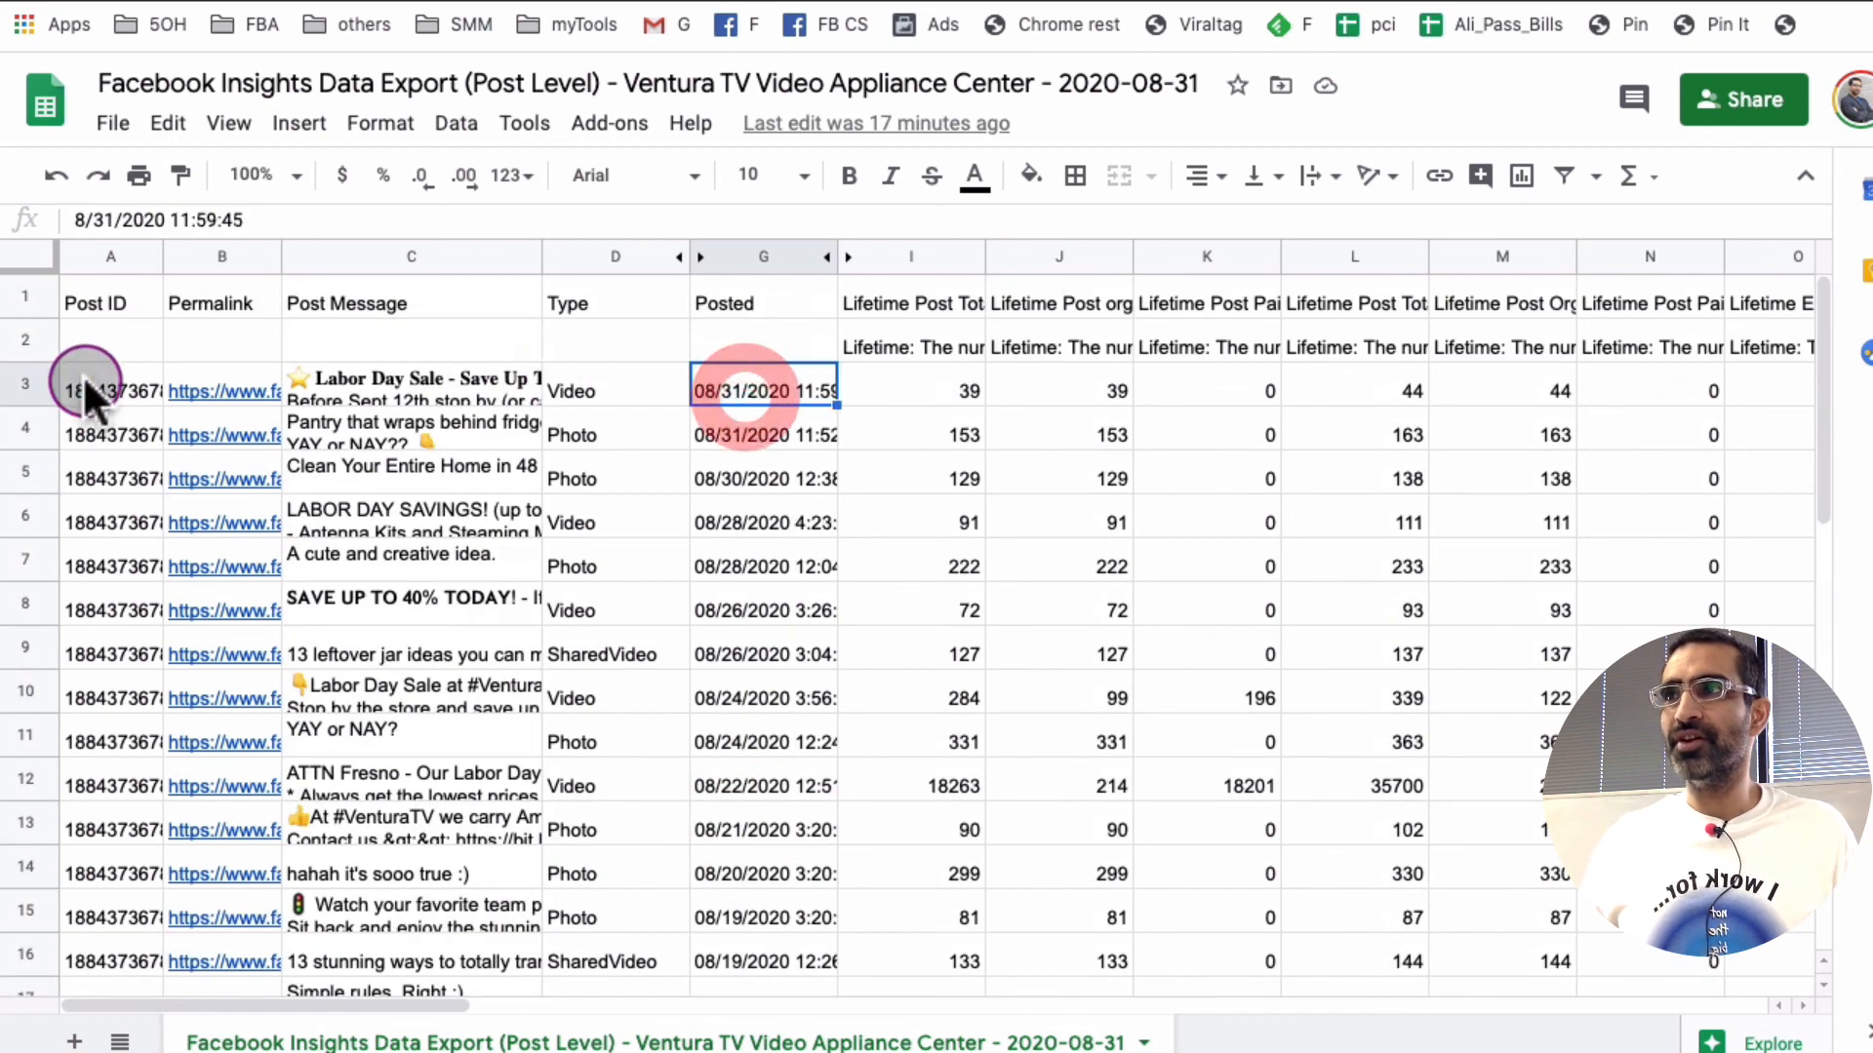
{"action": "left_click", "coordinate": [220, 302]}
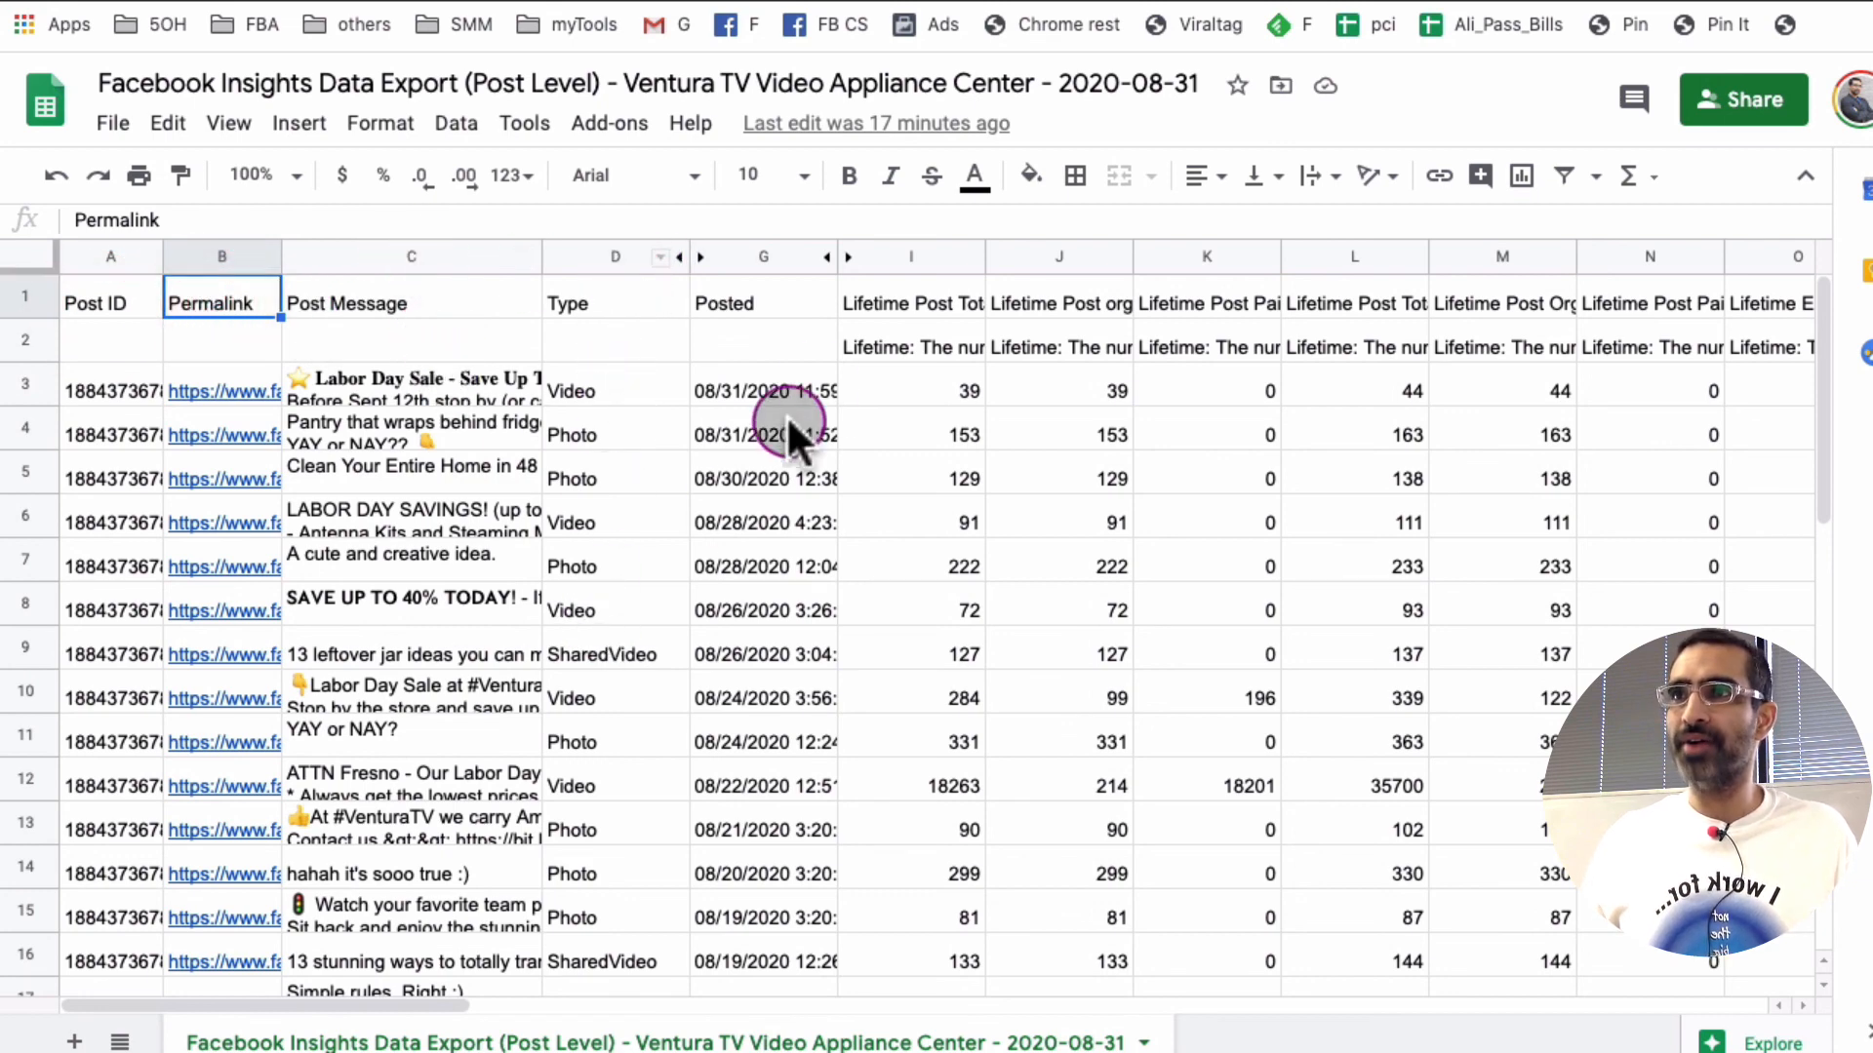
{"action": "left_click", "coordinate": [911, 347]}
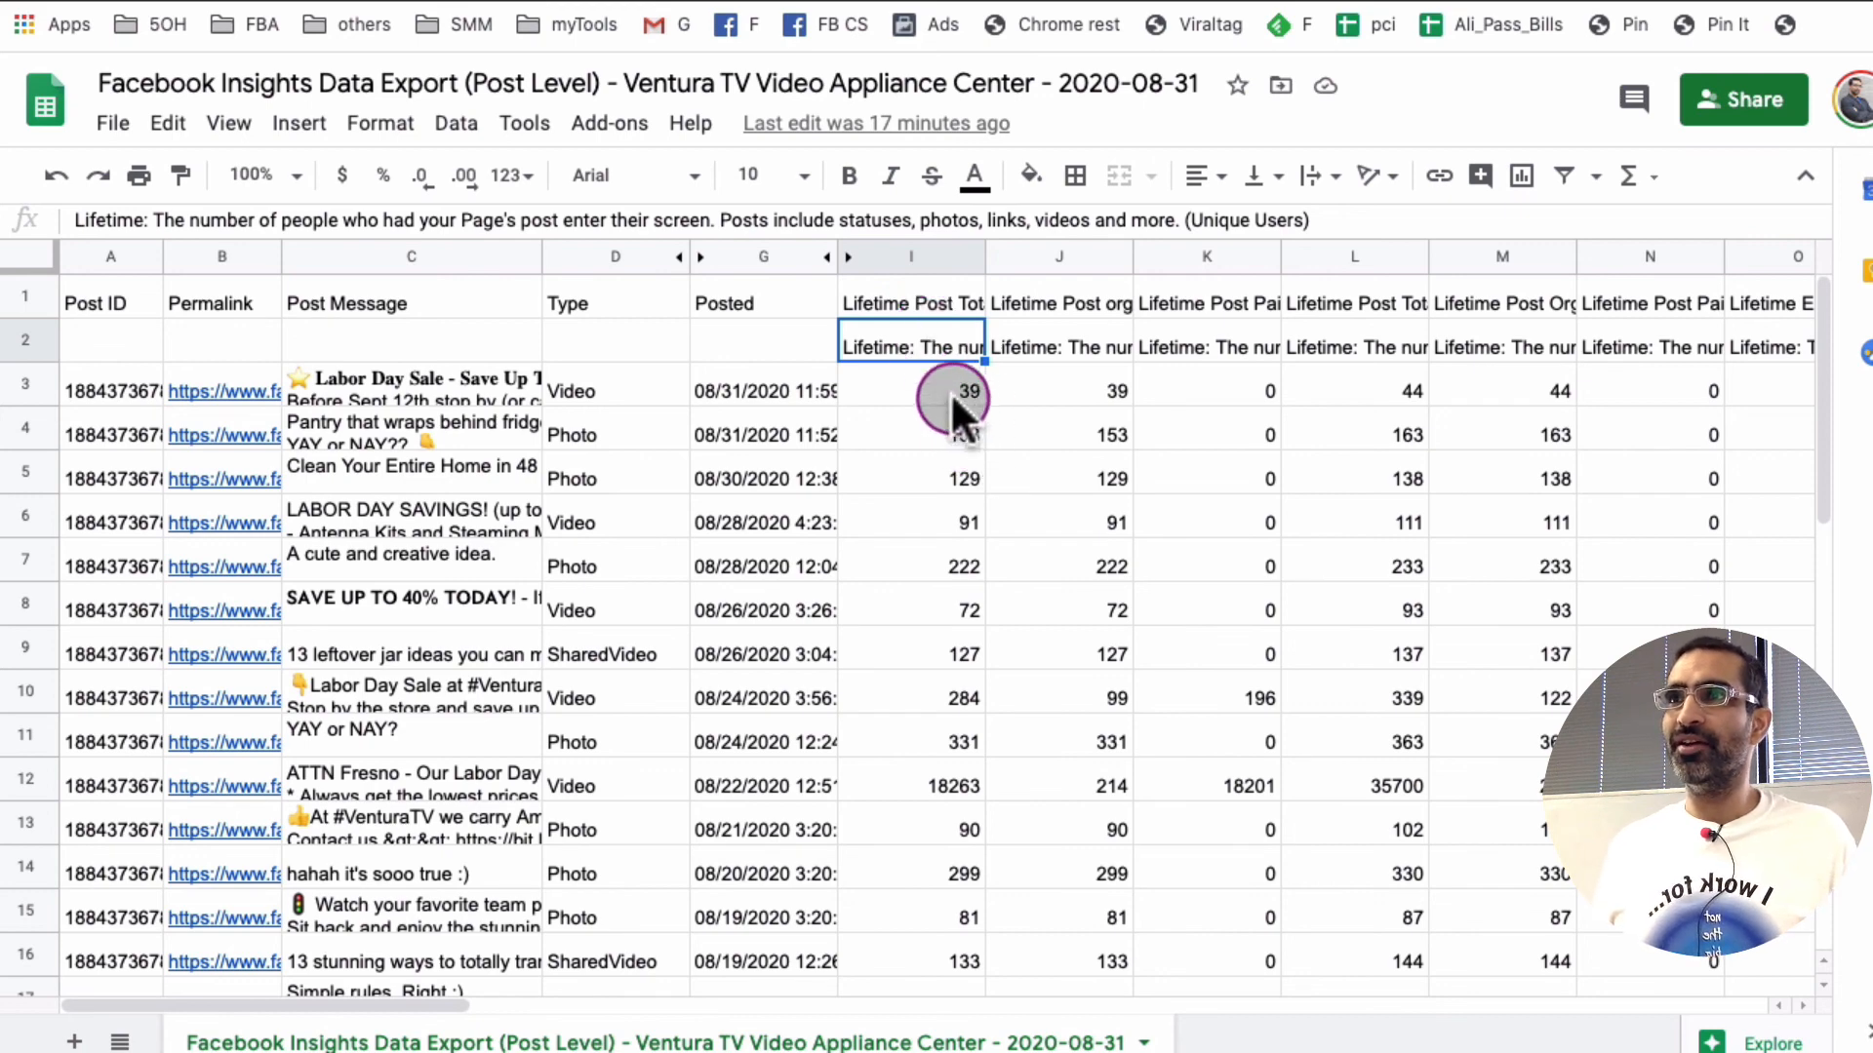
{"action": "left_click", "coordinate": [911, 302]}
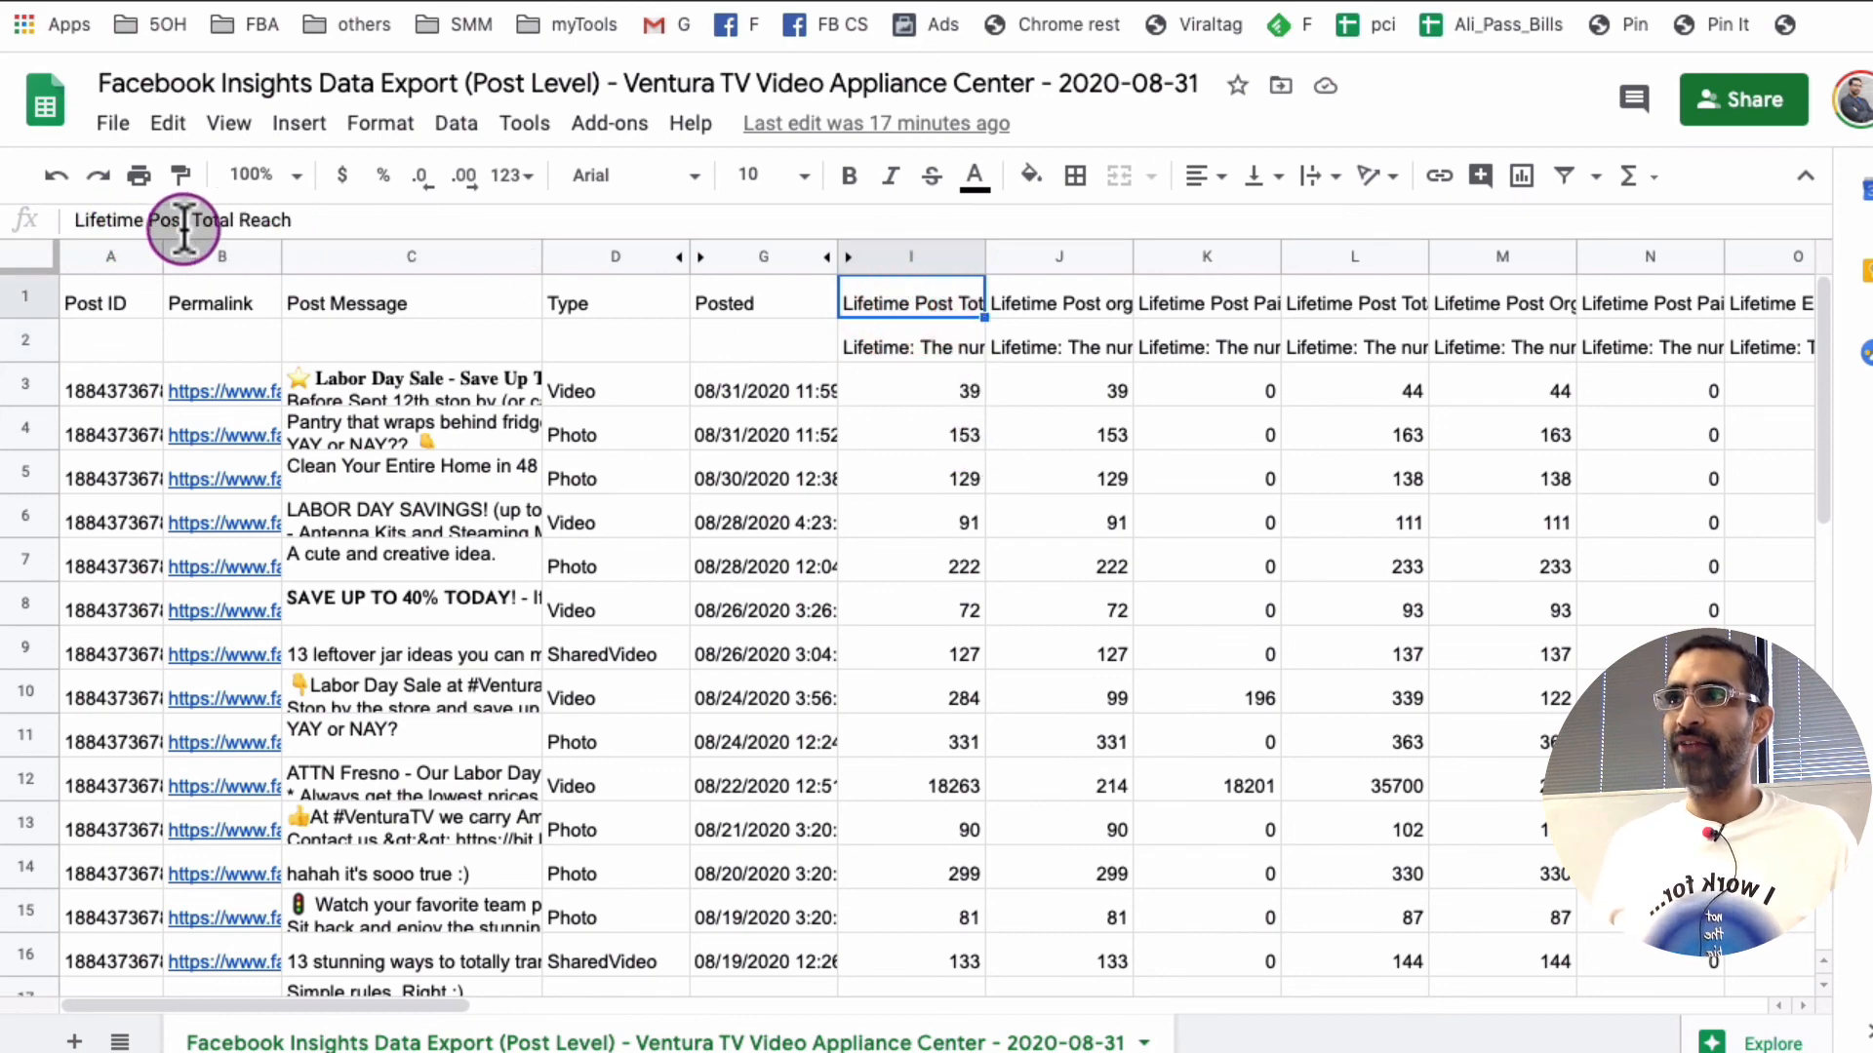
{"action": "left_click", "coordinate": [911, 433]}
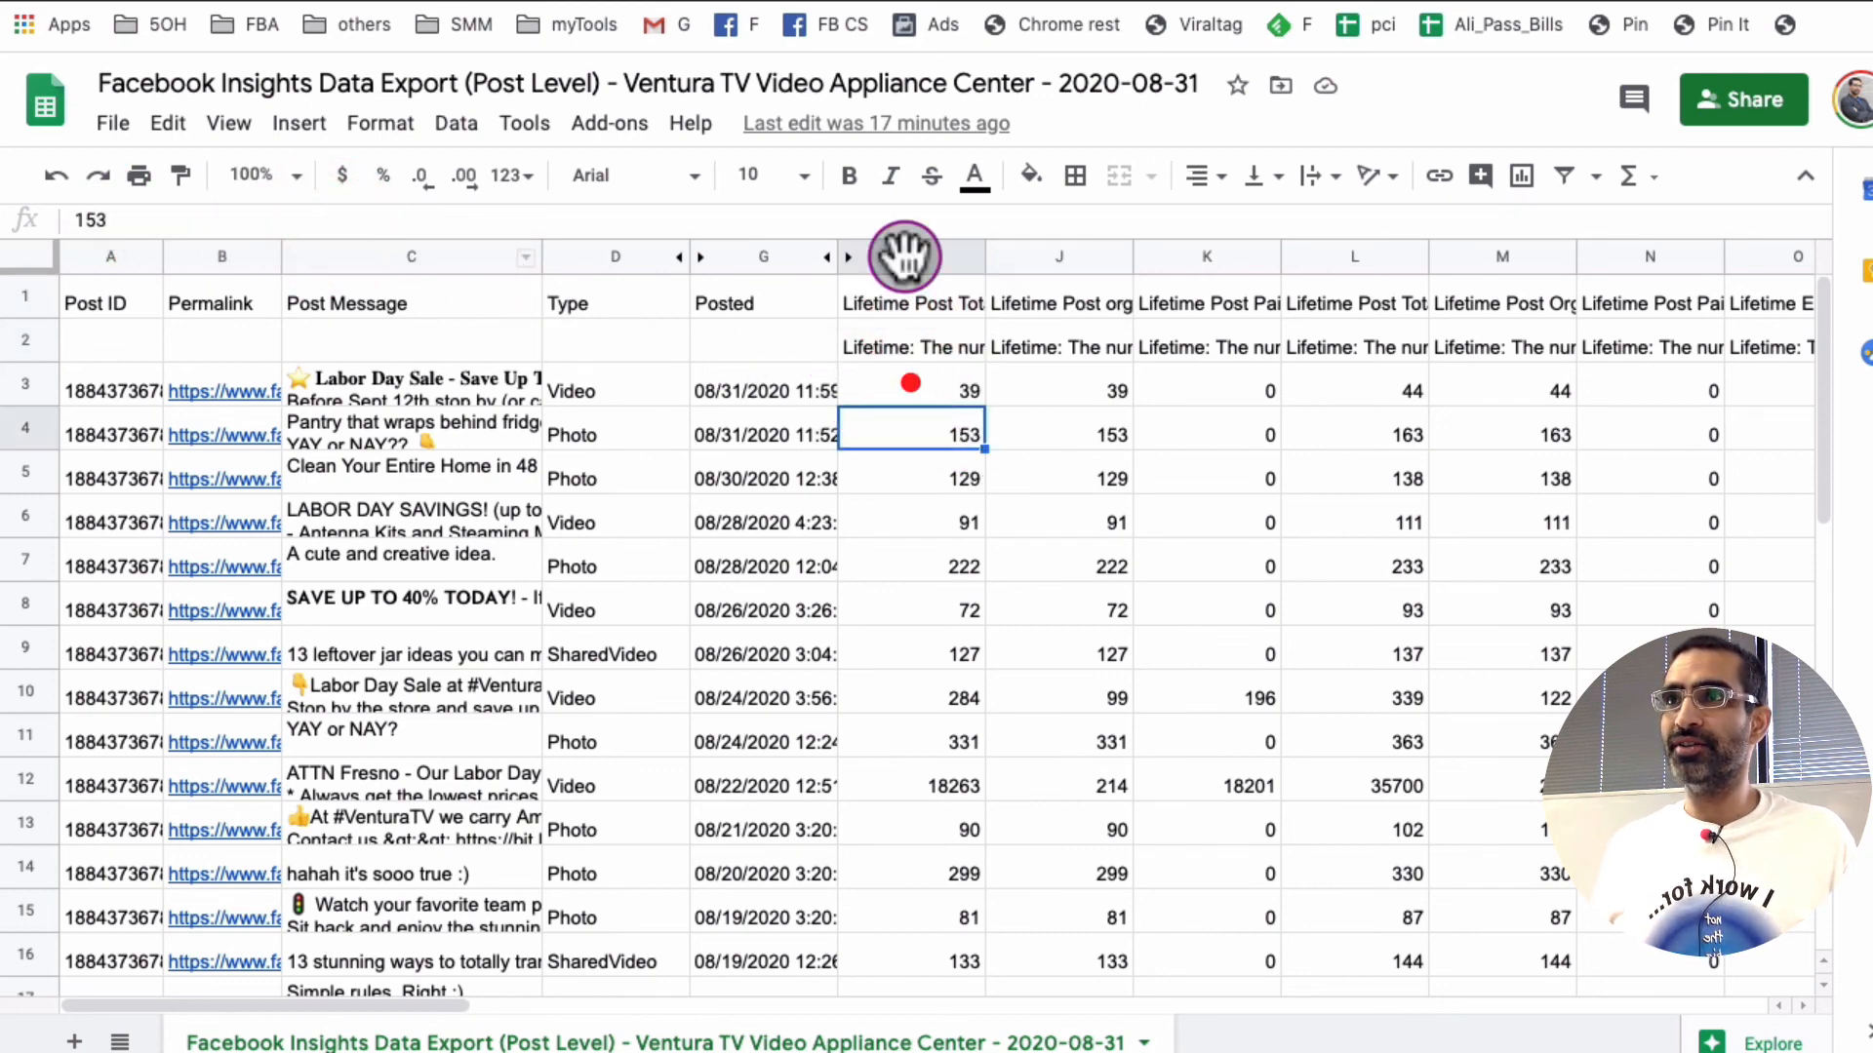
{"action": "left_click", "coordinate": [911, 255]}
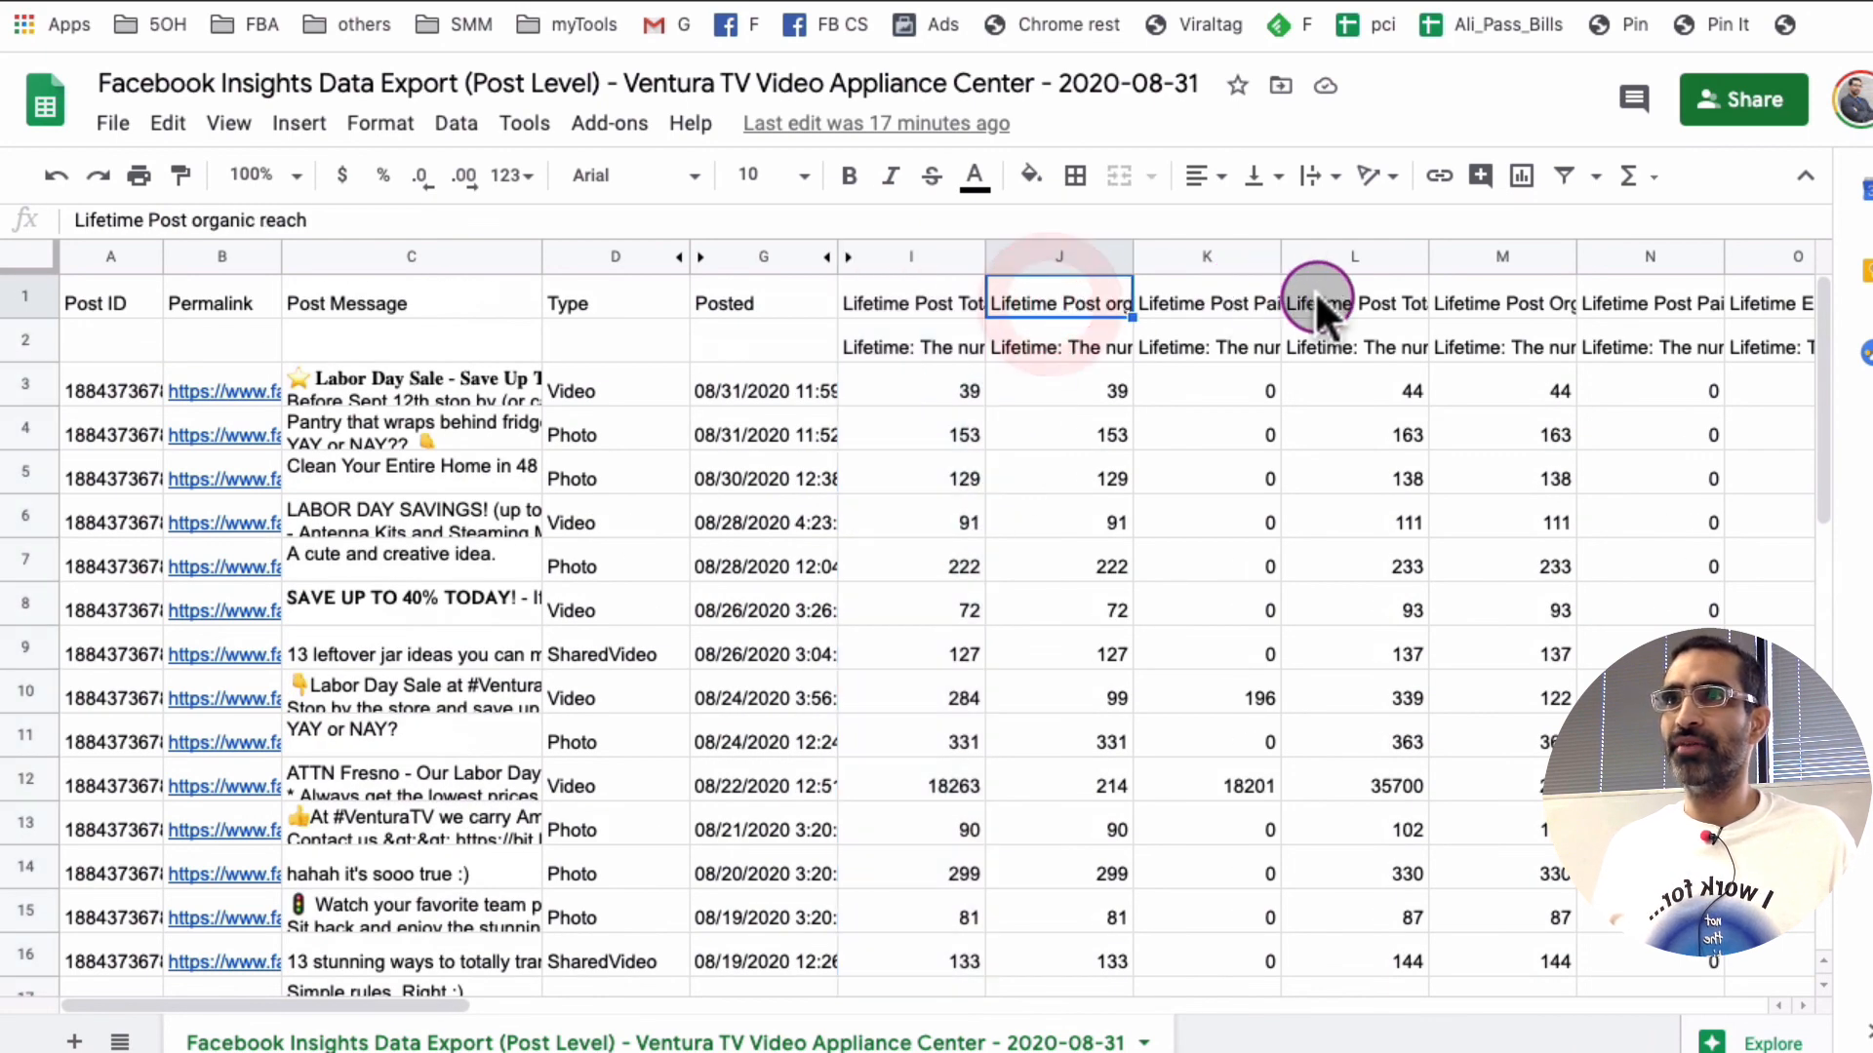
{"action": "left_click", "coordinate": [1353, 303]}
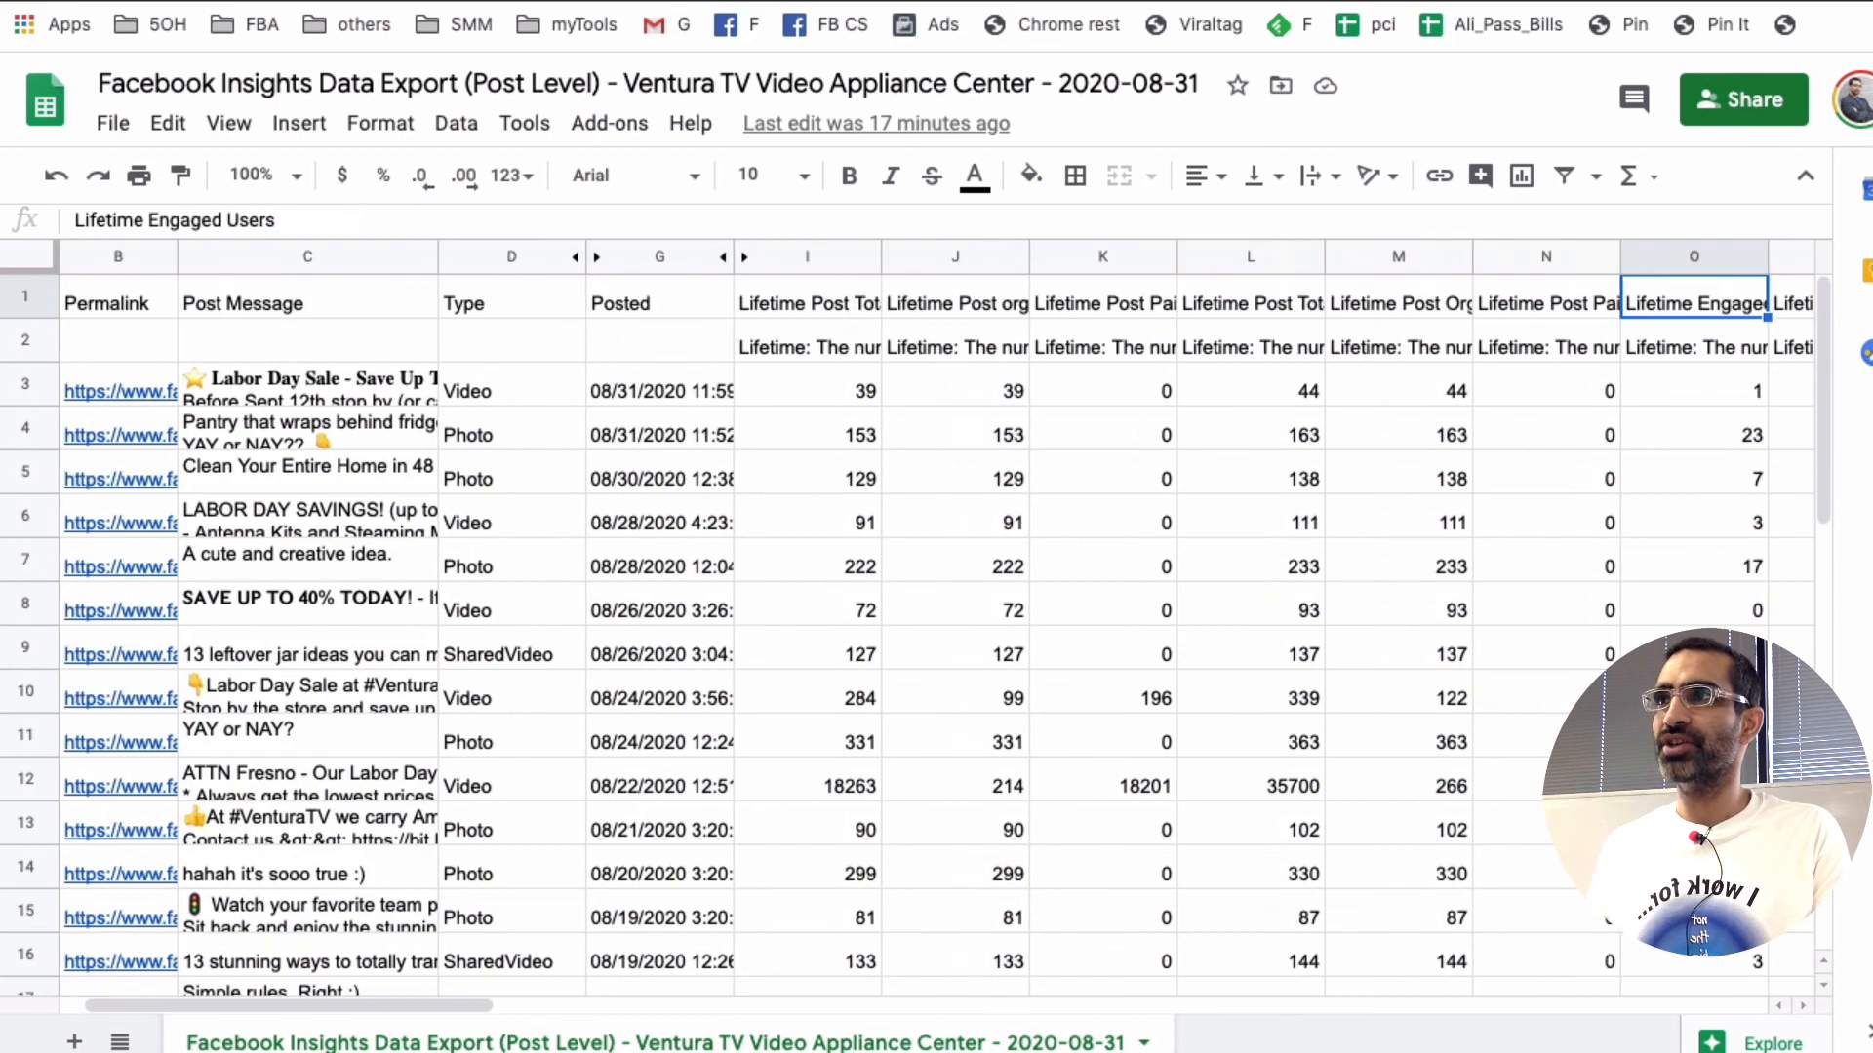
{"action": "scroll", "scroll_direction": "right", "scroll_amount": 3}
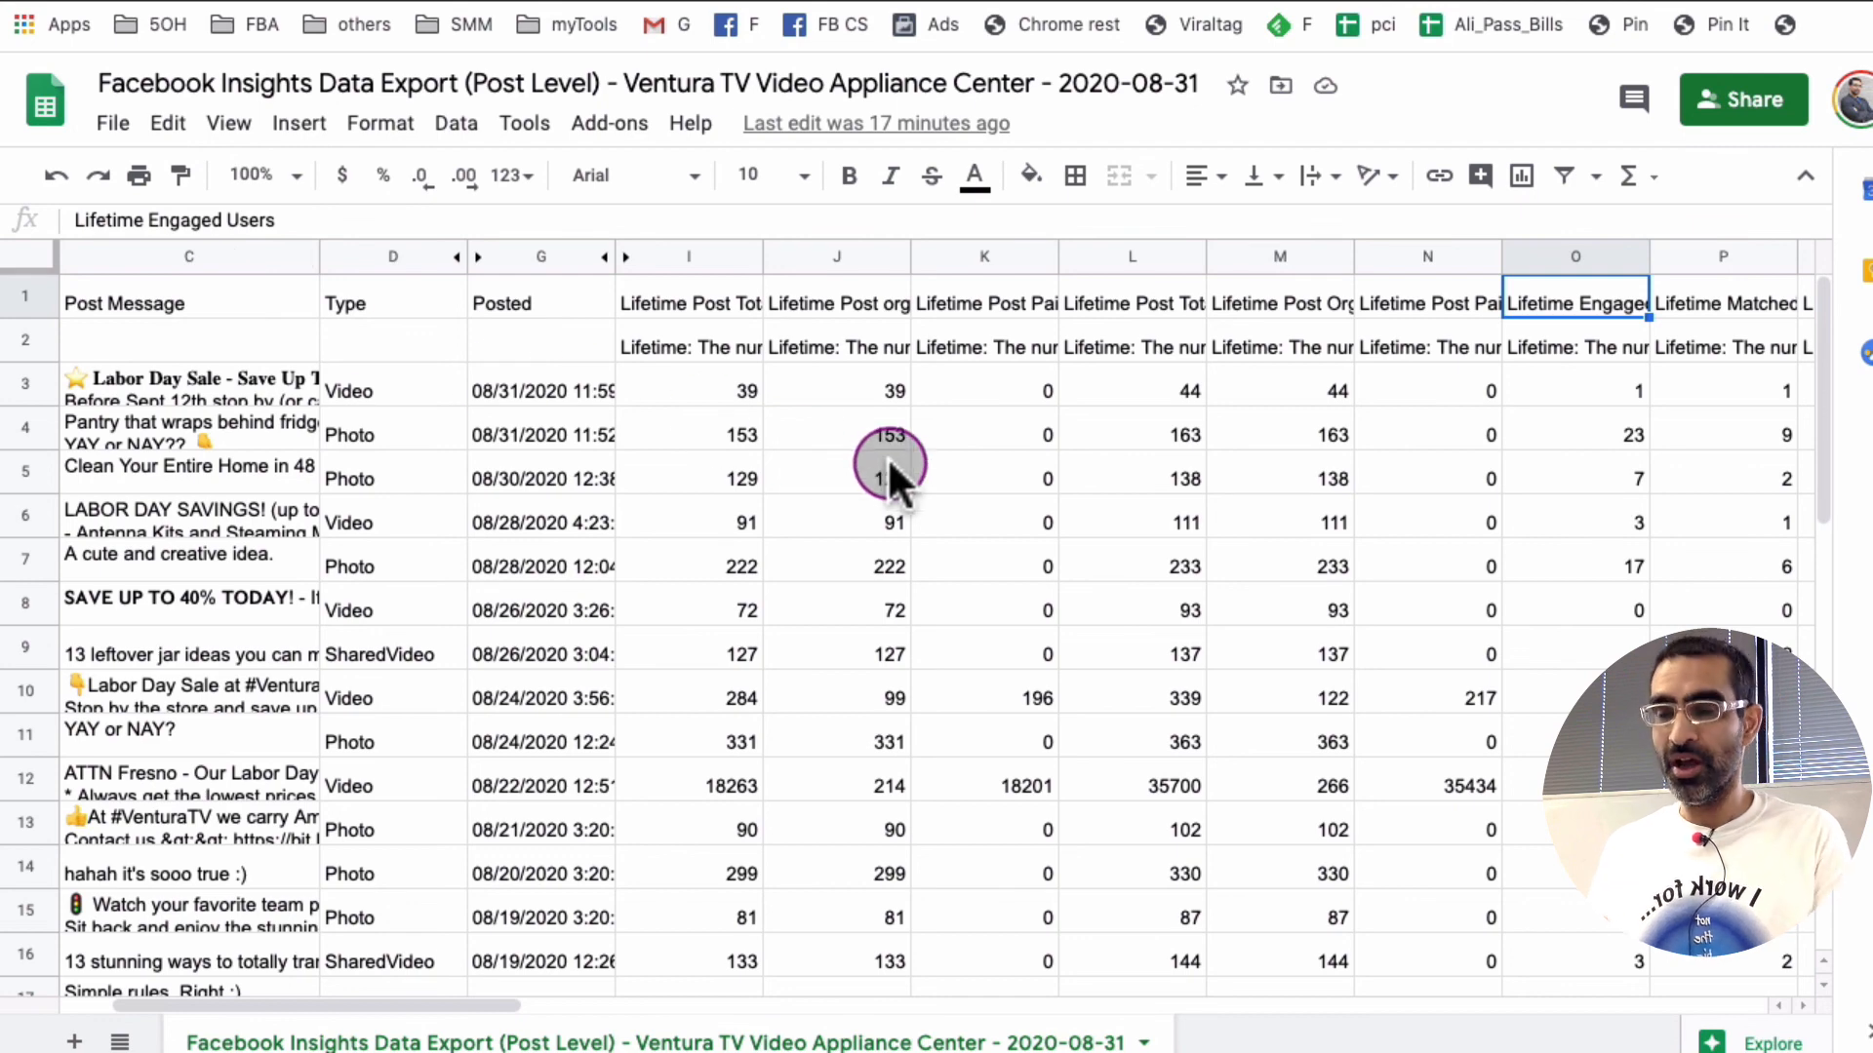
{"action": "scroll", "scroll_direction": "left", "scroll_amount": 3}
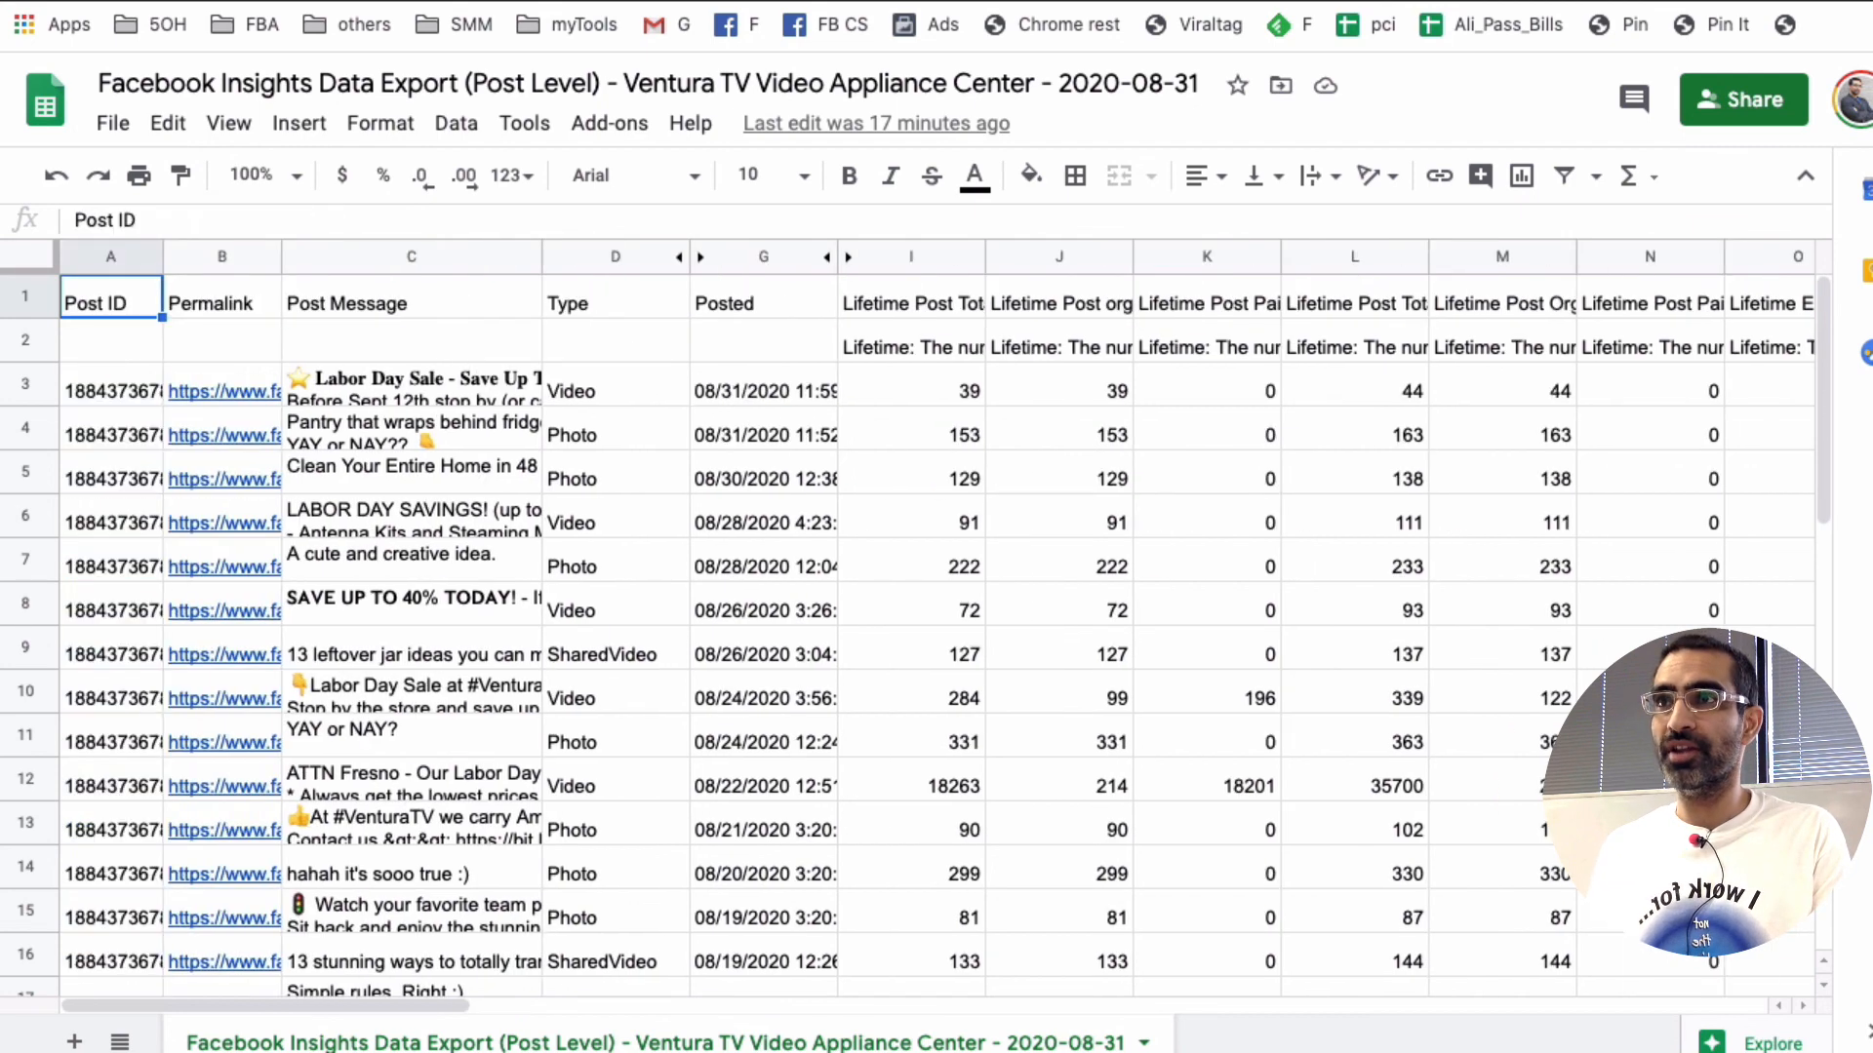
Step: Sort the sheet Z→A by column I, Lifetime Post Total Reach, and review the top posts
{"action": "left_click", "coordinate": [911, 302]}
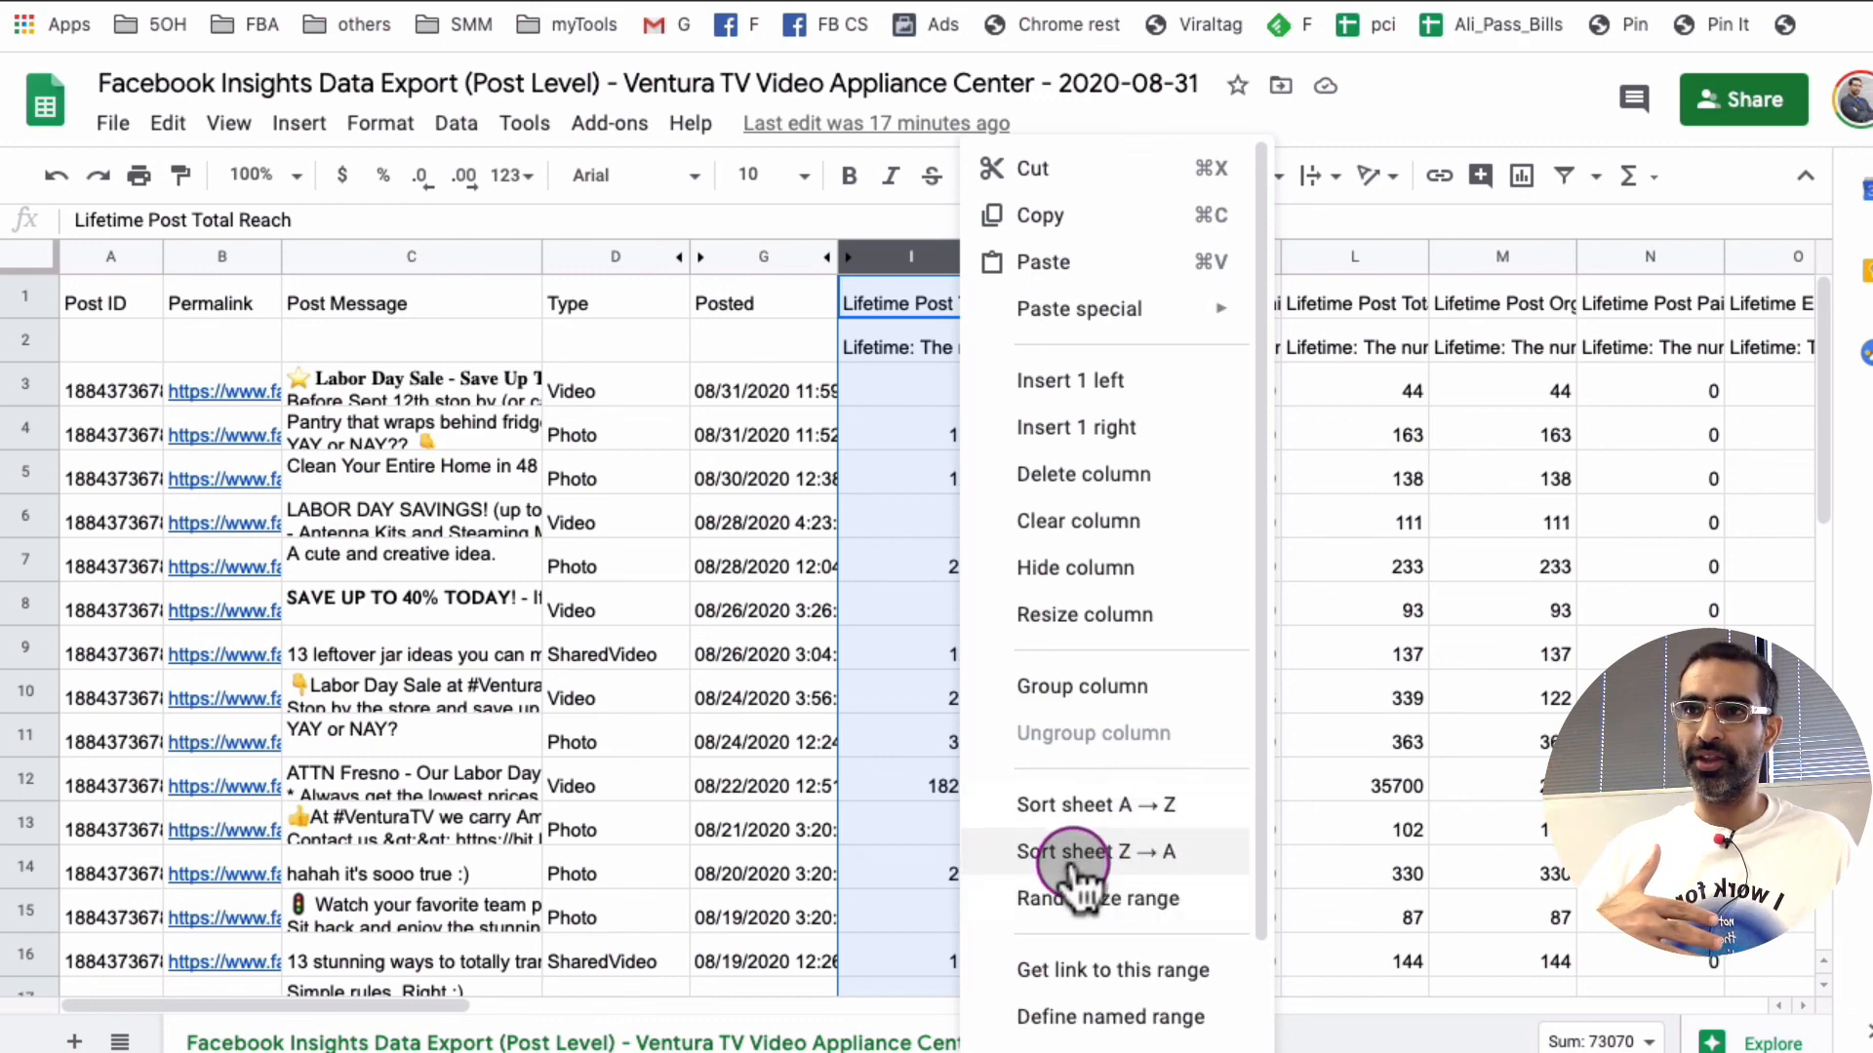
{"action": "left_click", "coordinate": [1079, 851]}
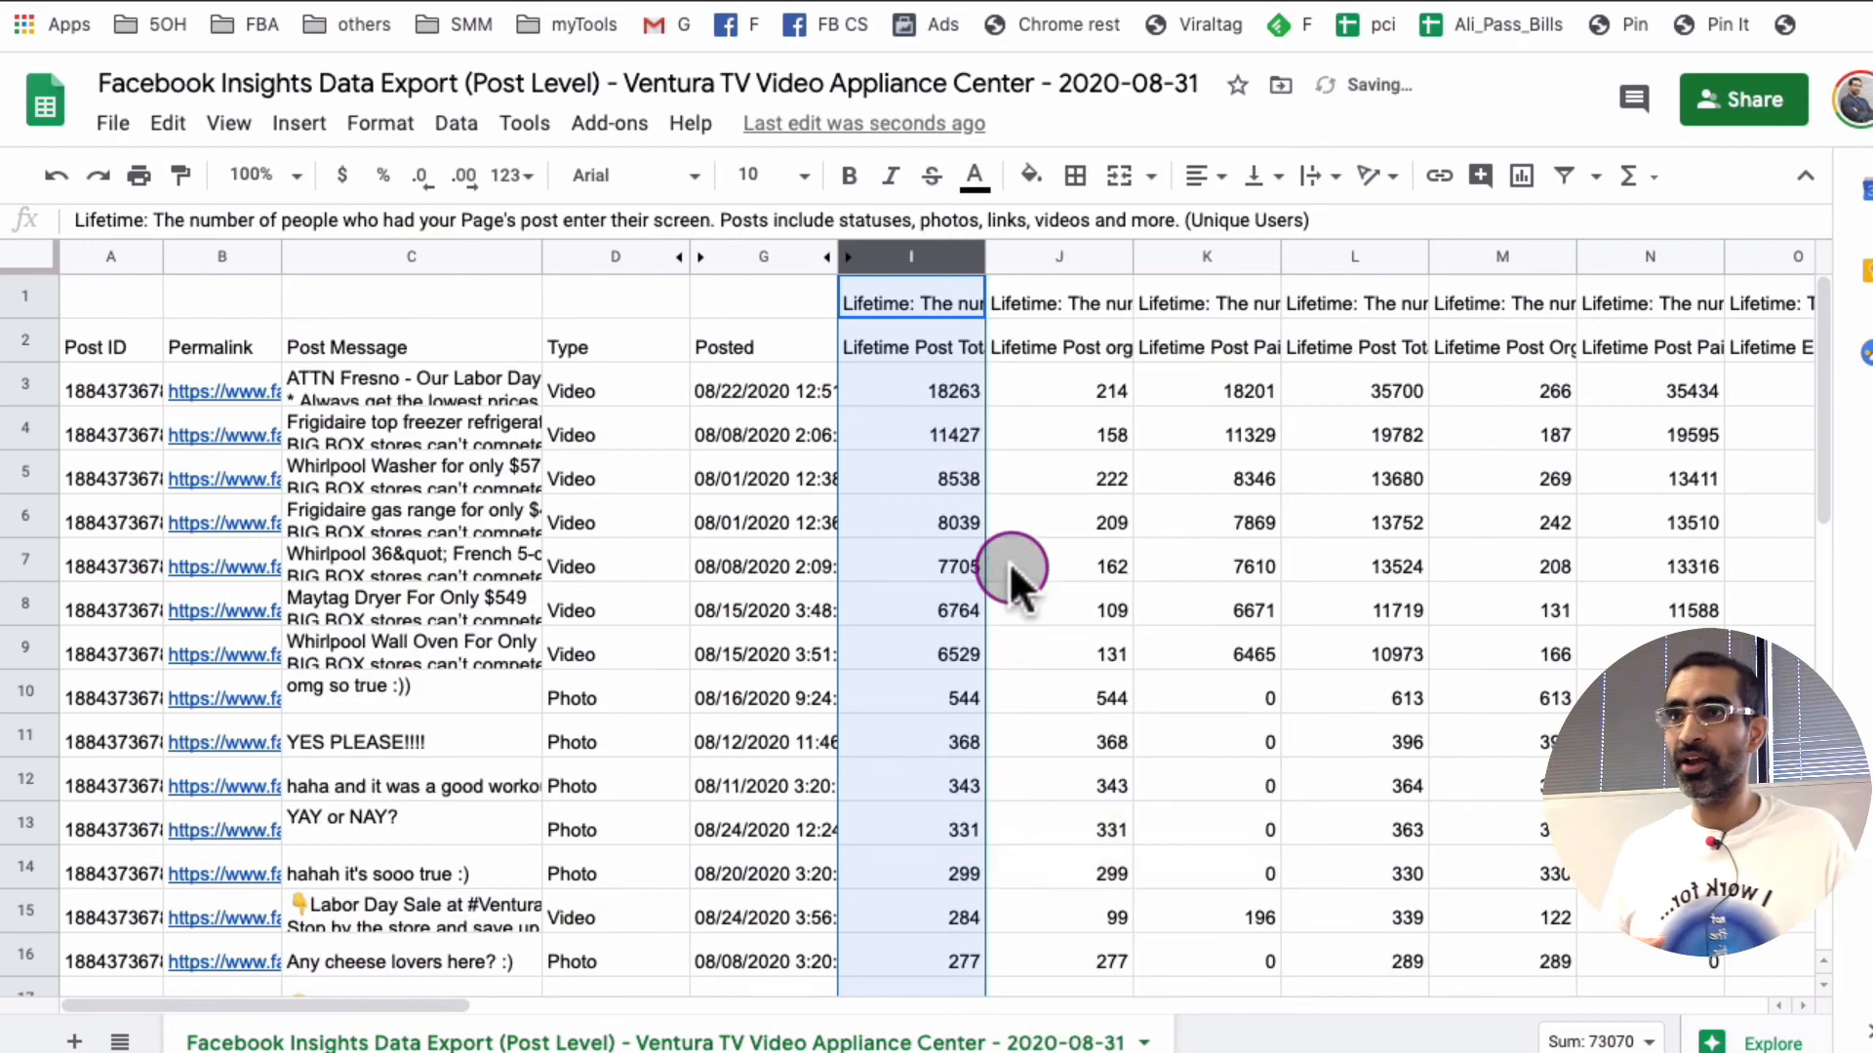
{"action": "left_click", "coordinate": [911, 390]}
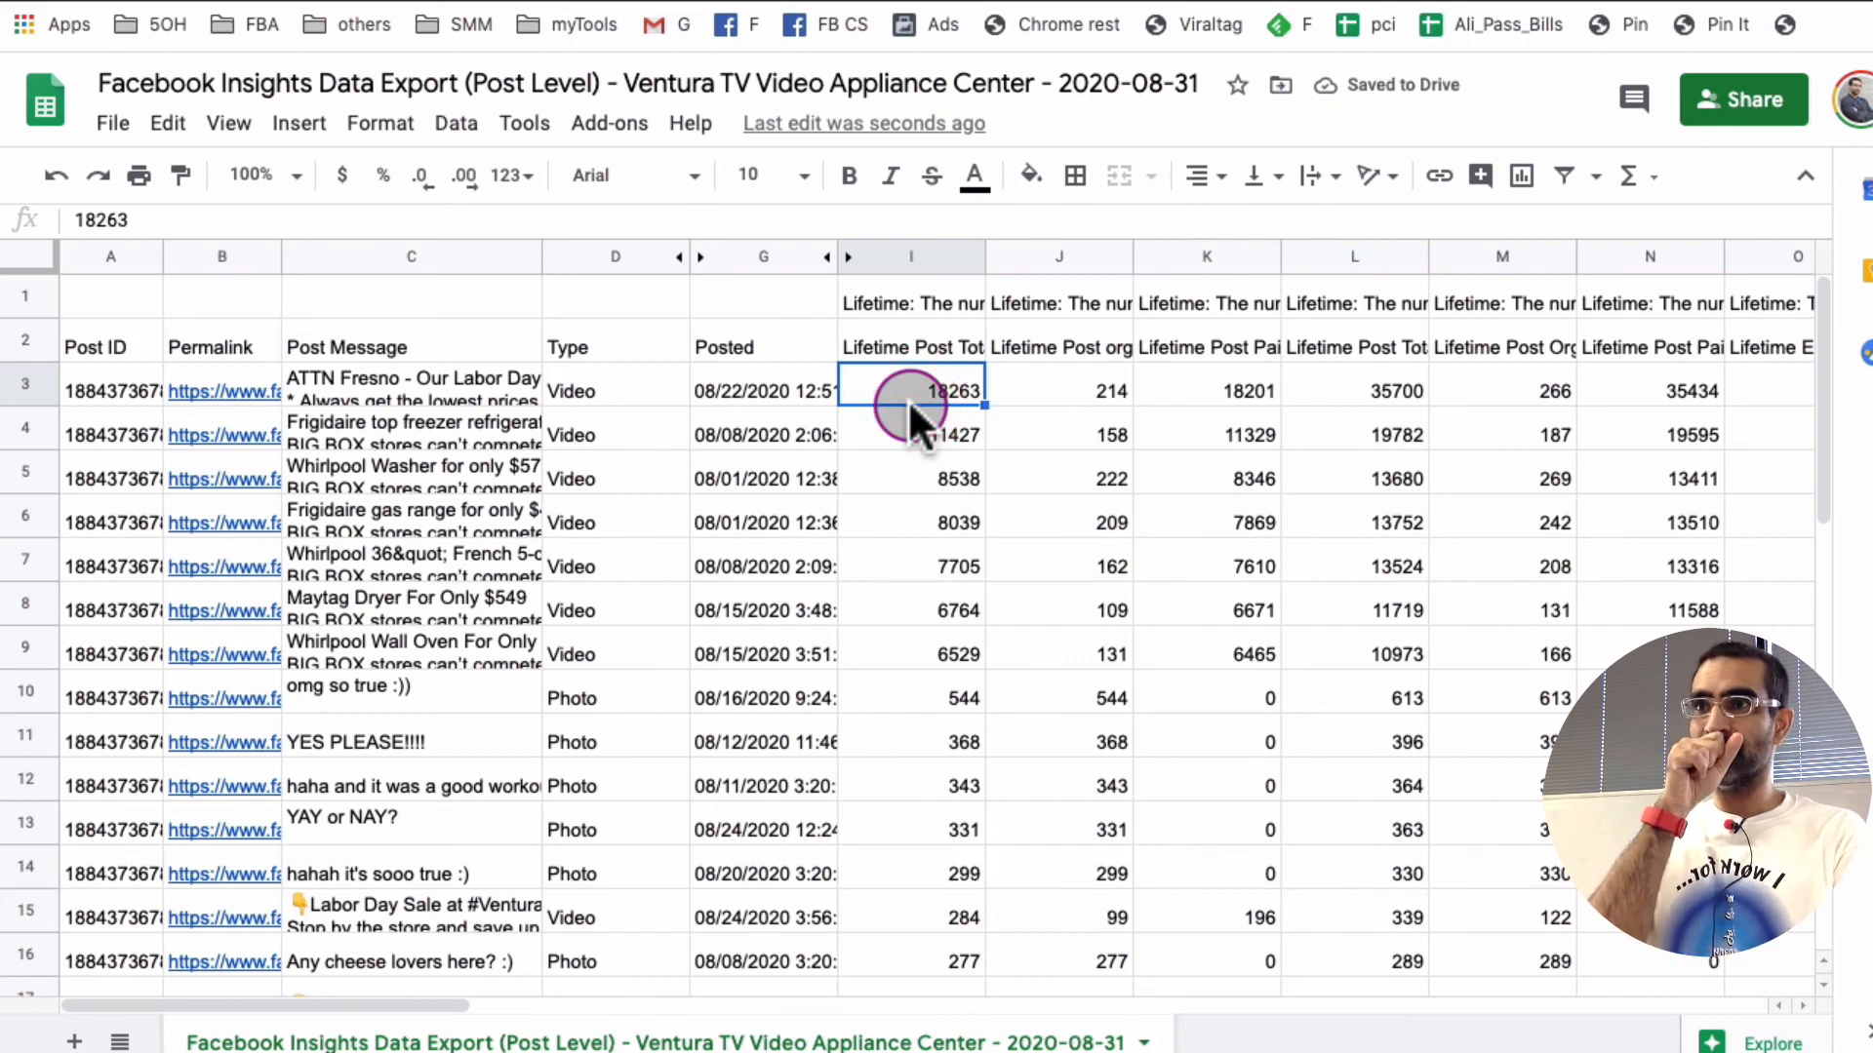
{"action": "left_click", "coordinate": [222, 435]}
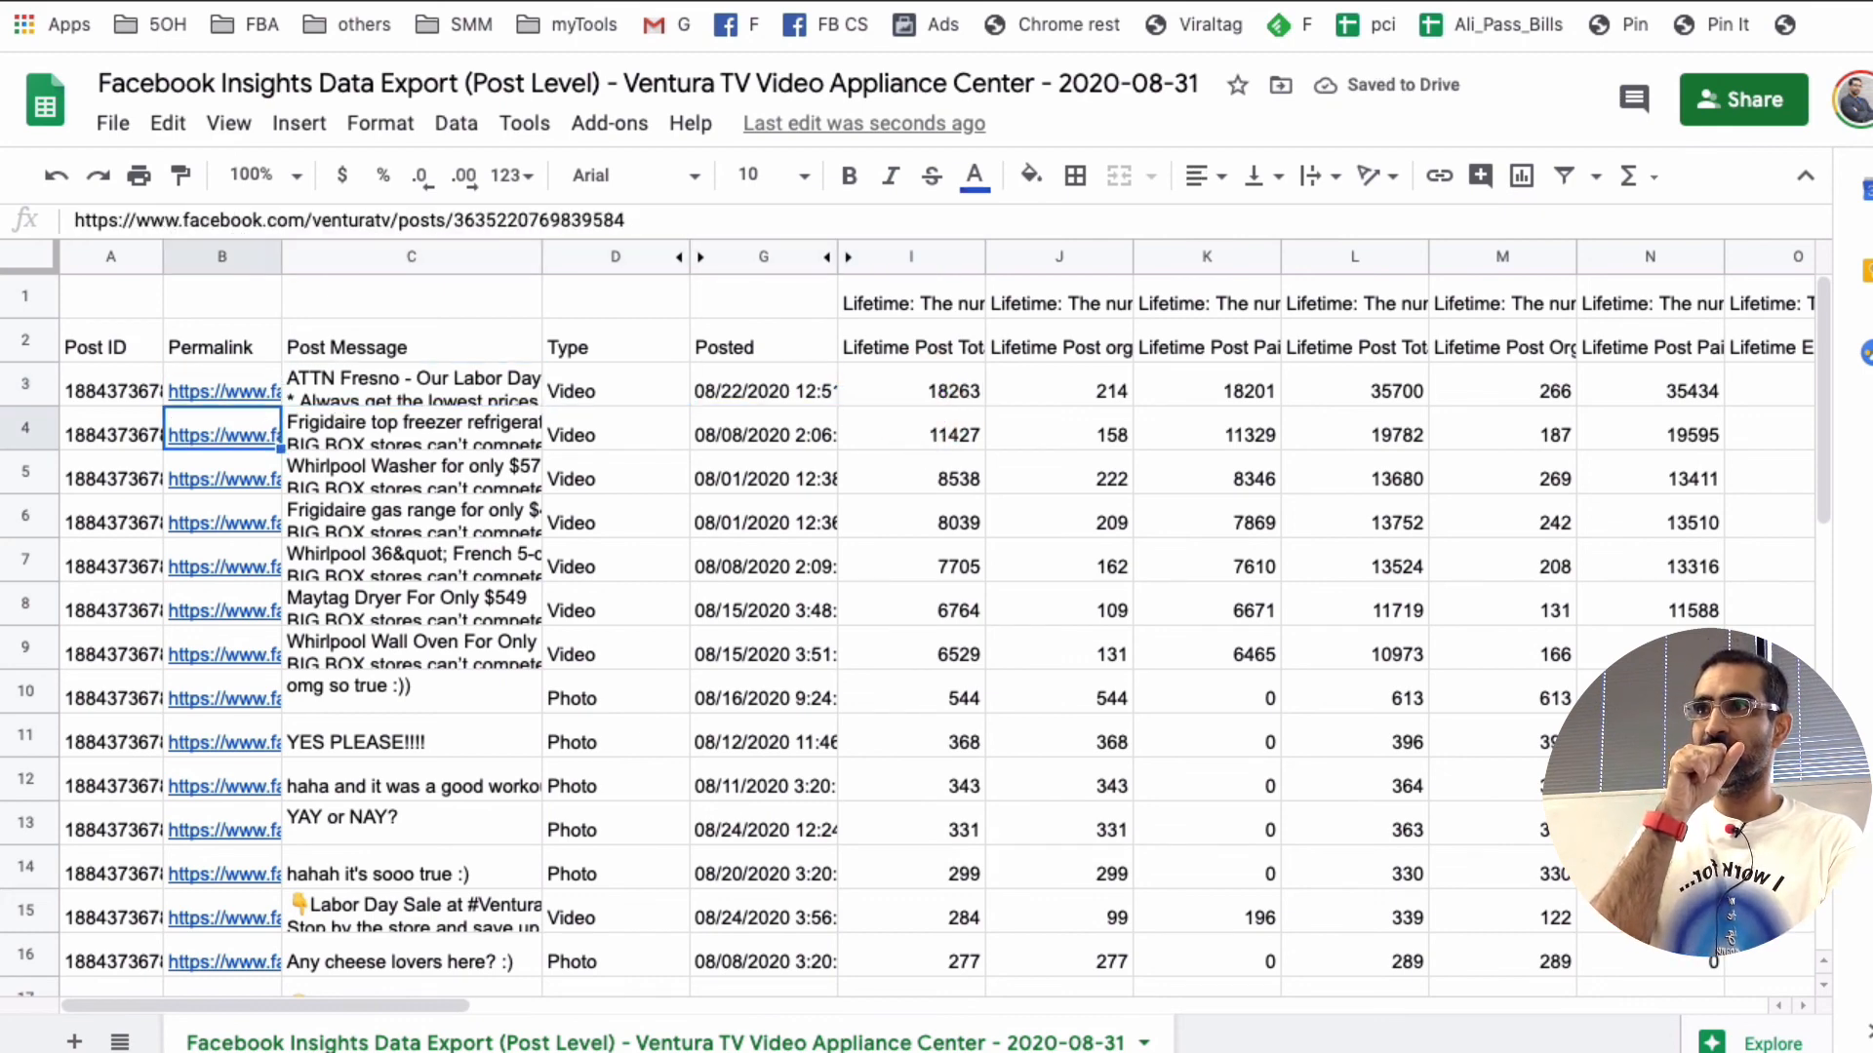
{"action": "left_click", "coordinate": [222, 523]}
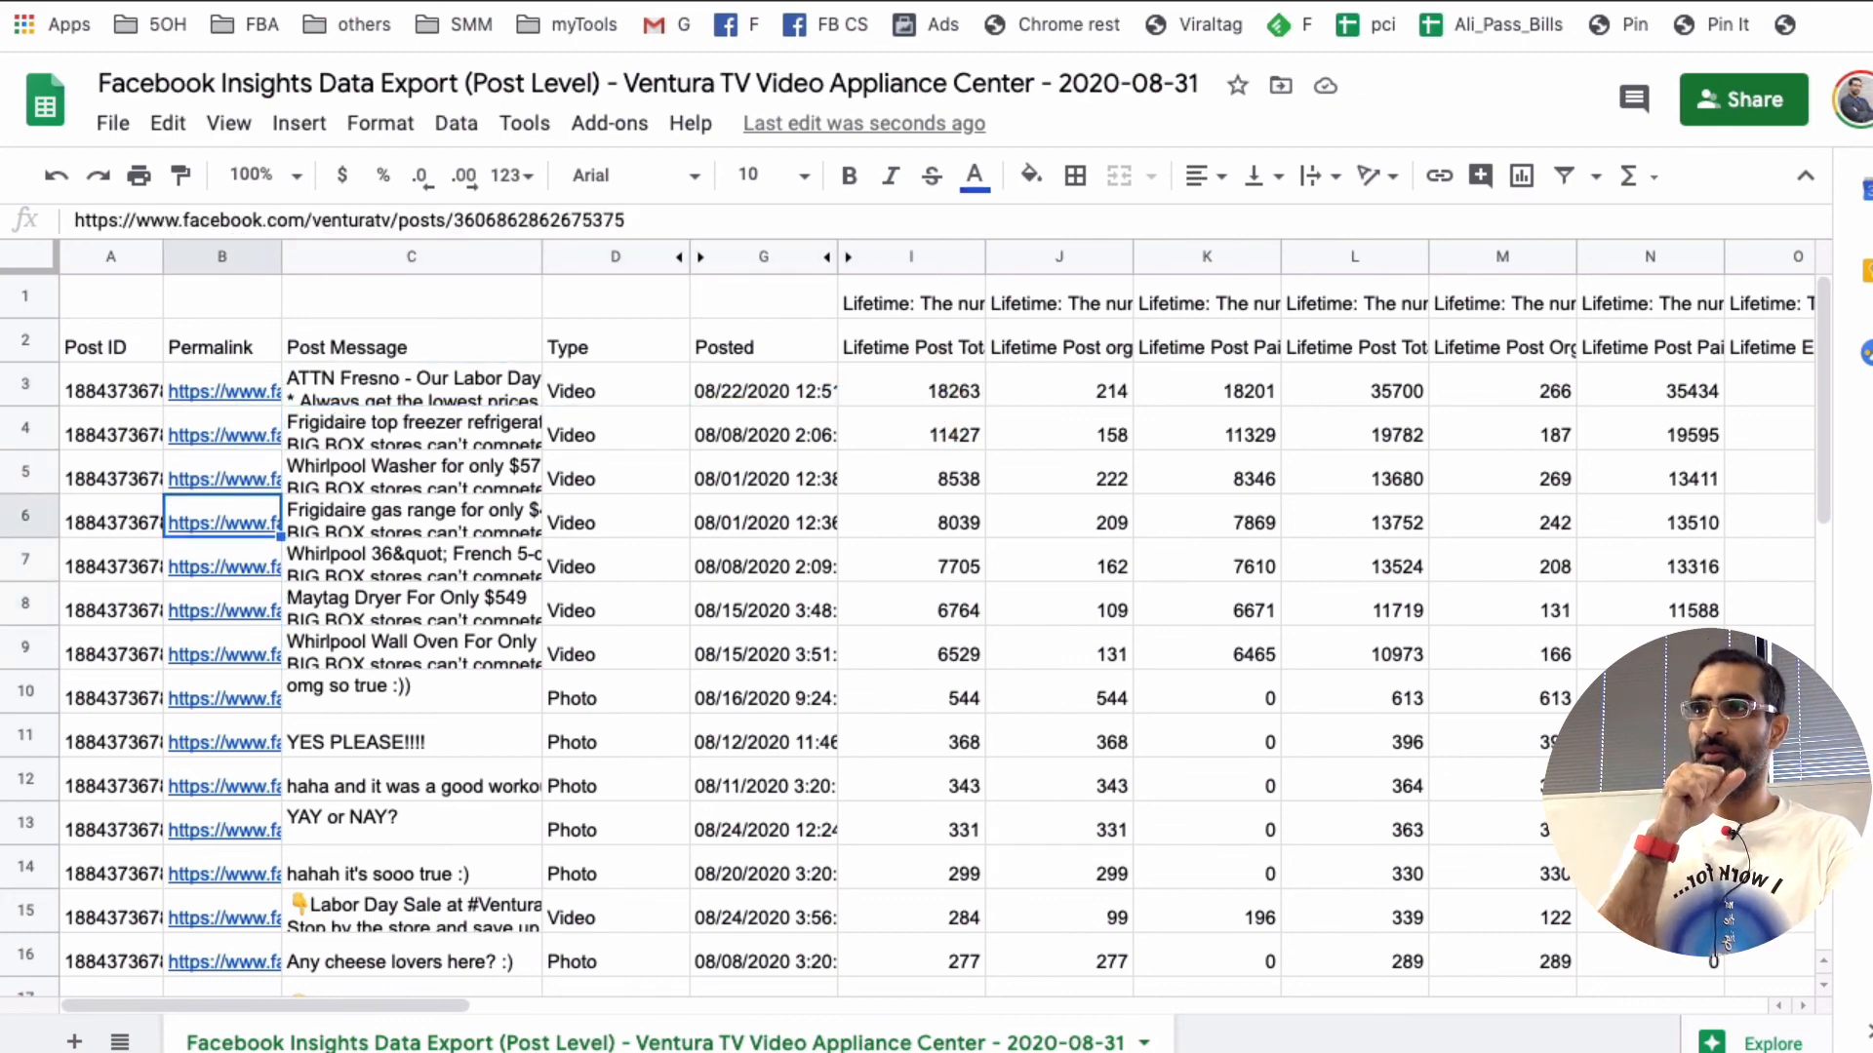
{"action": "left_click", "coordinate": [614, 480]}
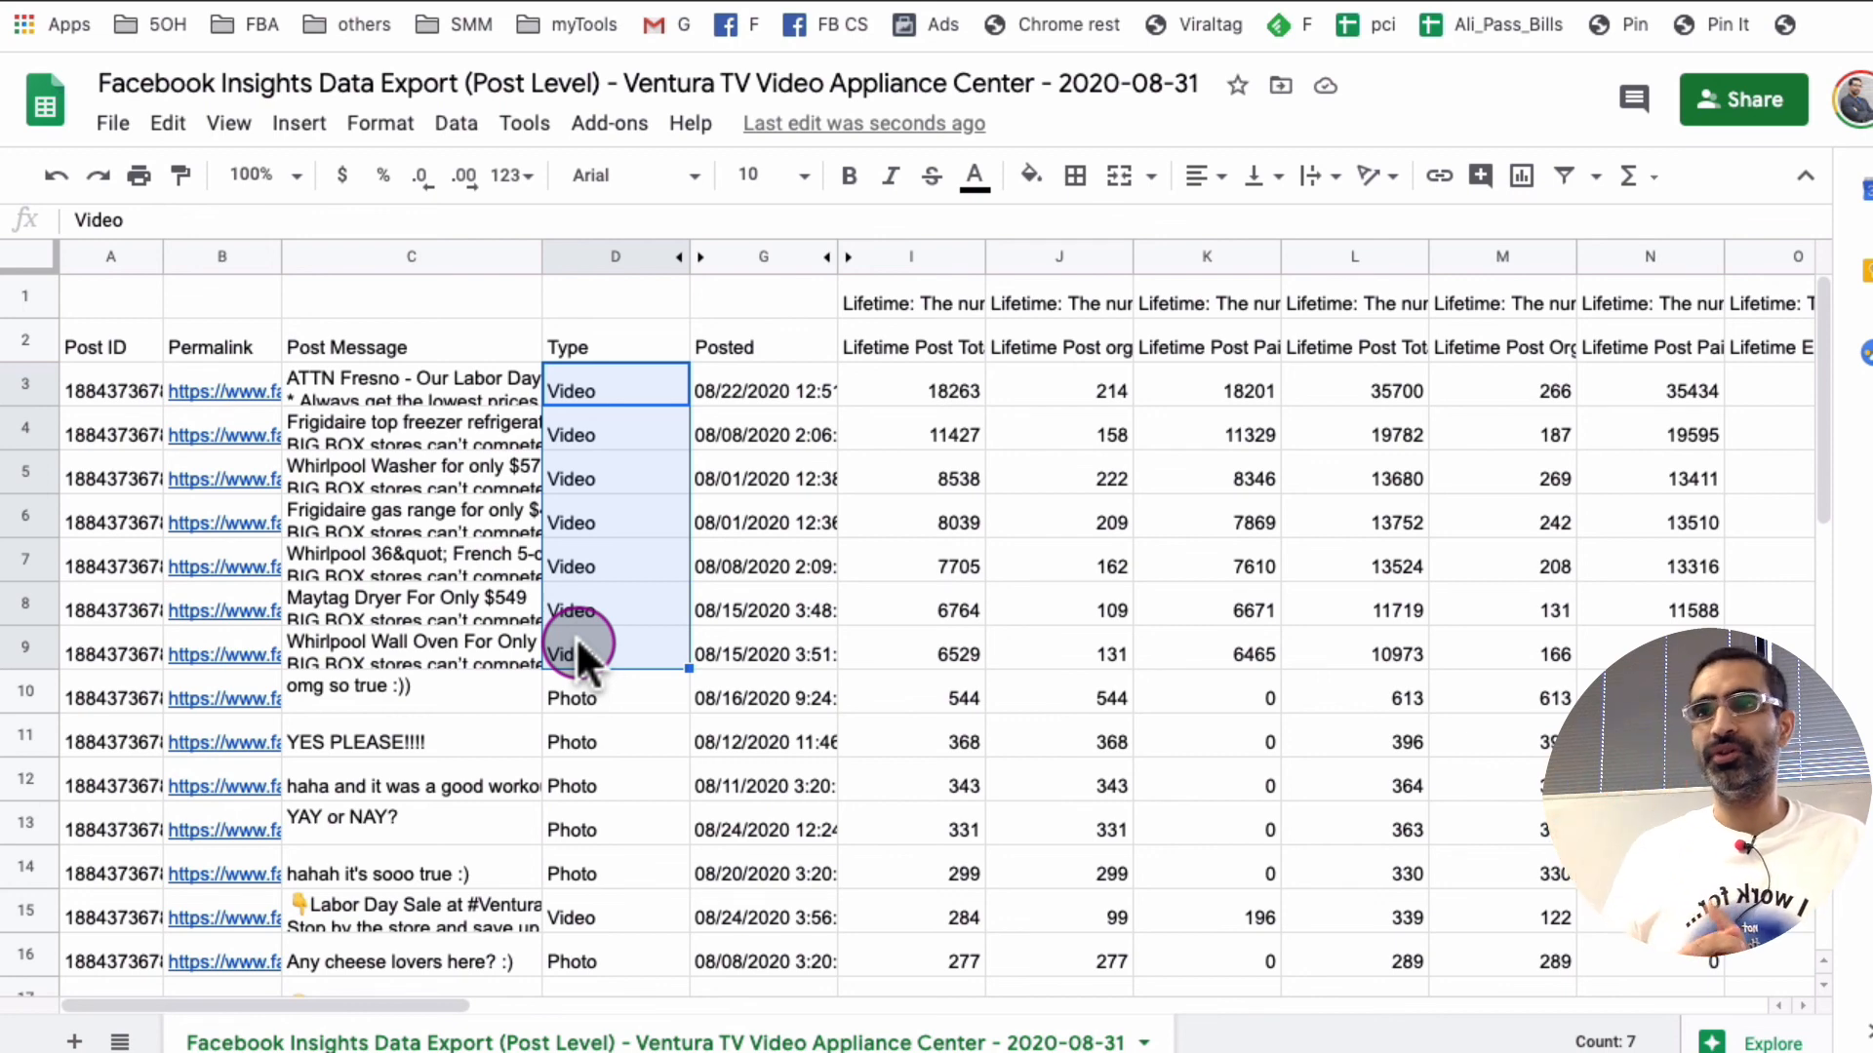
{"action": "mouse_move", "coordinate": [655, 334]}
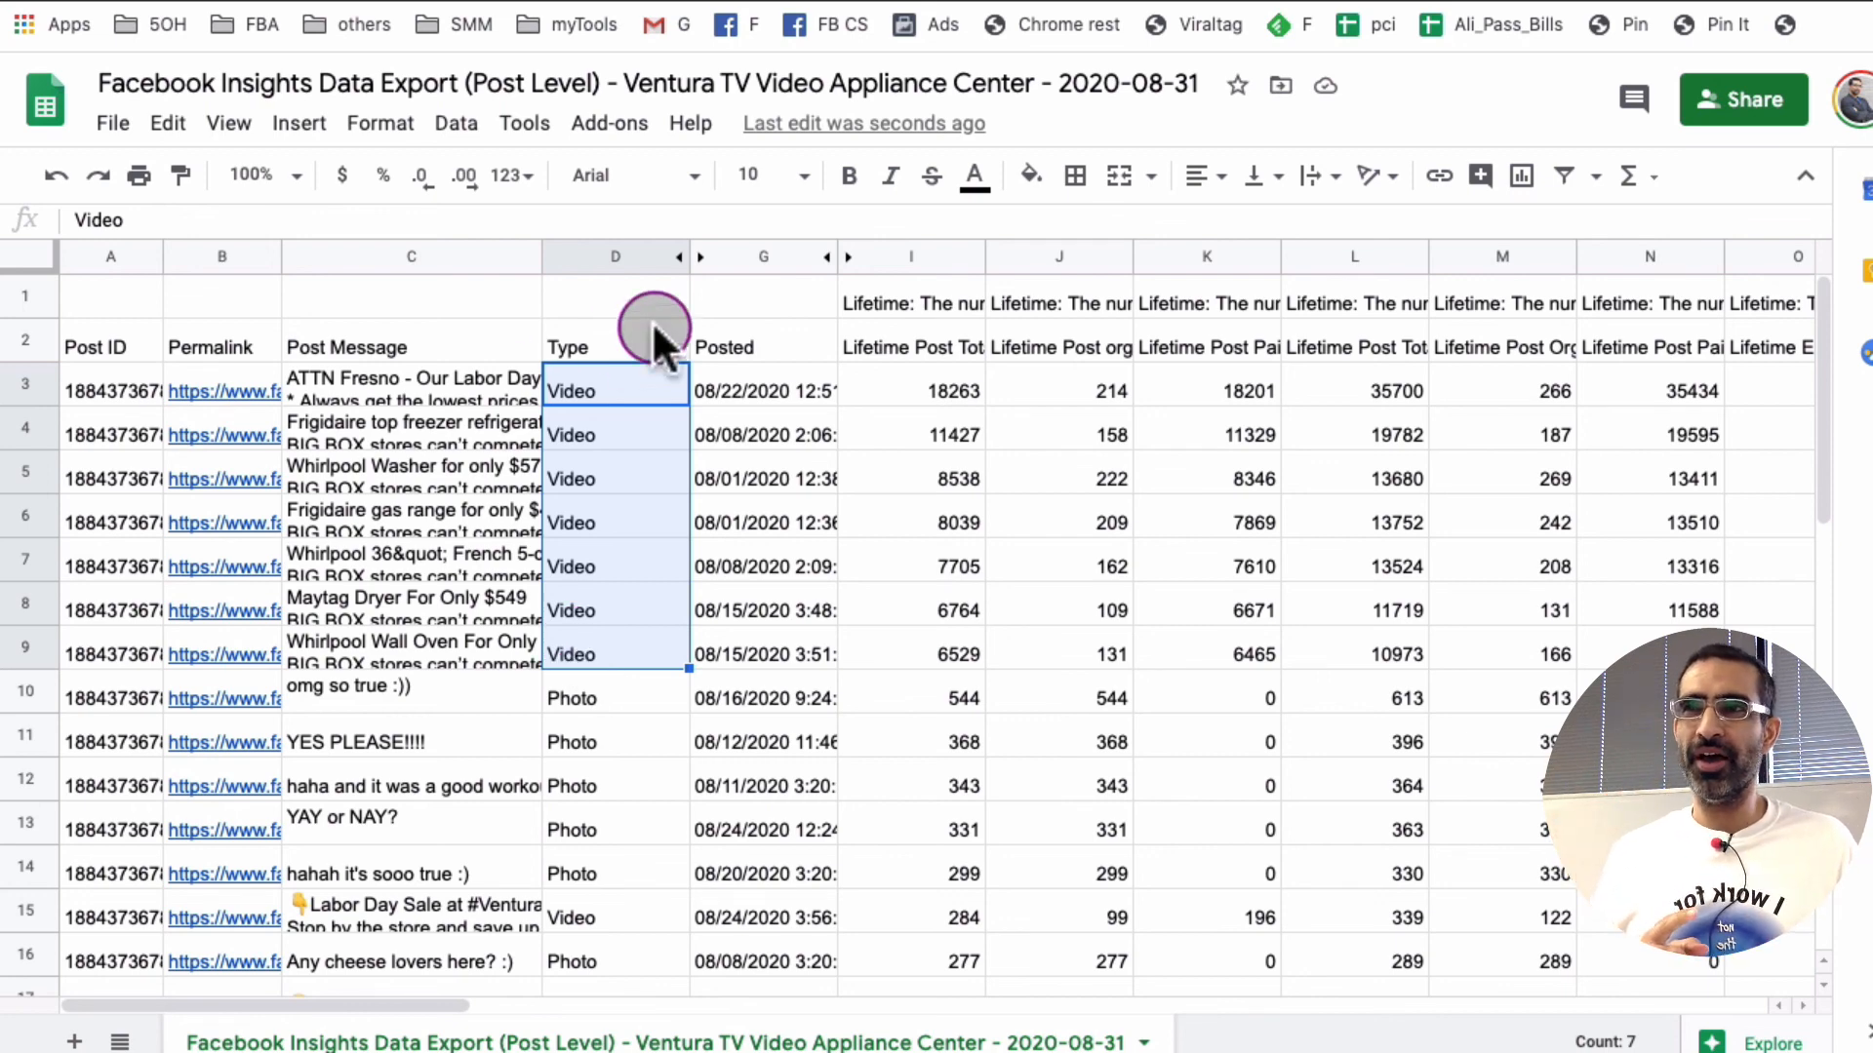
{"action": "mouse_move", "coordinate": [893, 435]}
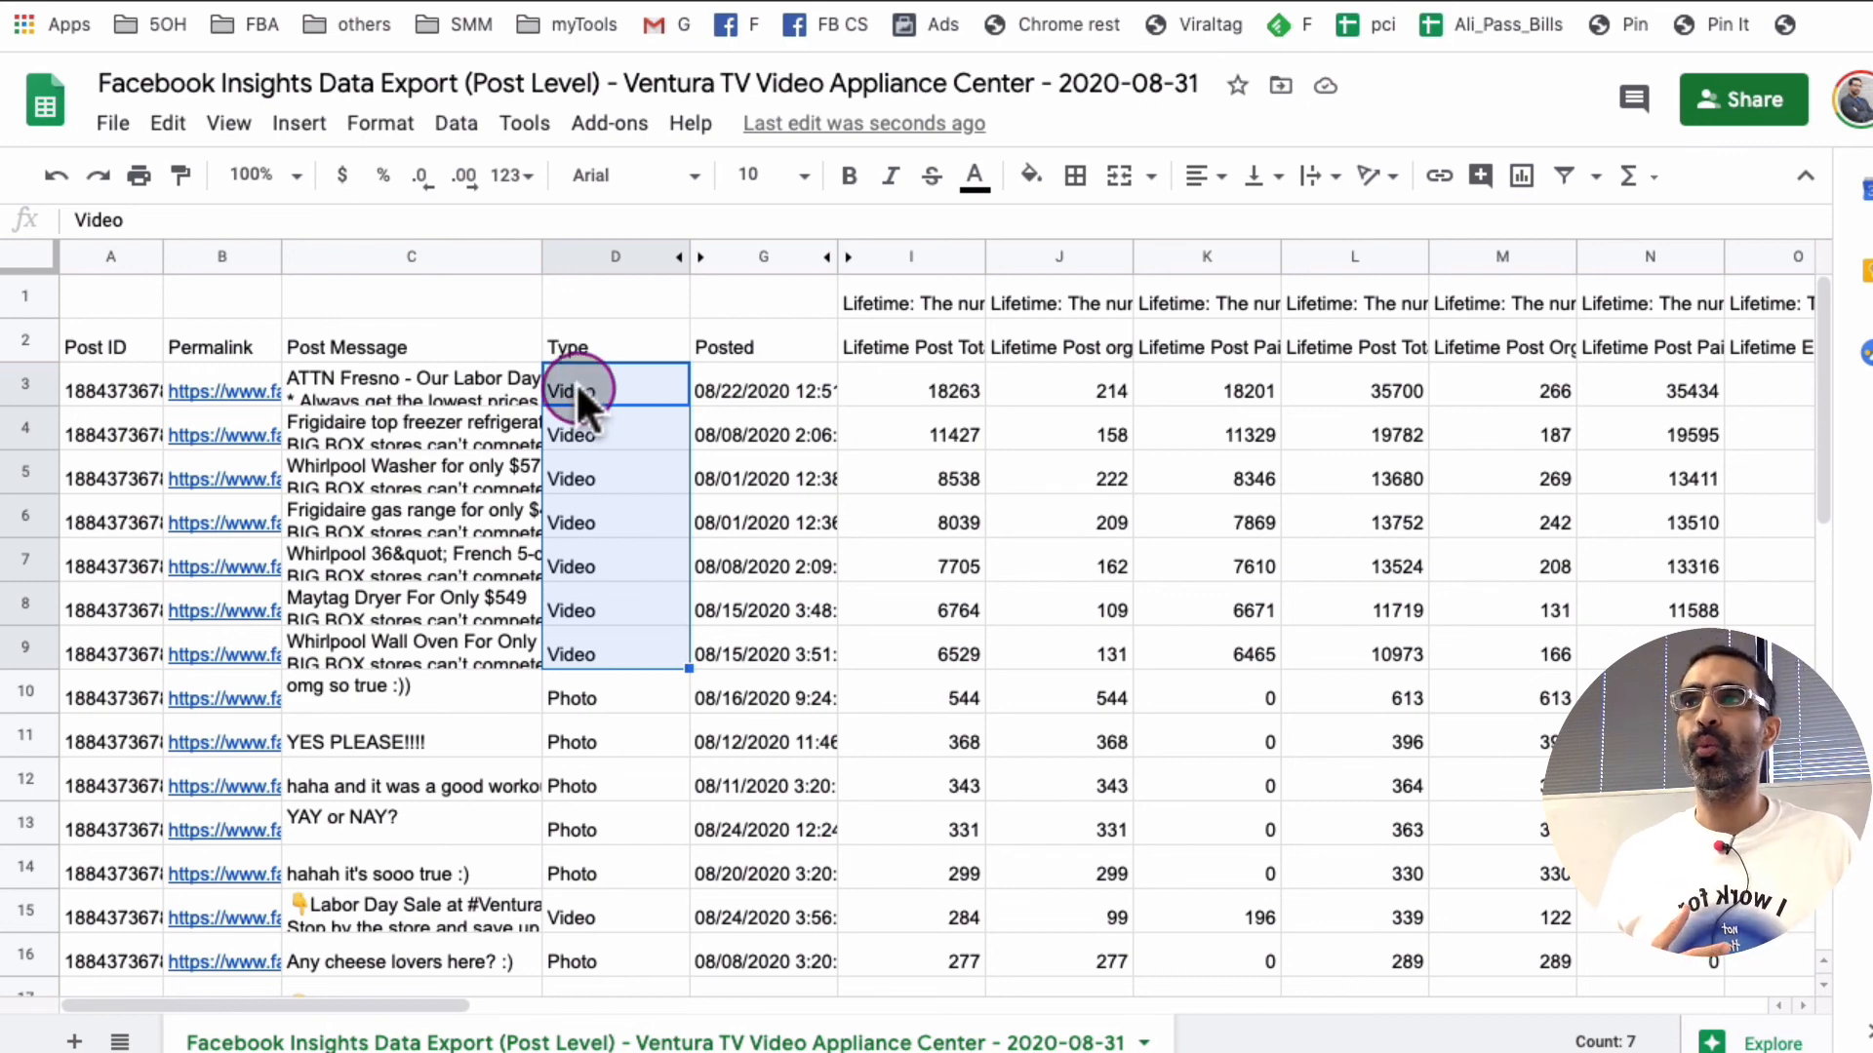
{"action": "mouse_move", "coordinate": [1046, 626]}
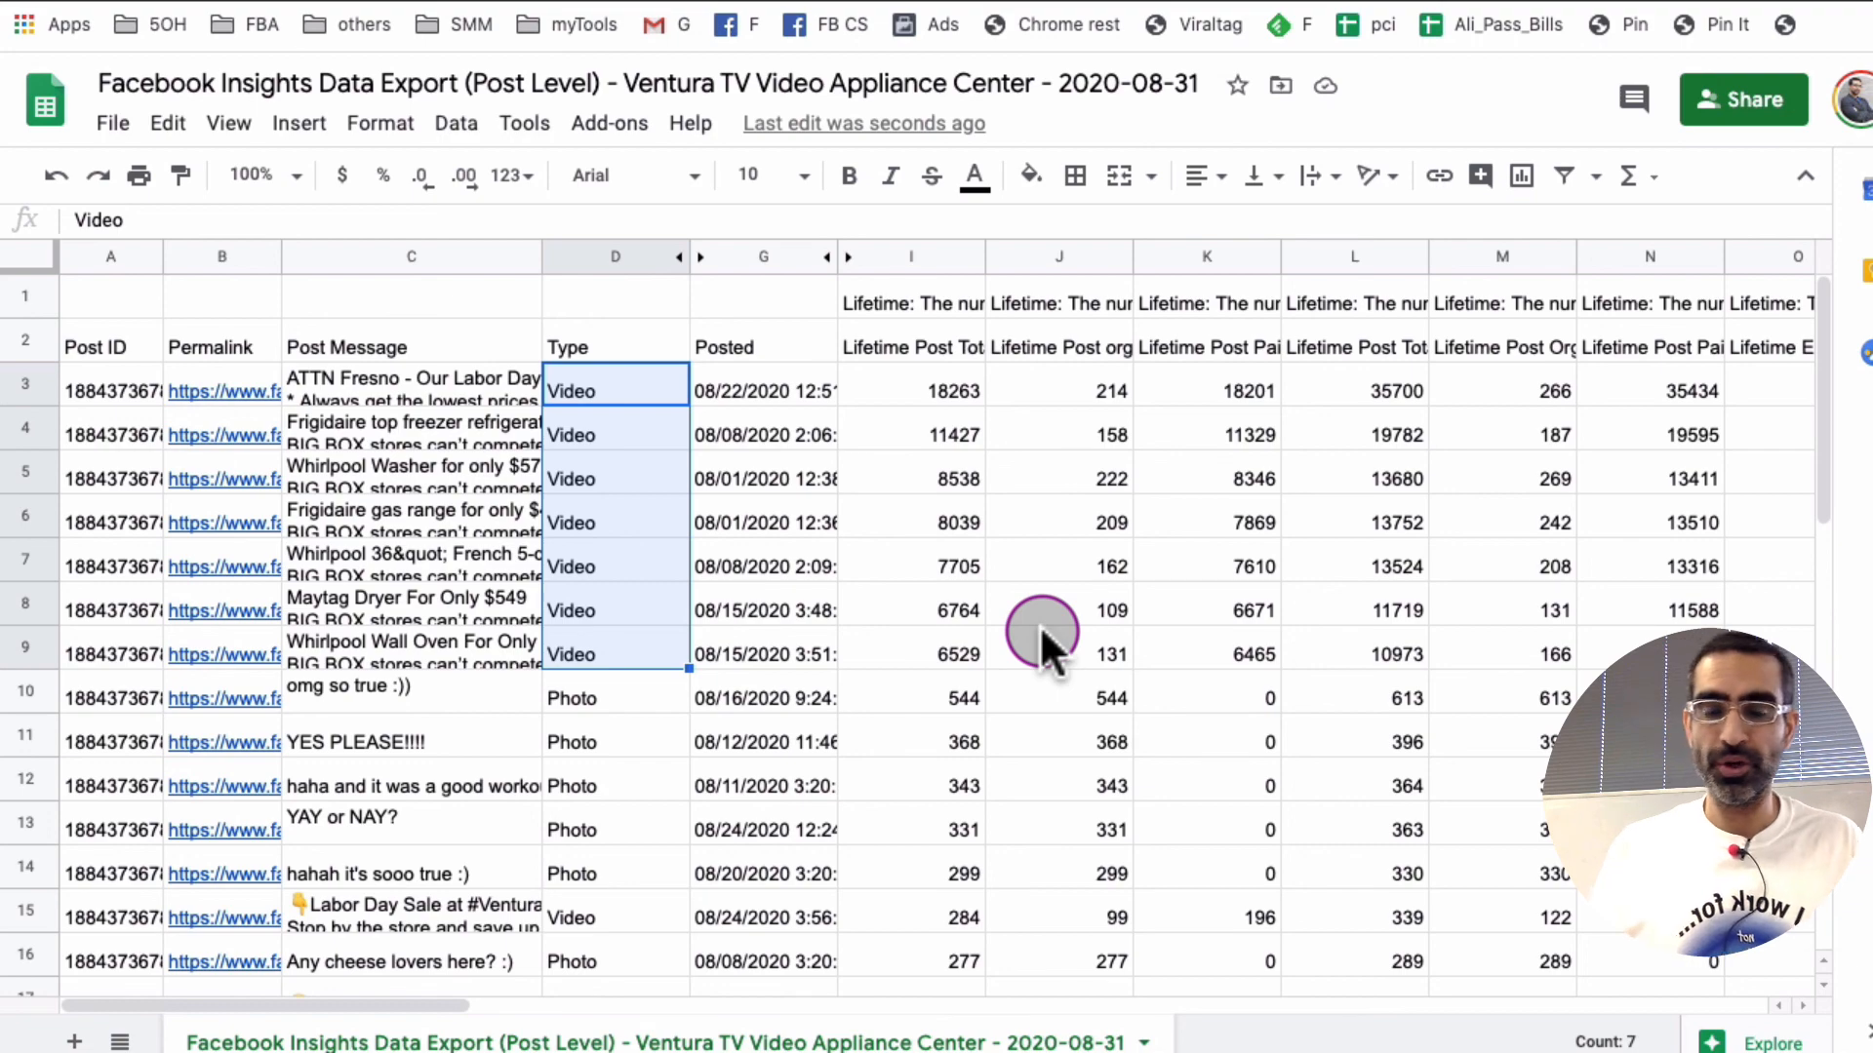
{"action": "scroll", "scroll_direction": "down", "scroll_amount": 3}
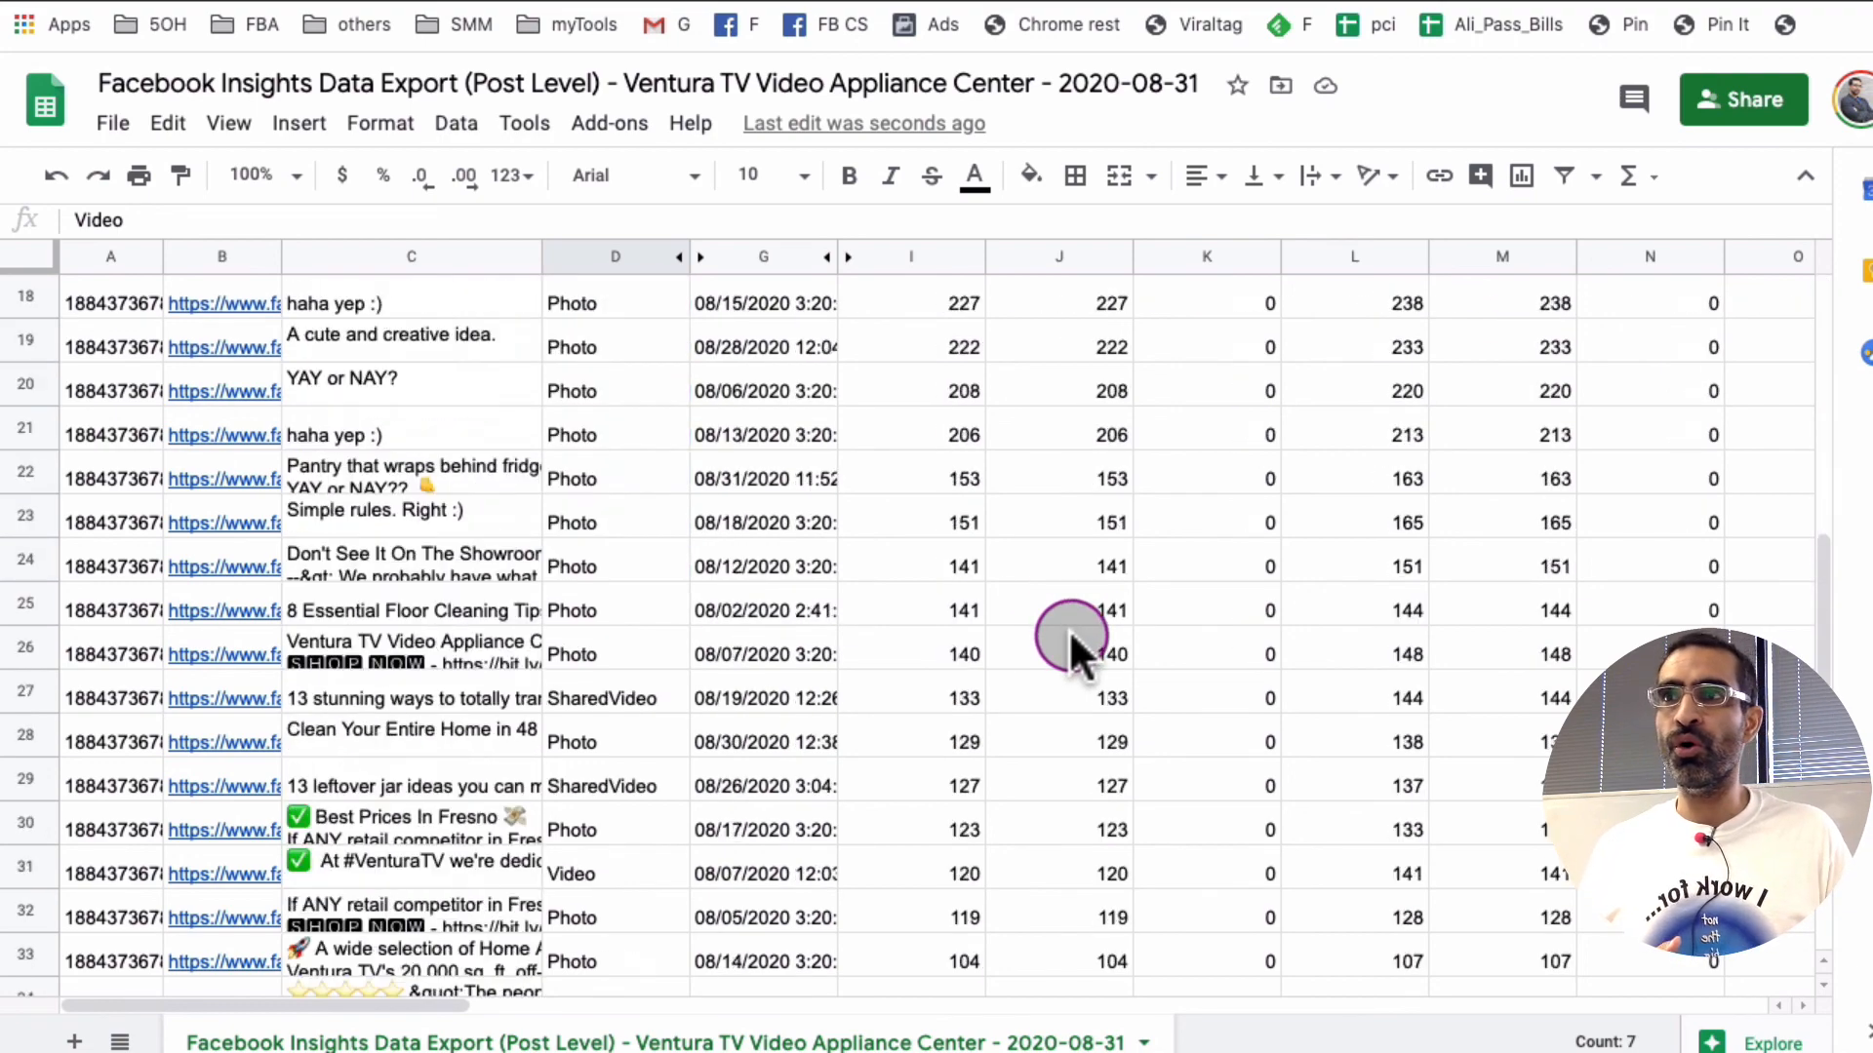
{"action": "scroll", "scroll_direction": "up", "scroll_amount": 3}
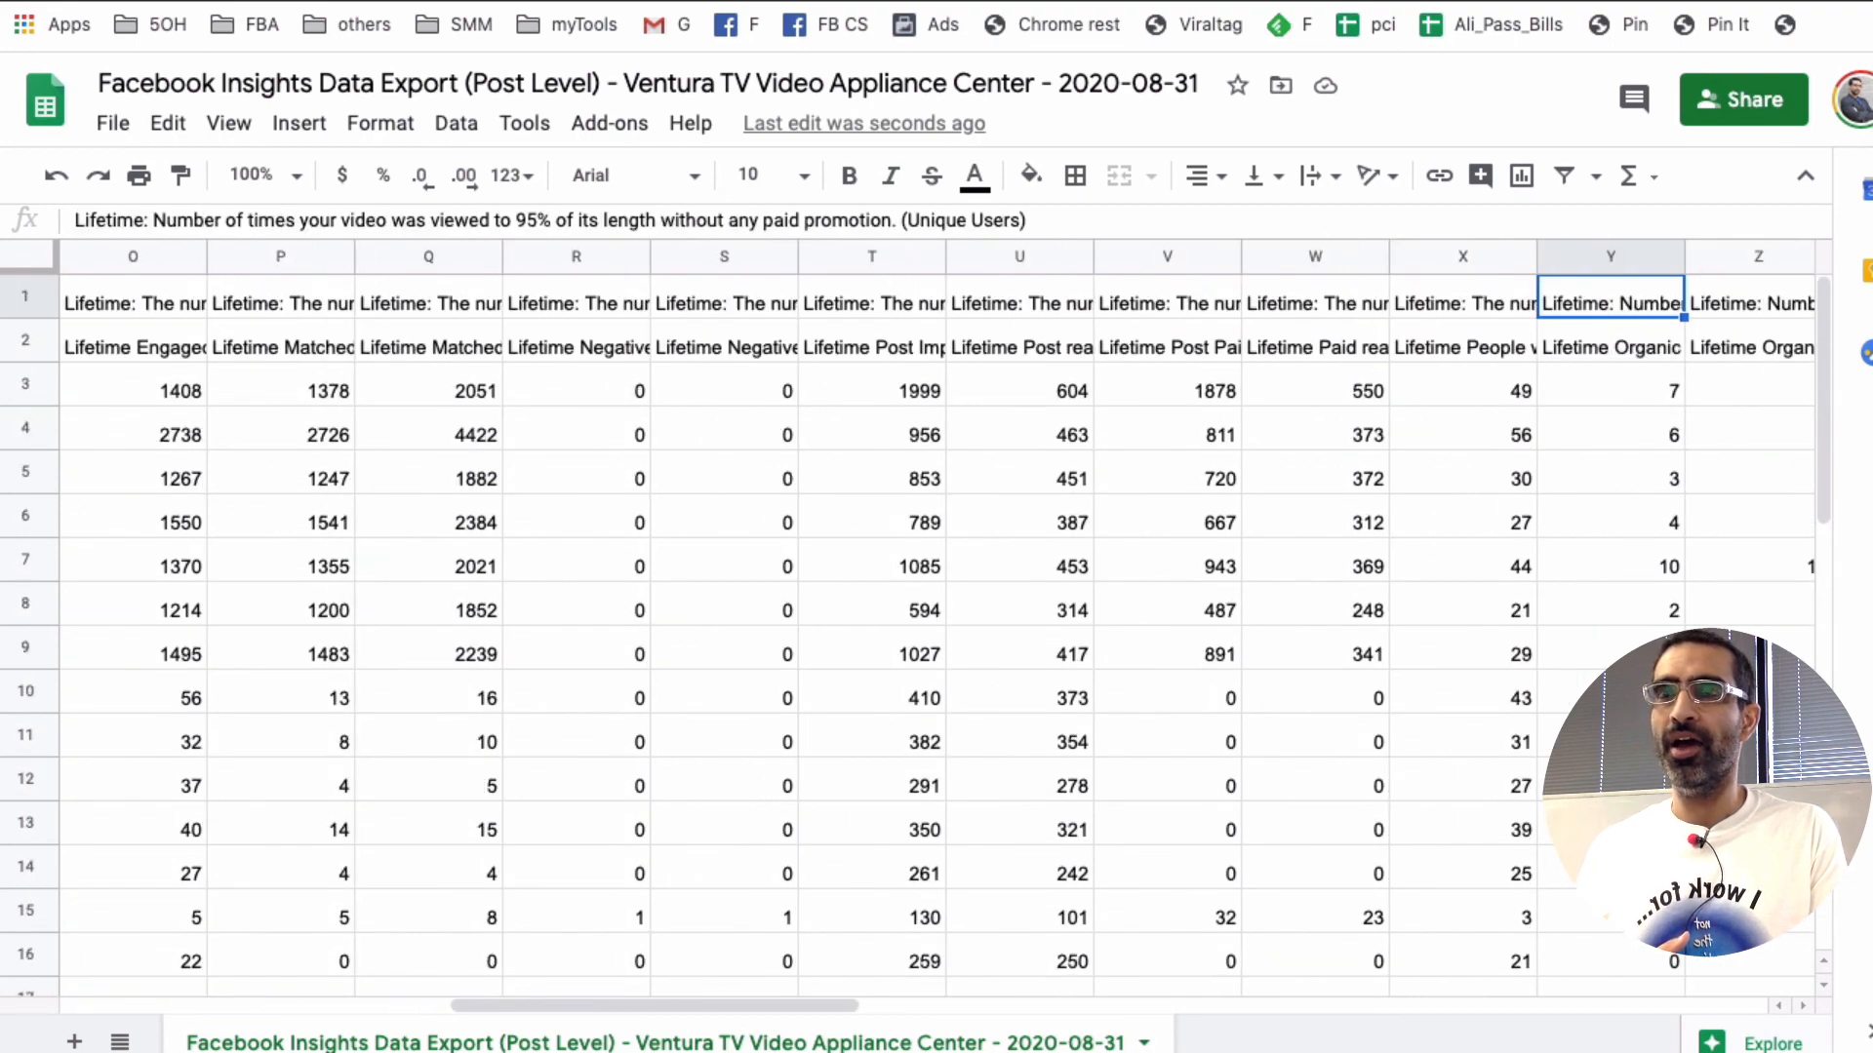
{"action": "scroll", "scroll_direction": "right", "scroll_amount": 3}
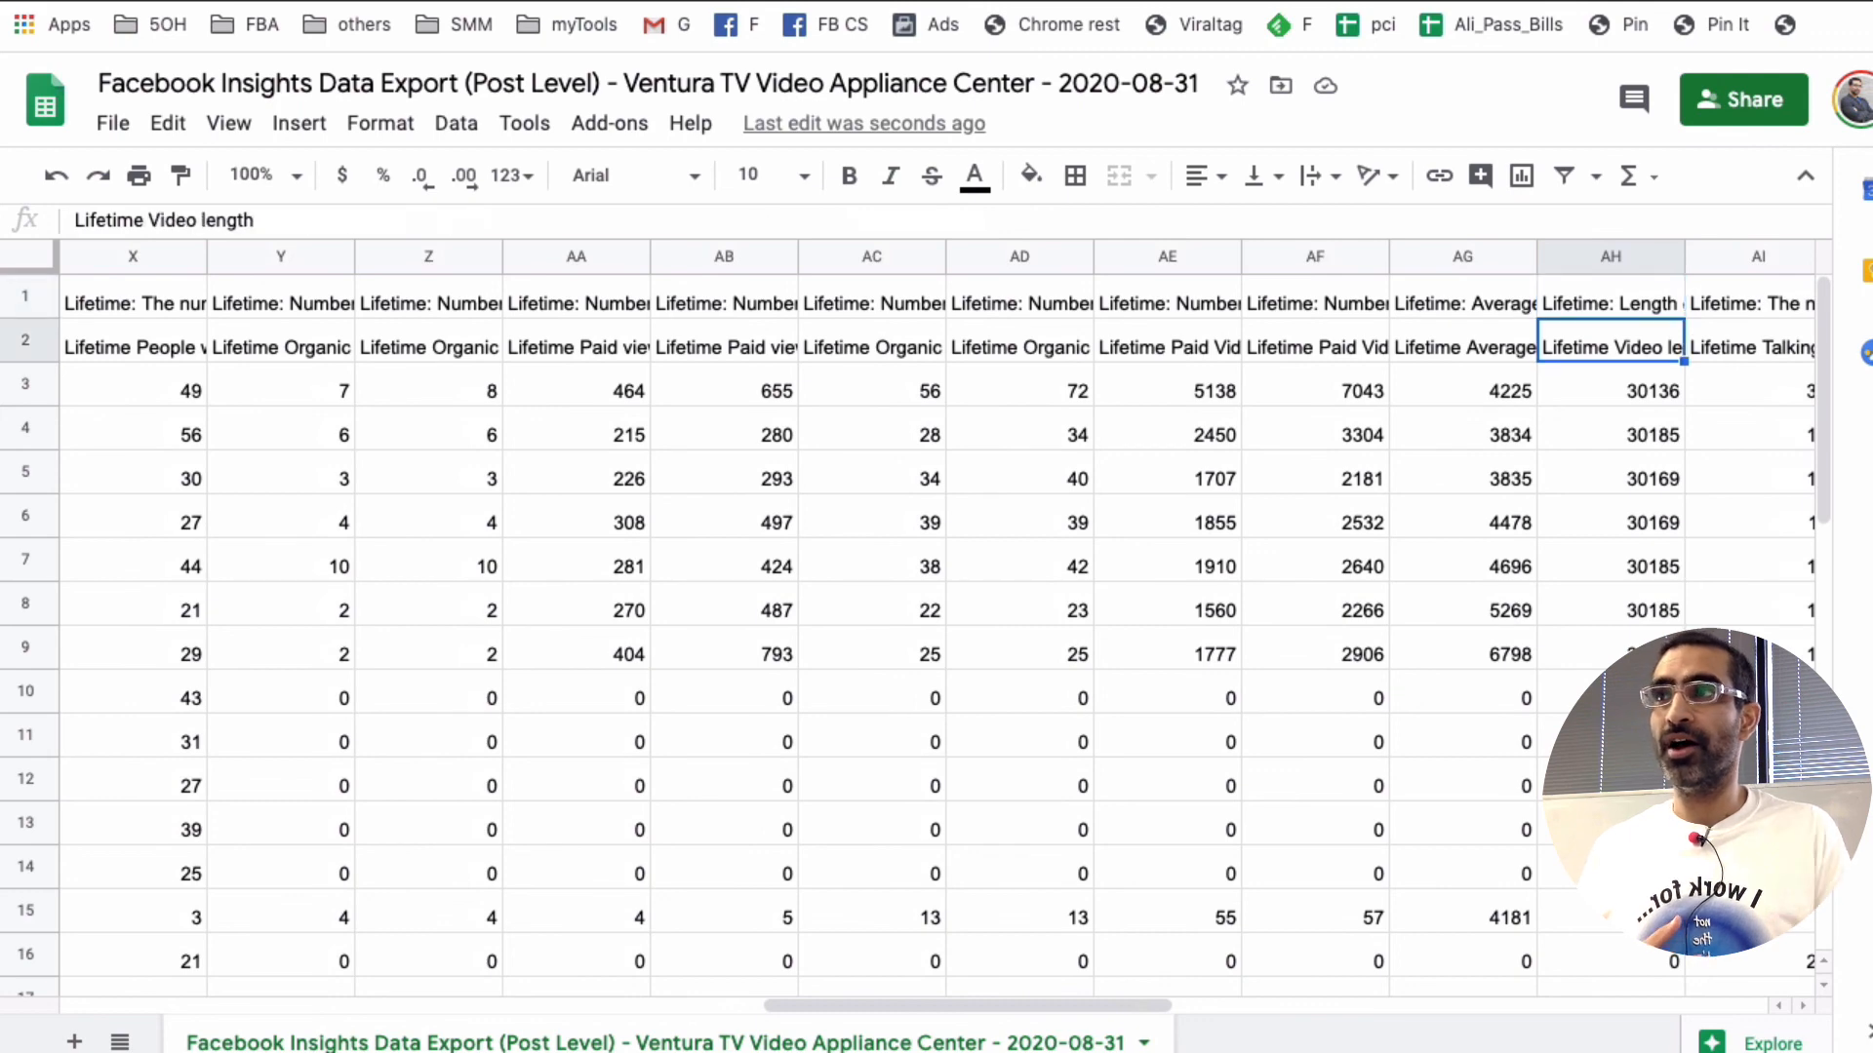
{"action": "left_click", "coordinate": [1461, 347]}
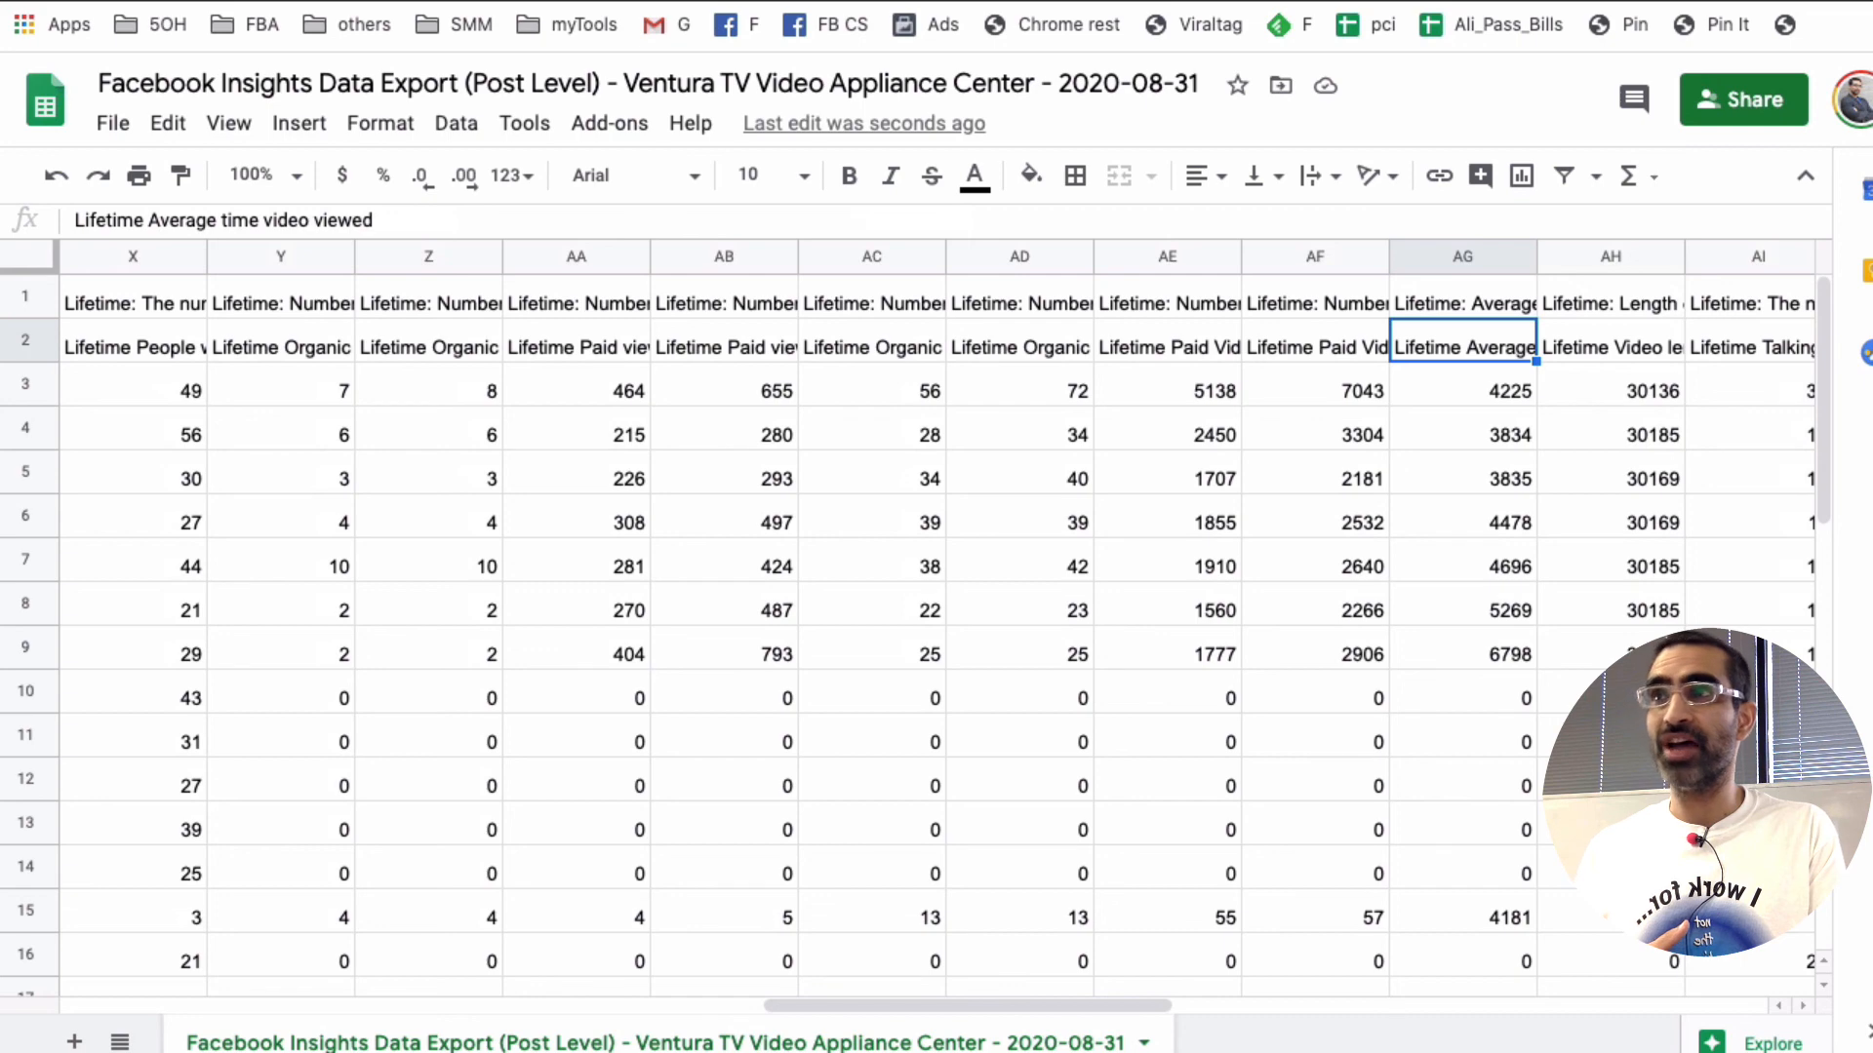
{"action": "scroll", "scroll_direction": "right", "scroll_amount": 3}
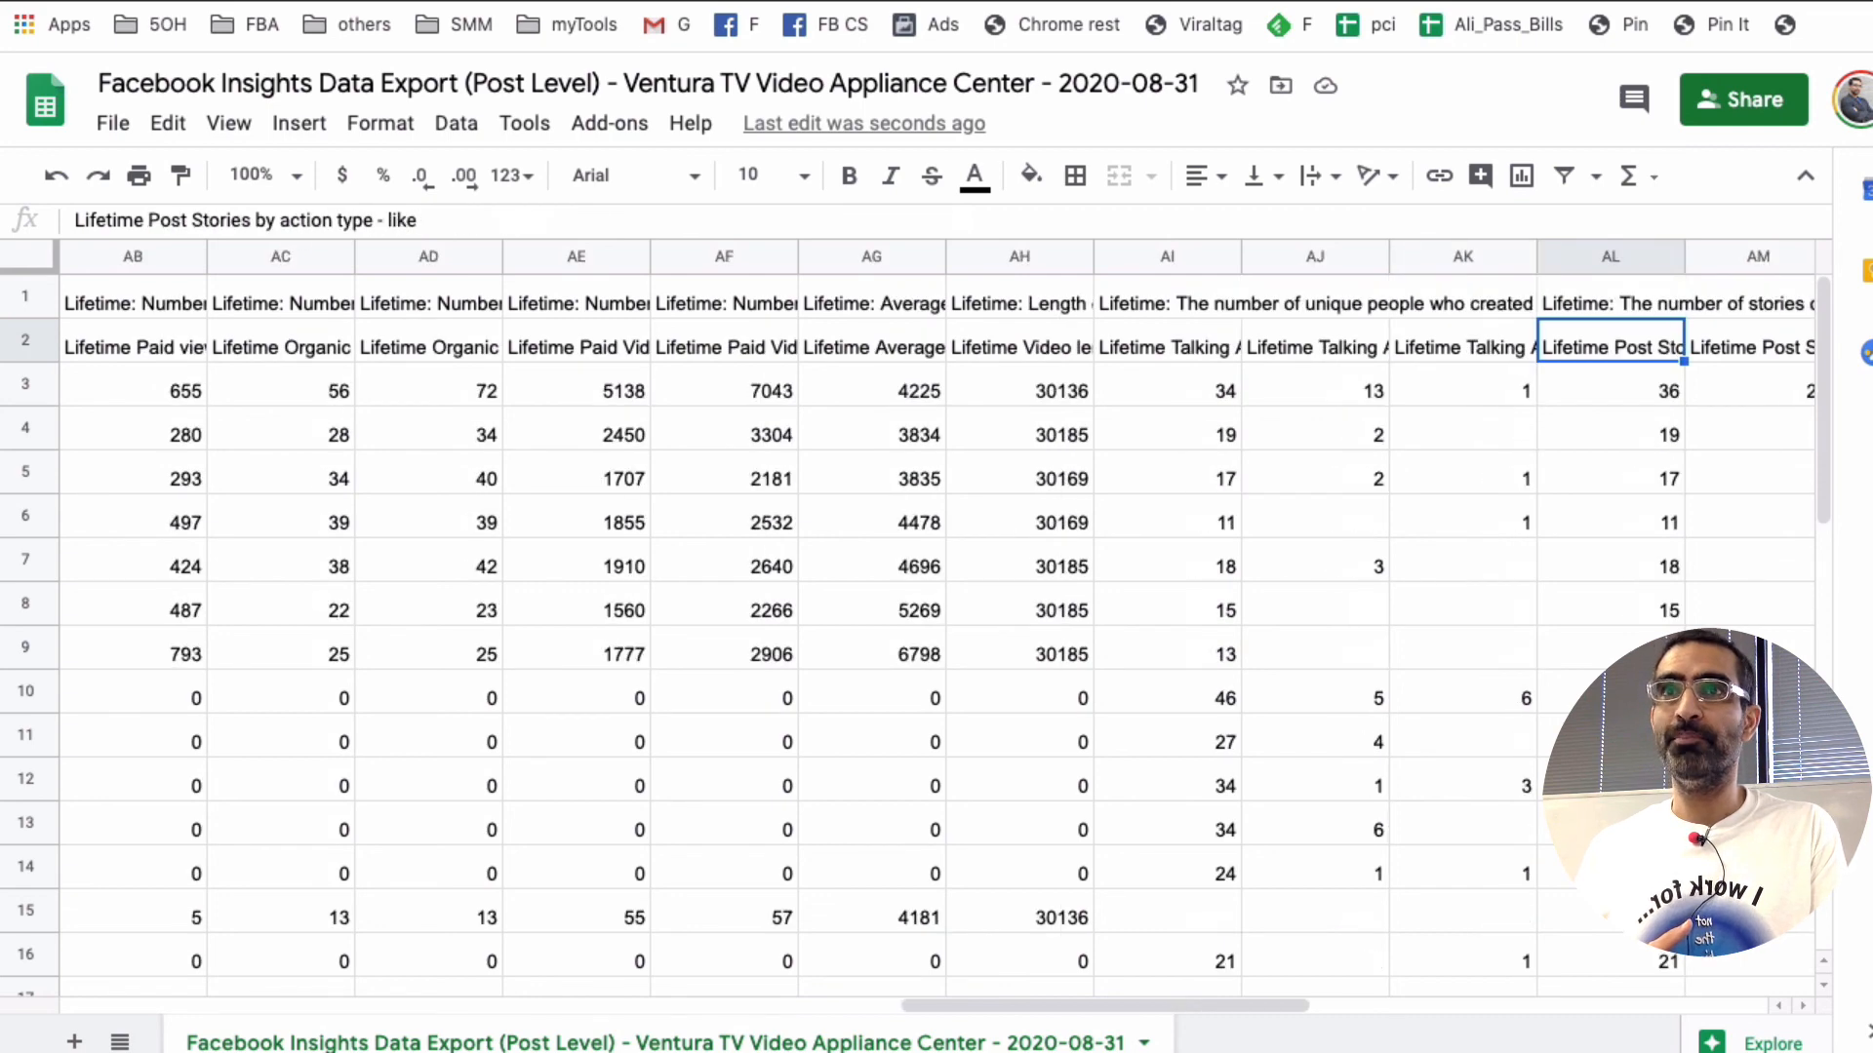
{"action": "scroll", "scroll_direction": "right", "scroll_amount": 3}
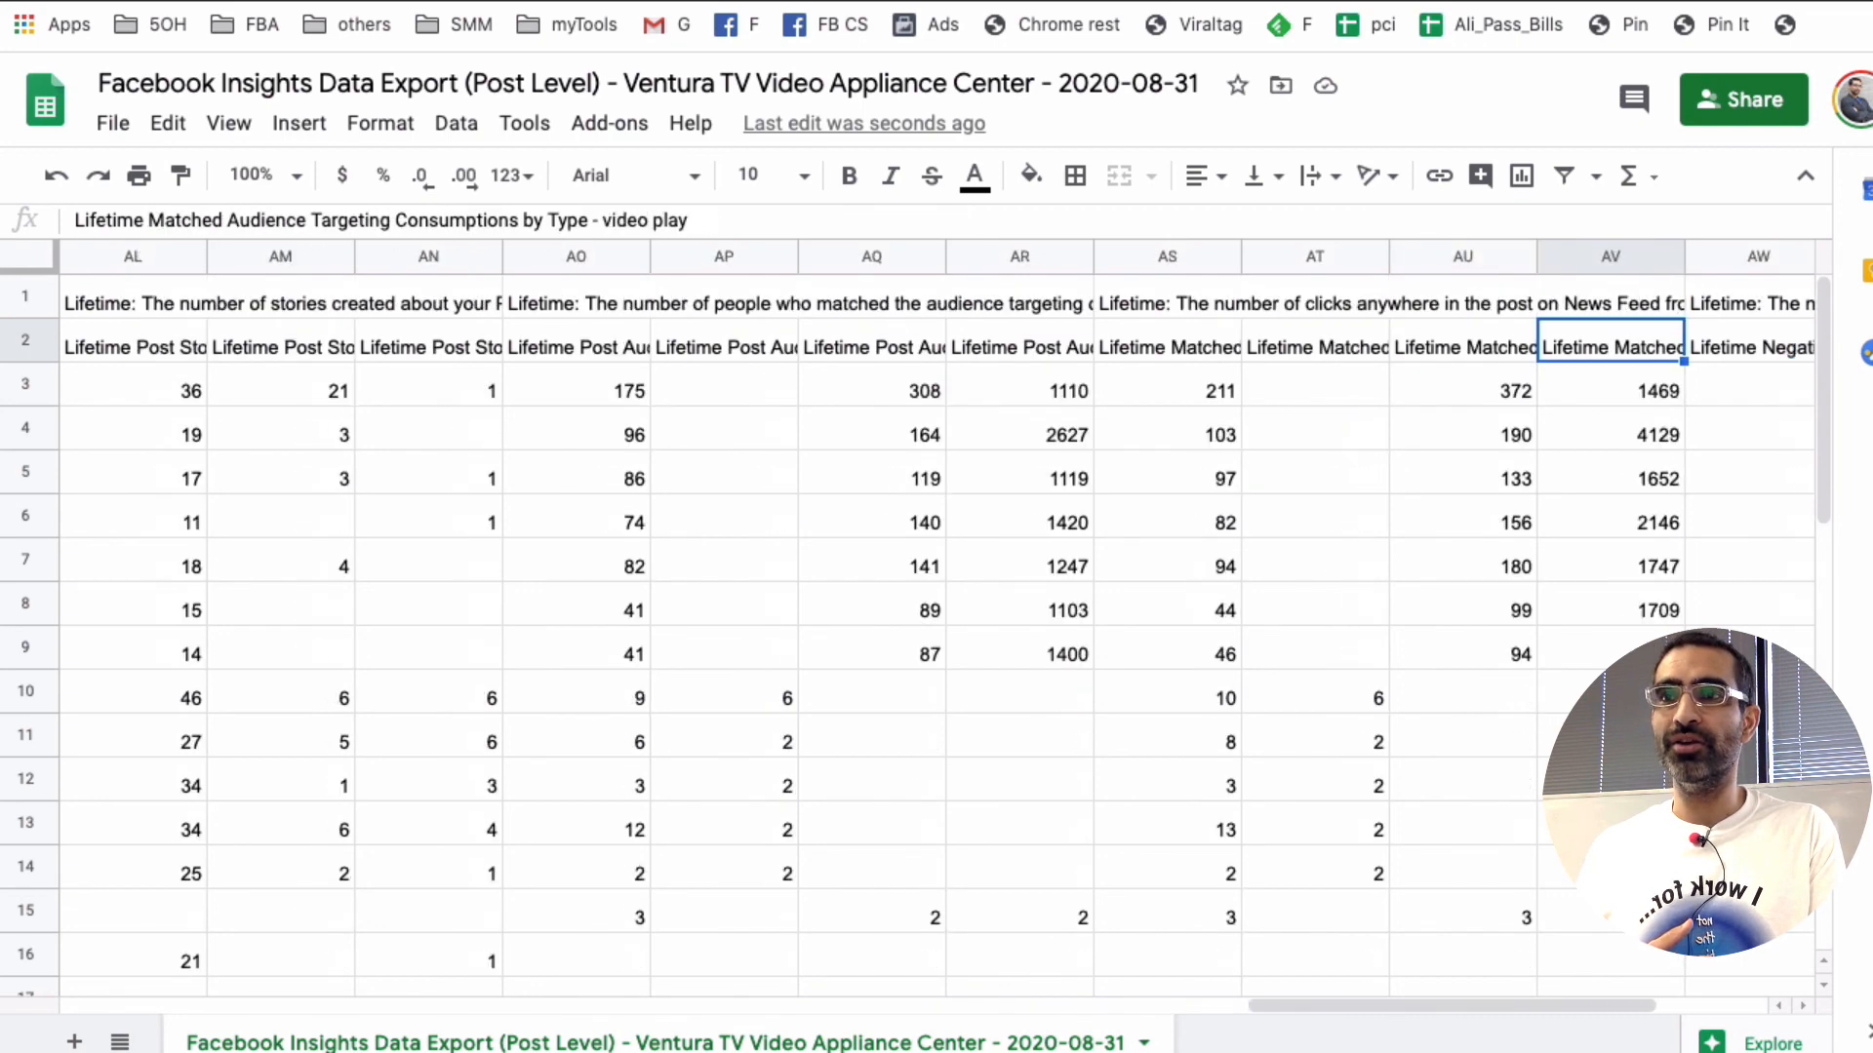
{"action": "scroll", "scroll_direction": "left", "scroll_amount": 3}
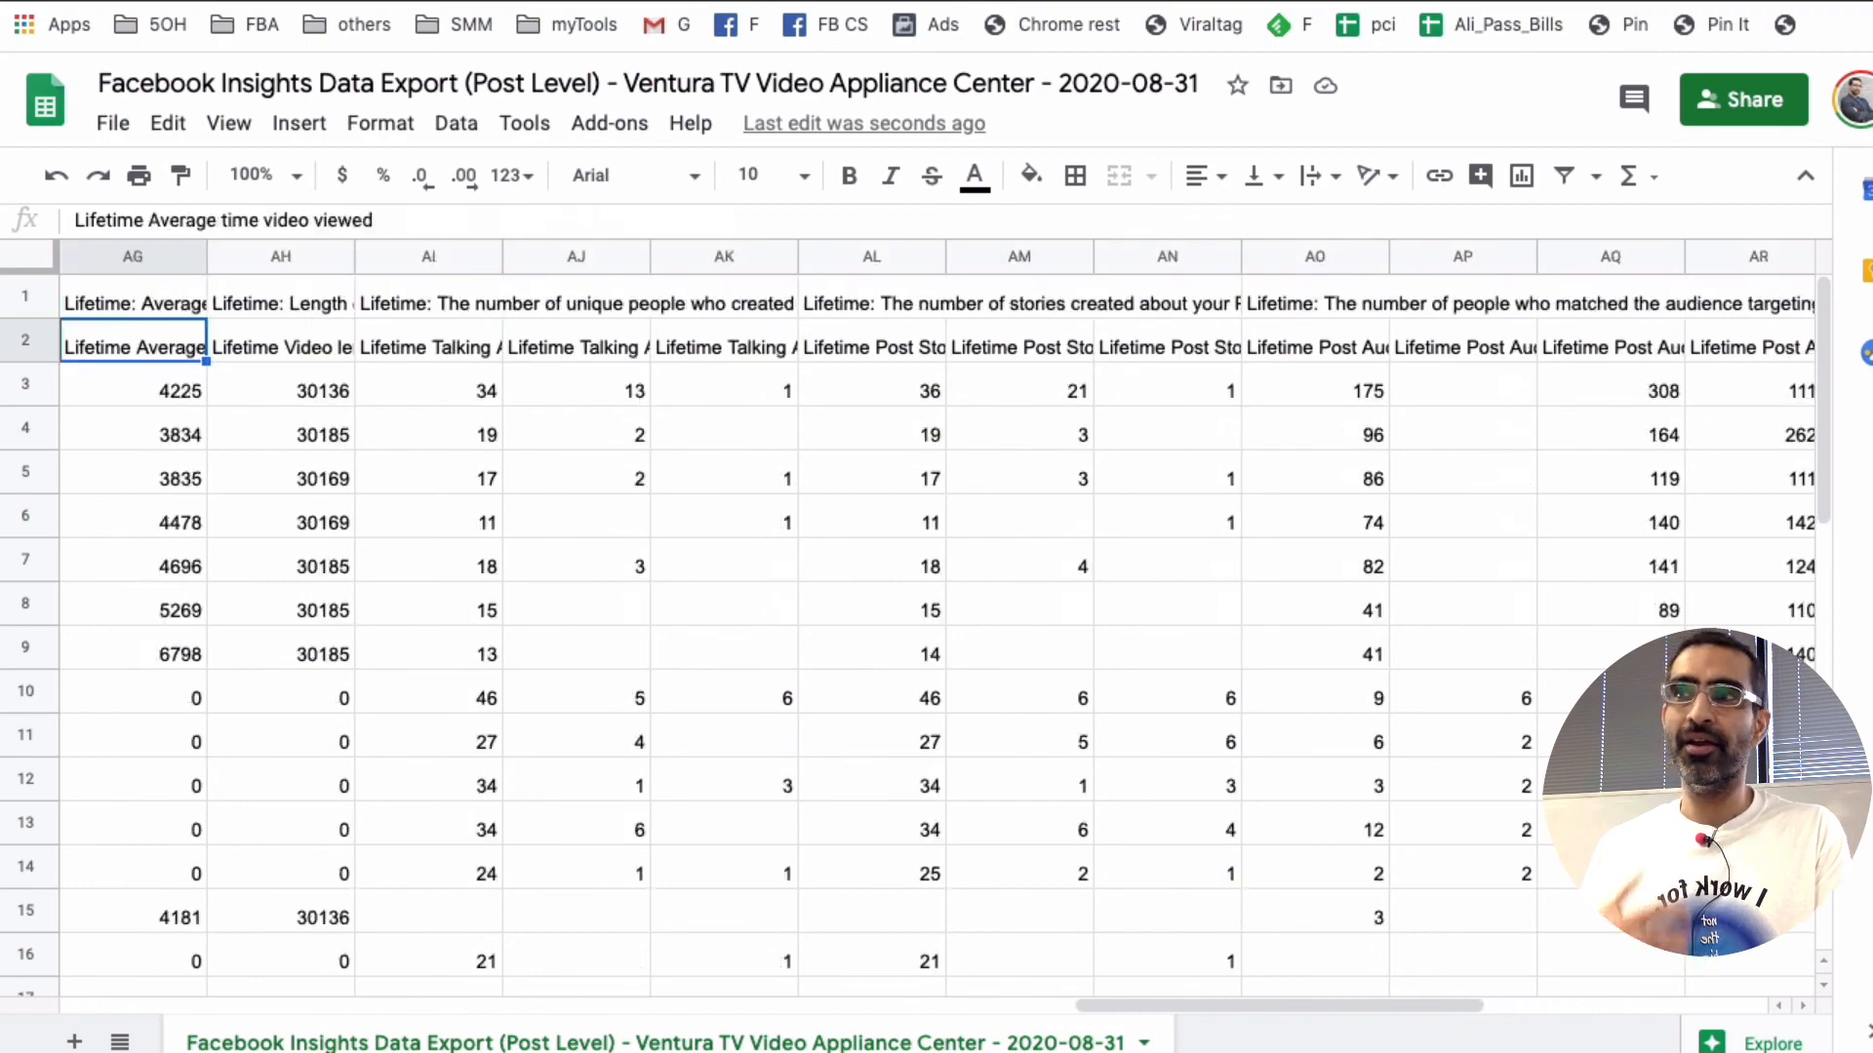
{"action": "scroll", "scroll_direction": "left", "scroll_amount": 3}
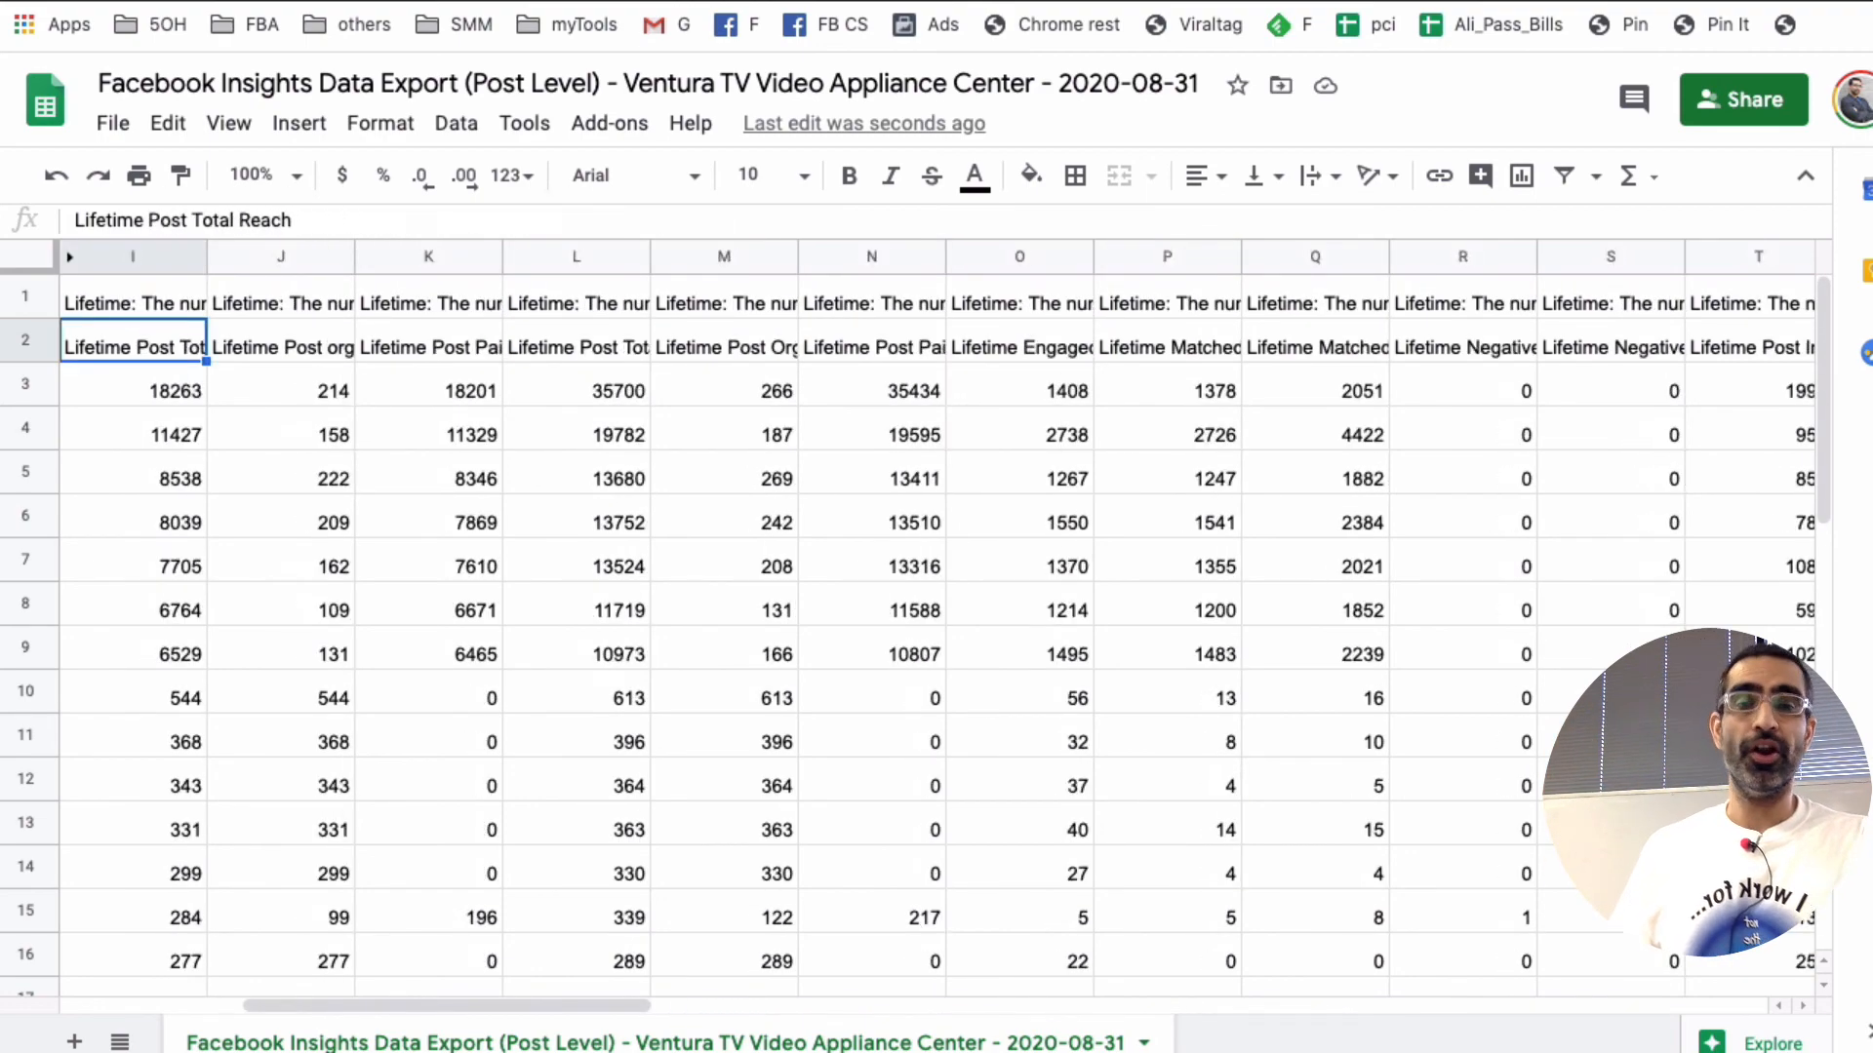